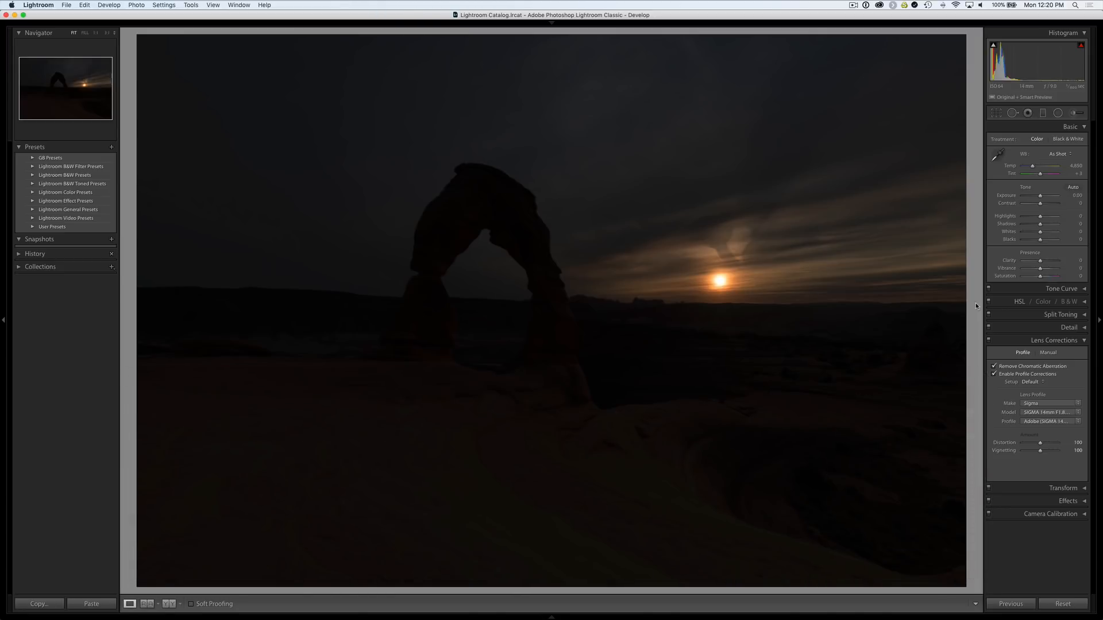
{"action": "mouse_move", "coordinate": [969, 320]}
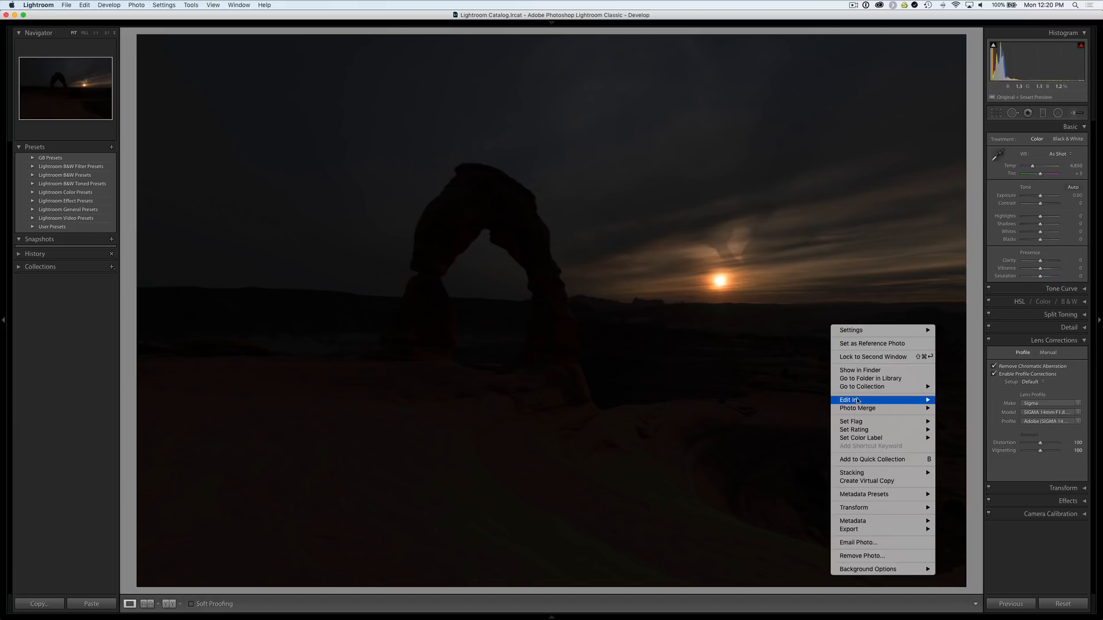
{"action": "mouse_move", "coordinate": [855, 400]}
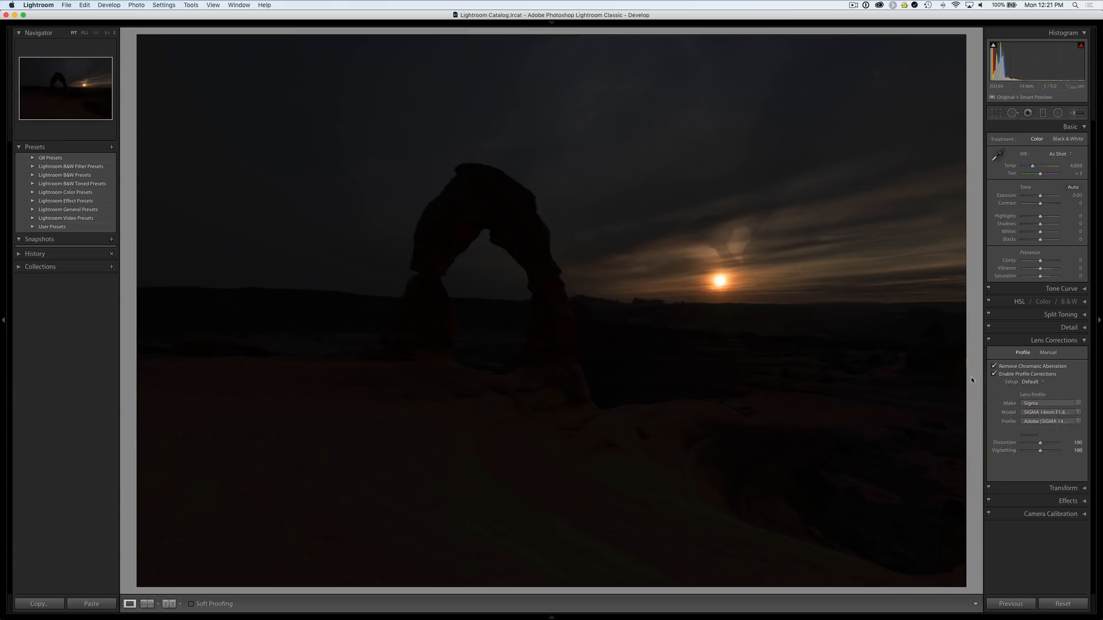
{"action": "mouse_move", "coordinate": [949, 326]}
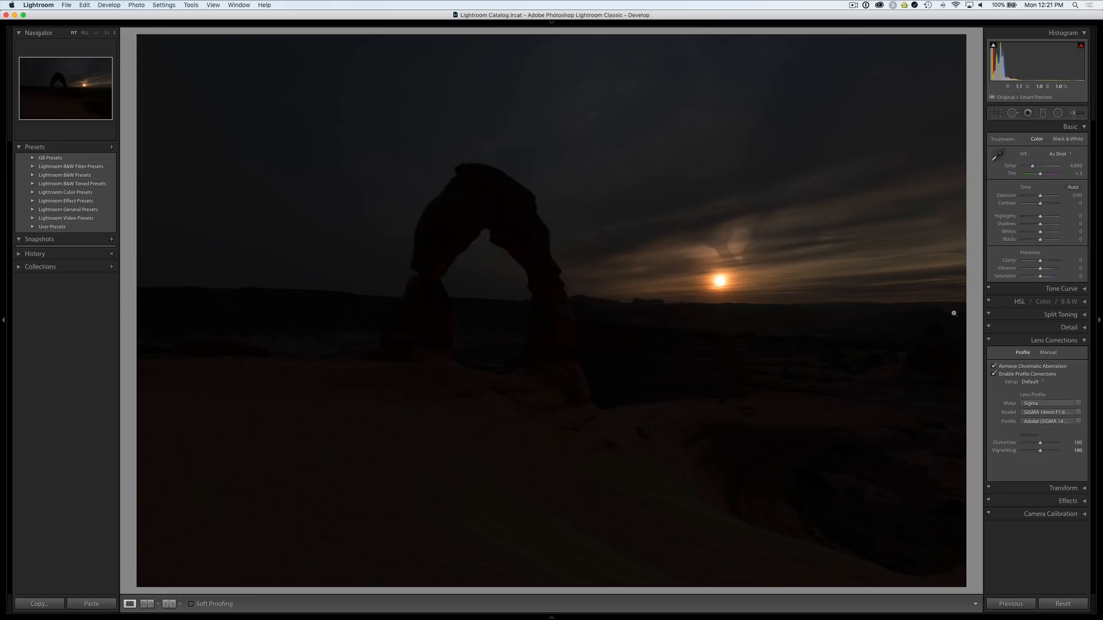
{"action": "mouse_move", "coordinate": [729, 285]}
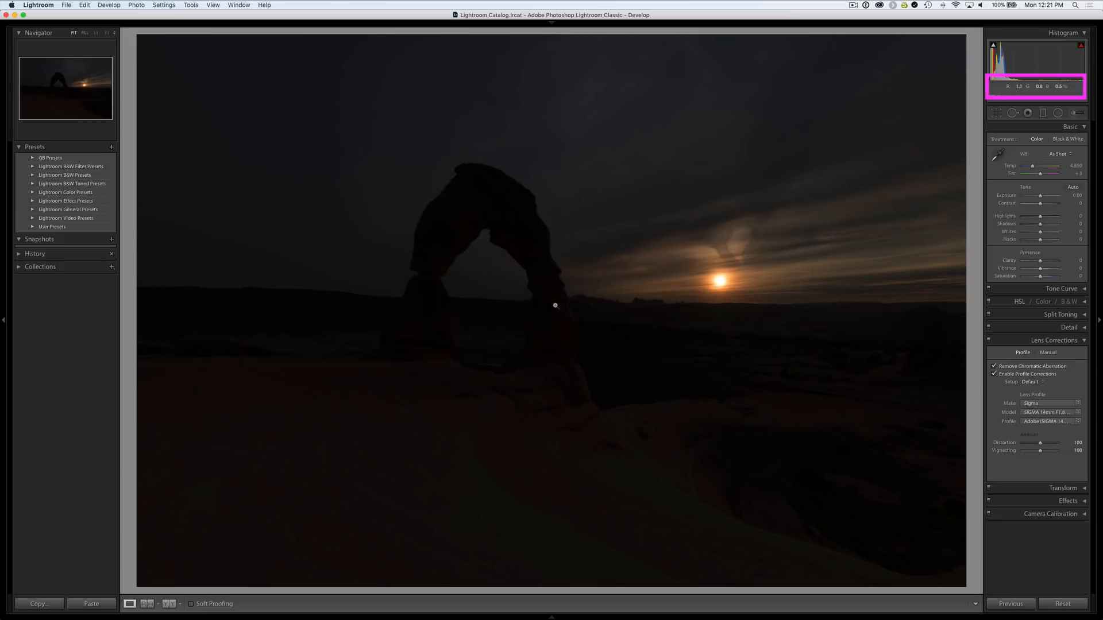
{"action": "mouse_move", "coordinate": [550, 291]}
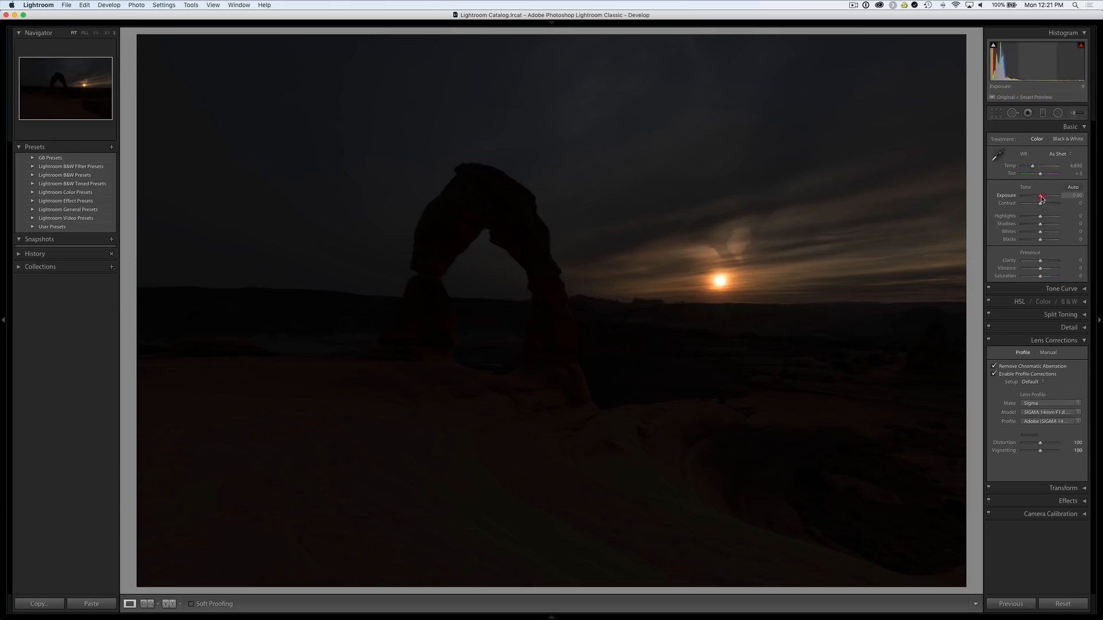
Edit the smart object in Camera Raw: exposure +5, highlights −50, luminance noise reduction 20.
{"action": "left_click_drag", "start_coordinate": [1040, 195], "coordinate": [1060, 196]}
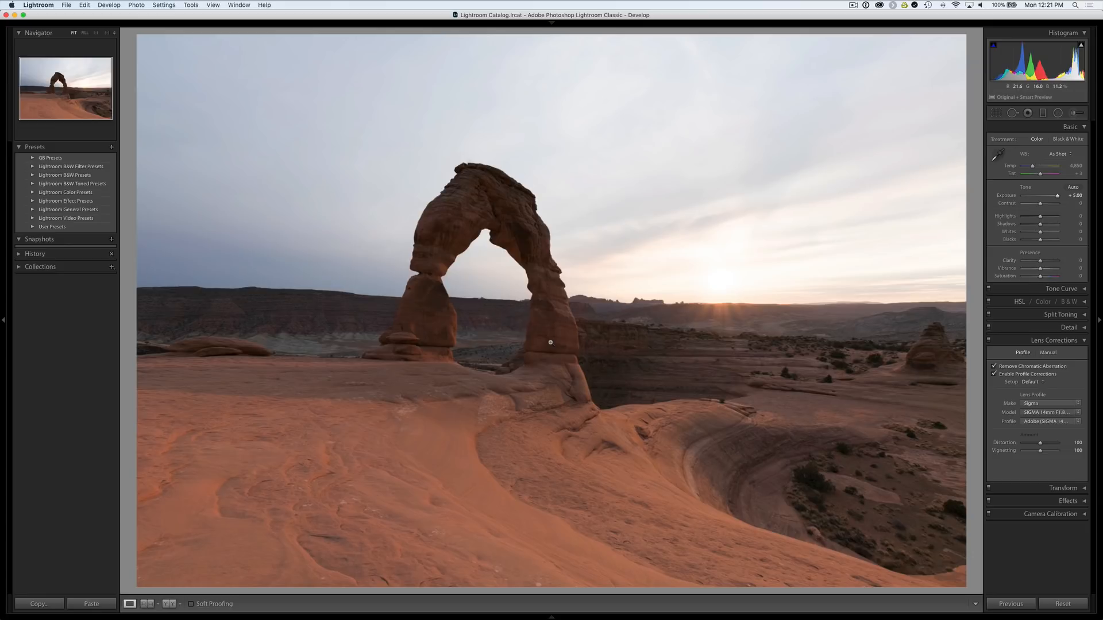
{"action": "mouse_move", "coordinate": [930, 289]}
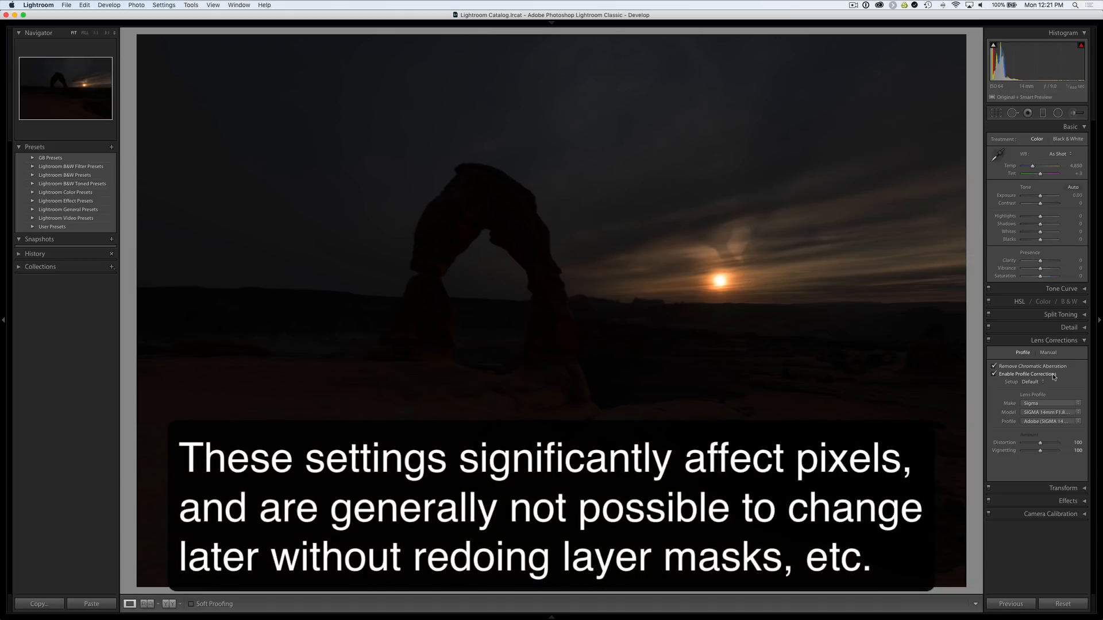
{"action": "mouse_move", "coordinate": [1037, 370]}
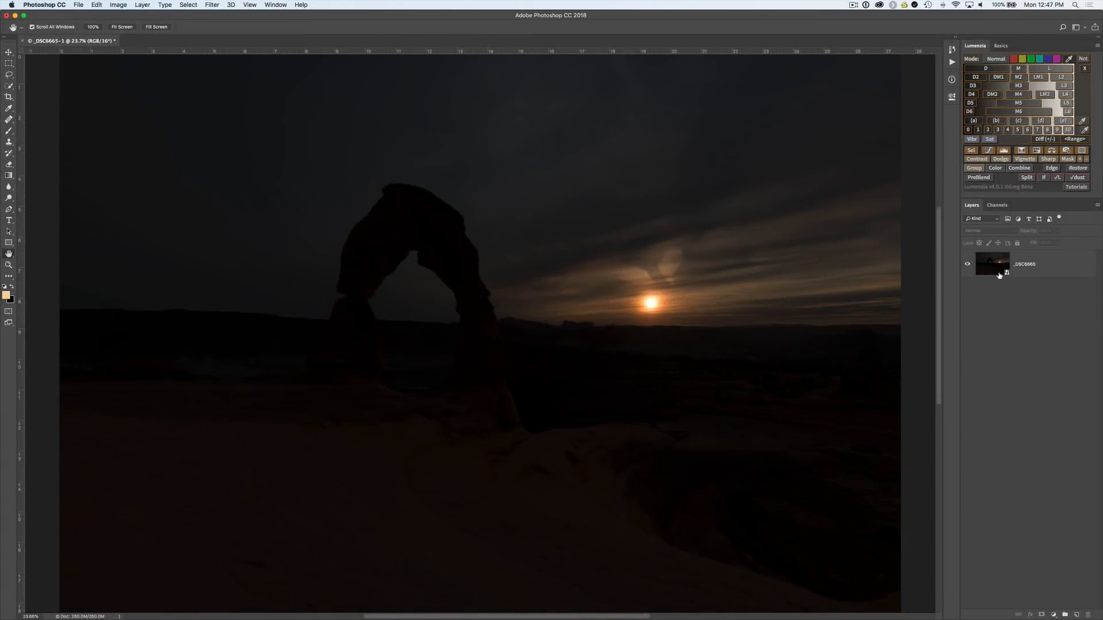
{"action": "mouse_move", "coordinate": [1006, 274]}
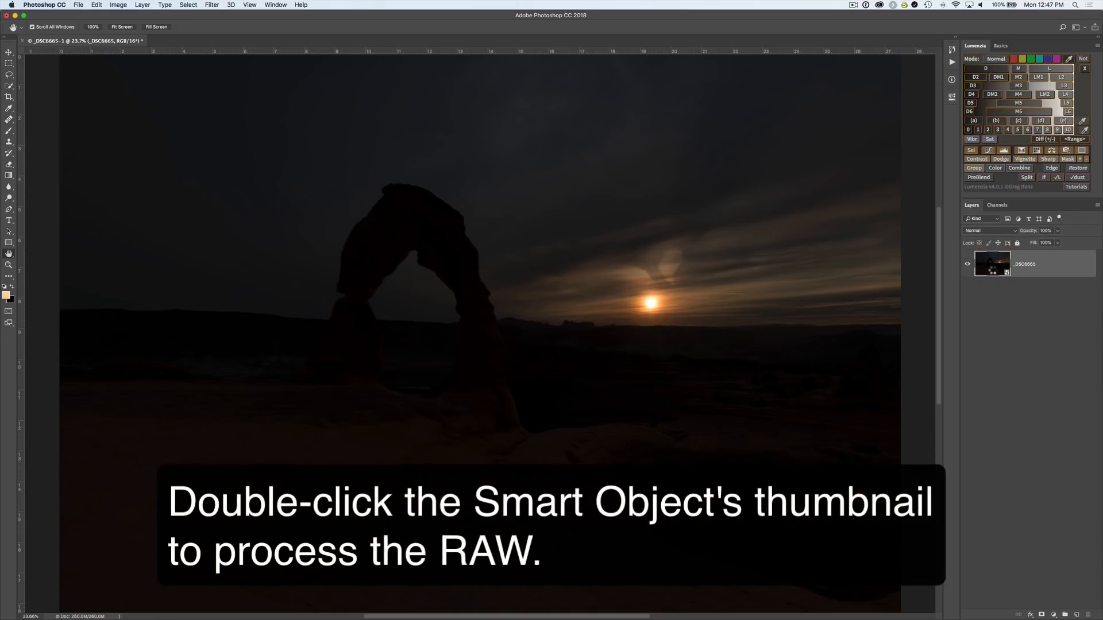
{"action": "double_click", "coordinate": [993, 264]}
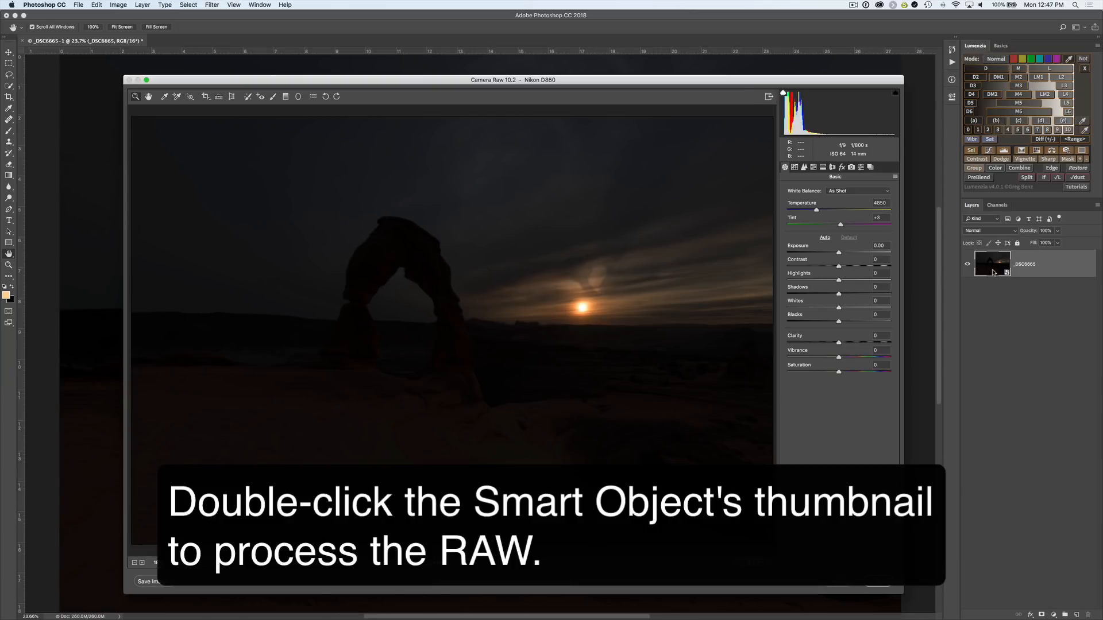
{"action": "double_click", "coordinate": [992, 264]}
{"action": "type", "text": "-50"}
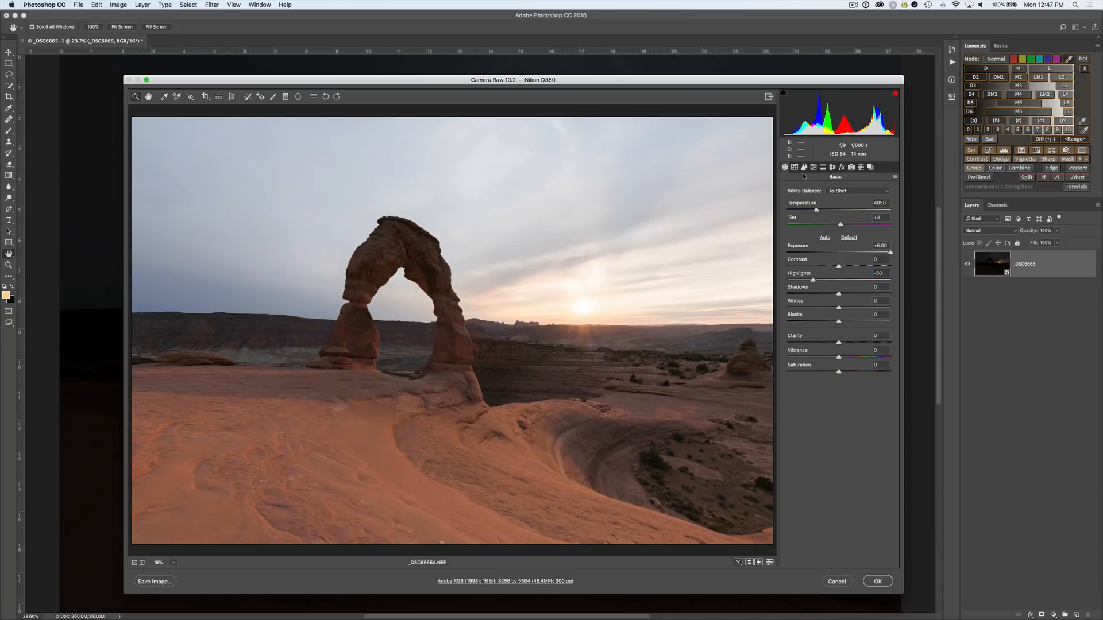
{"action": "left_click", "coordinate": [804, 168]}
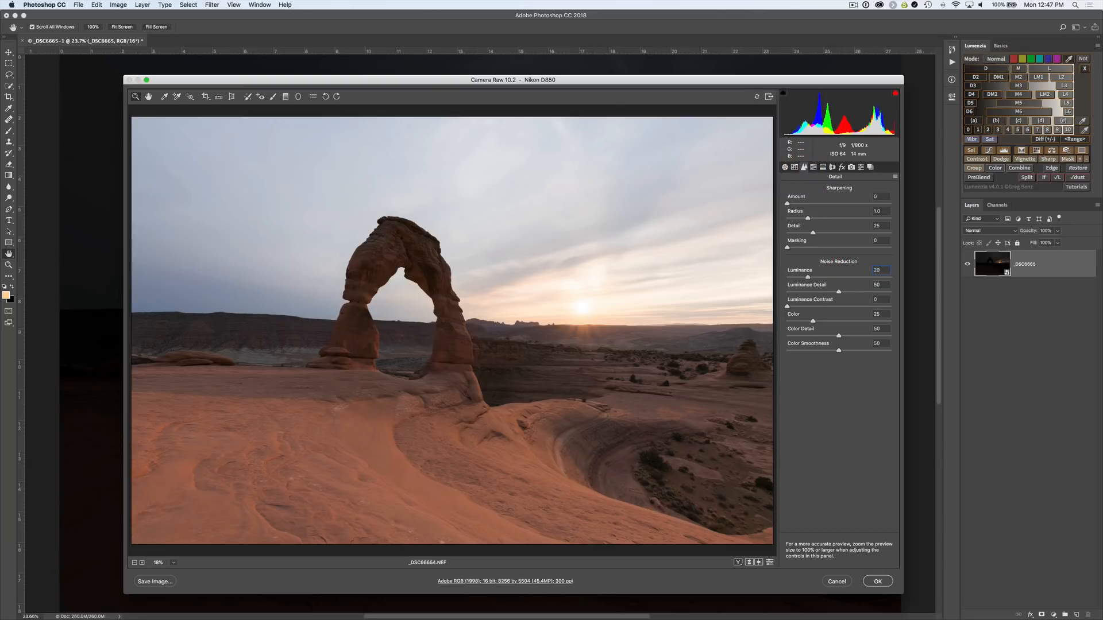
{"action": "left_click", "coordinate": [877, 581]}
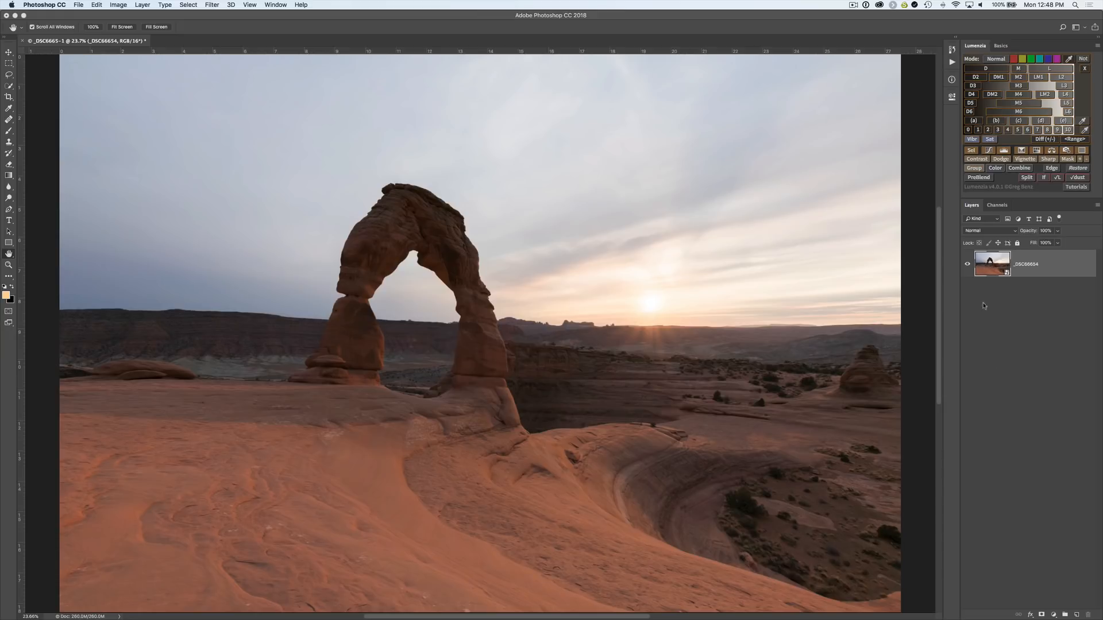
Warm the smart object's raw white balance to about 8600 temperature and +28 tint.
{"action": "left_click", "coordinate": [993, 264]}
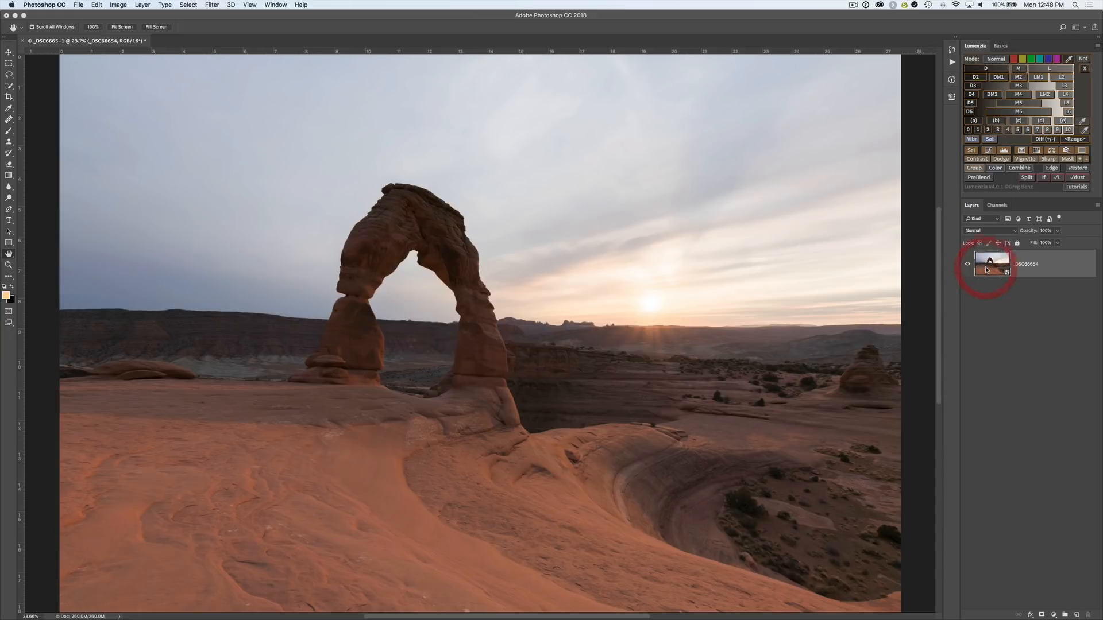
{"action": "double_click", "coordinate": [992, 264]}
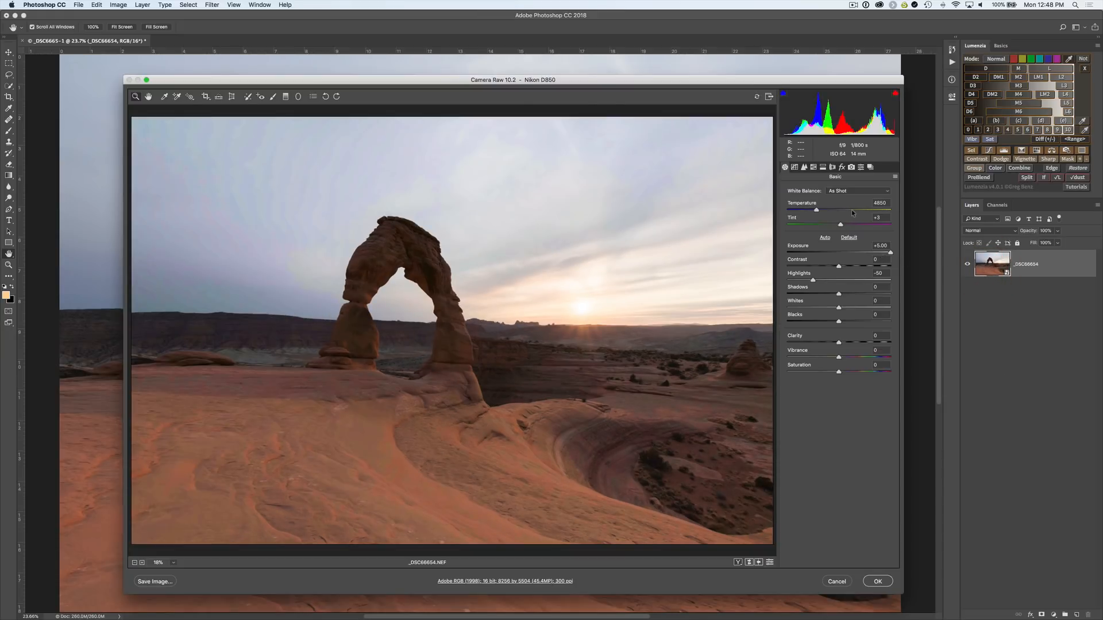
{"action": "left_click_drag", "start_coordinate": [816, 210], "coordinate": [851, 225]}
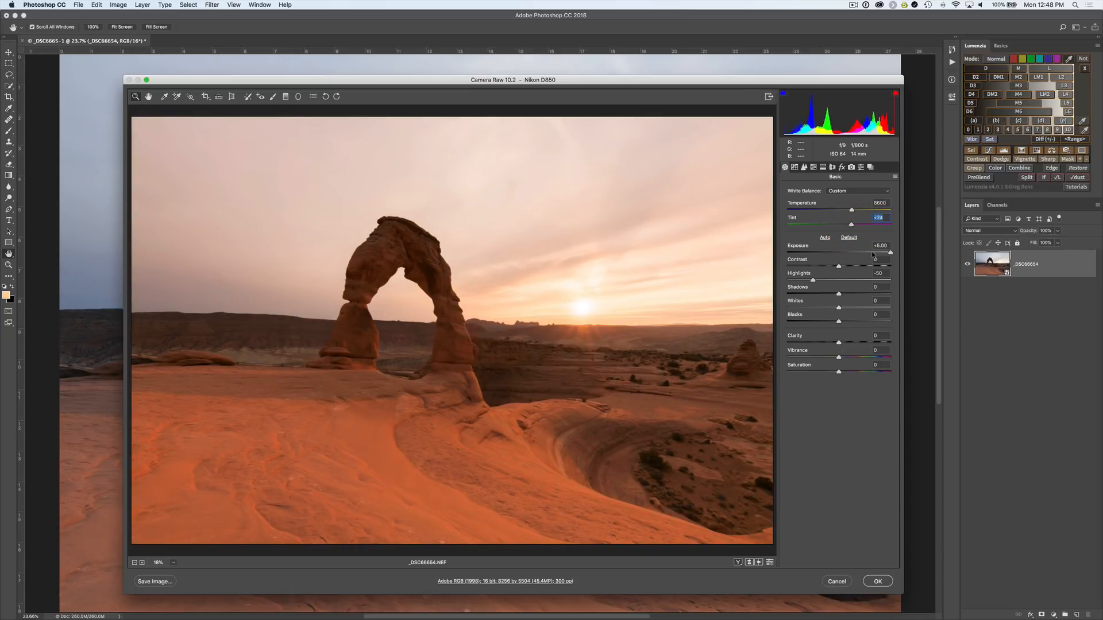
{"action": "left_click_drag", "start_coordinate": [889, 253], "coordinate": [877, 253]}
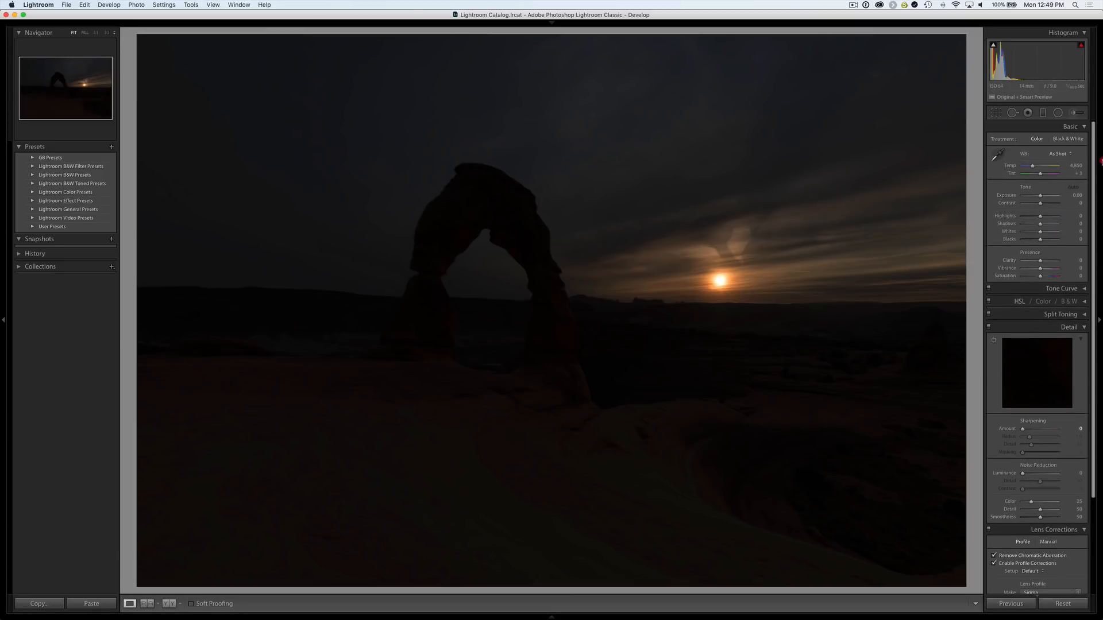
Apply +5 exposure and luminance 20 in Develop, then export the photo as a 16-bit TIFF.
{"action": "left_click_drag", "start_coordinate": [1041, 195], "coordinate": [1056, 195]}
{"action": "type", "text": "-50"}
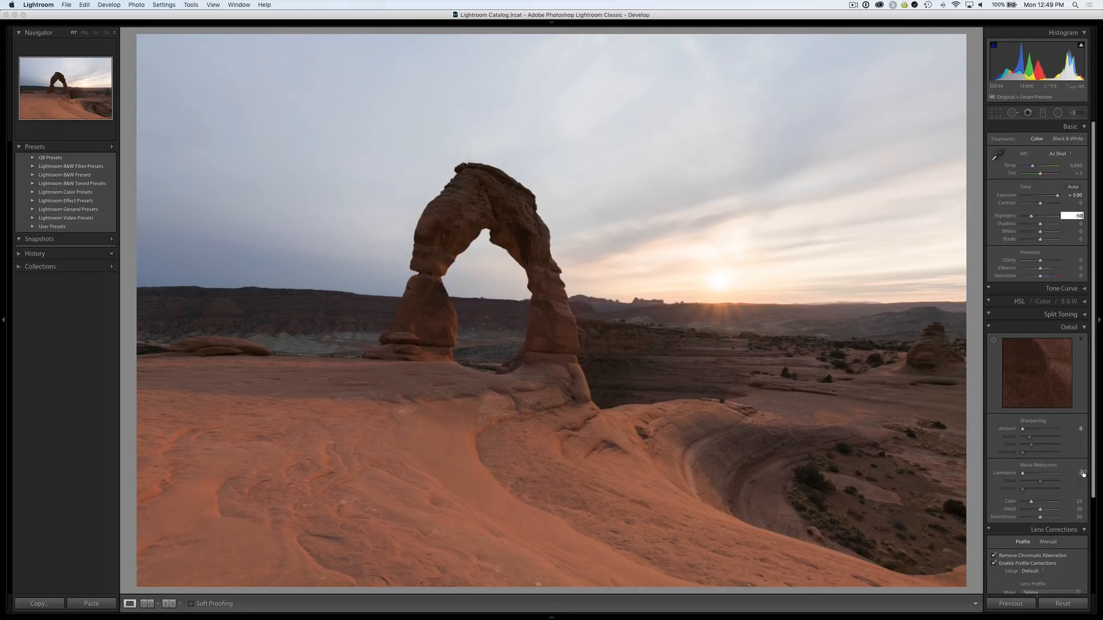
{"action": "left_click_drag", "start_coordinate": [1021, 473], "coordinate": [1062, 474]}
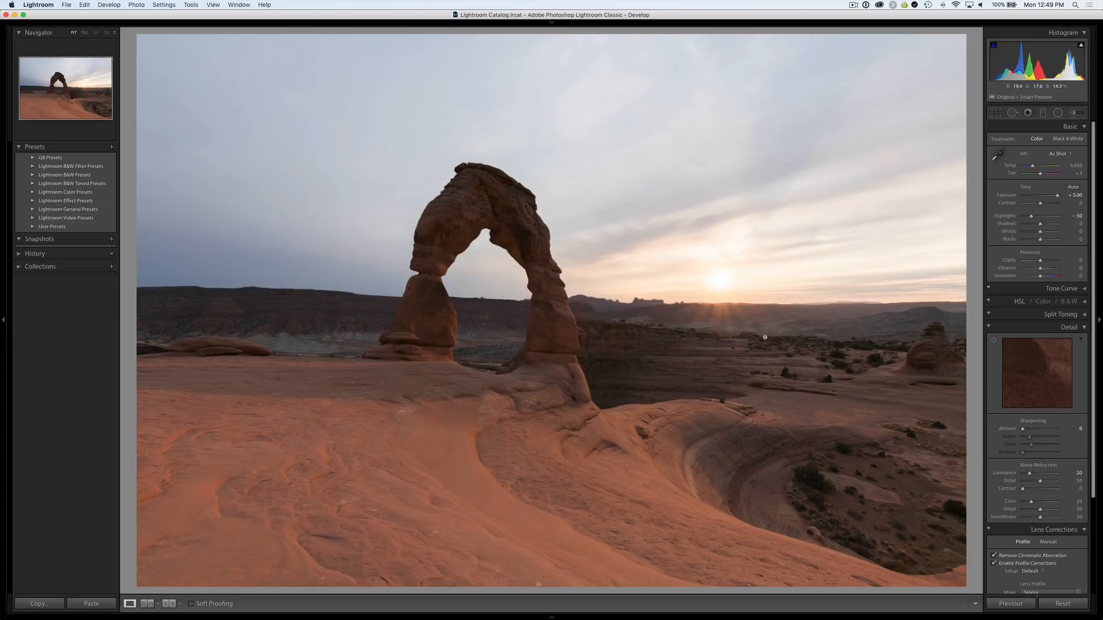
{"action": "left_click", "coordinate": [107, 603]}
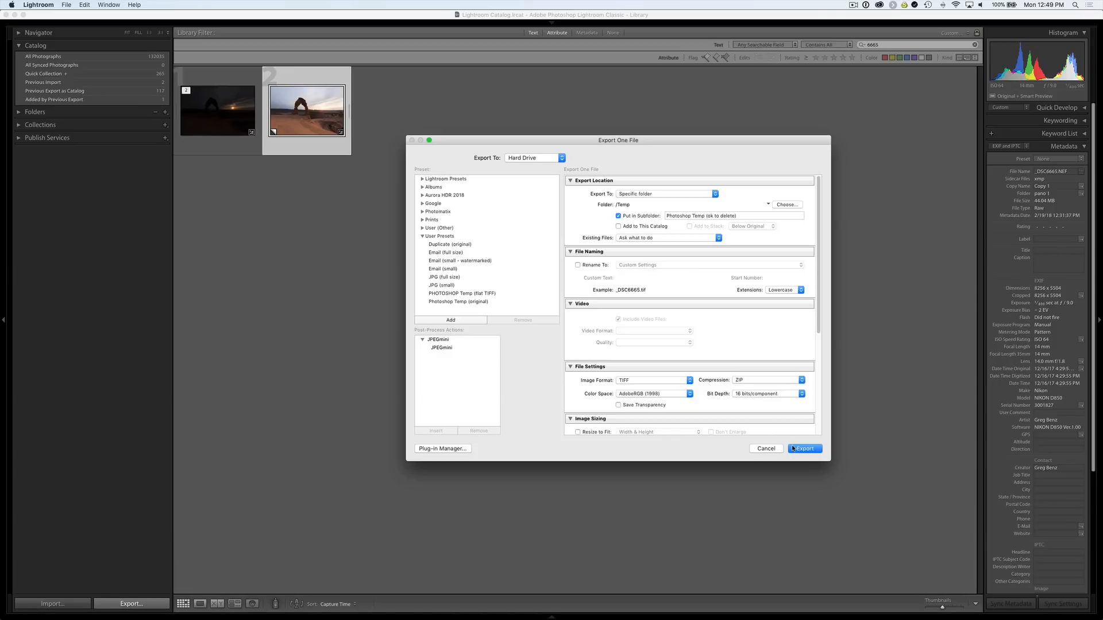
{"action": "left_click", "coordinate": [804, 447]}
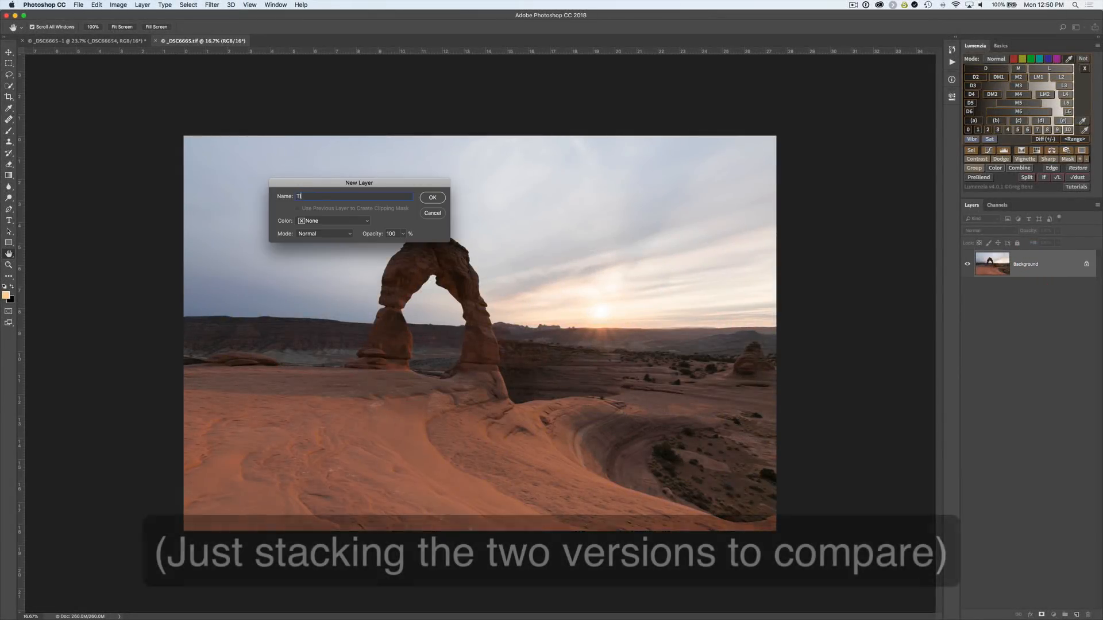
Duplicate the TIF layer into the _DSC6665-1 document and close the TIF without saving.
{"action": "right_click", "coordinate": [992, 264]}
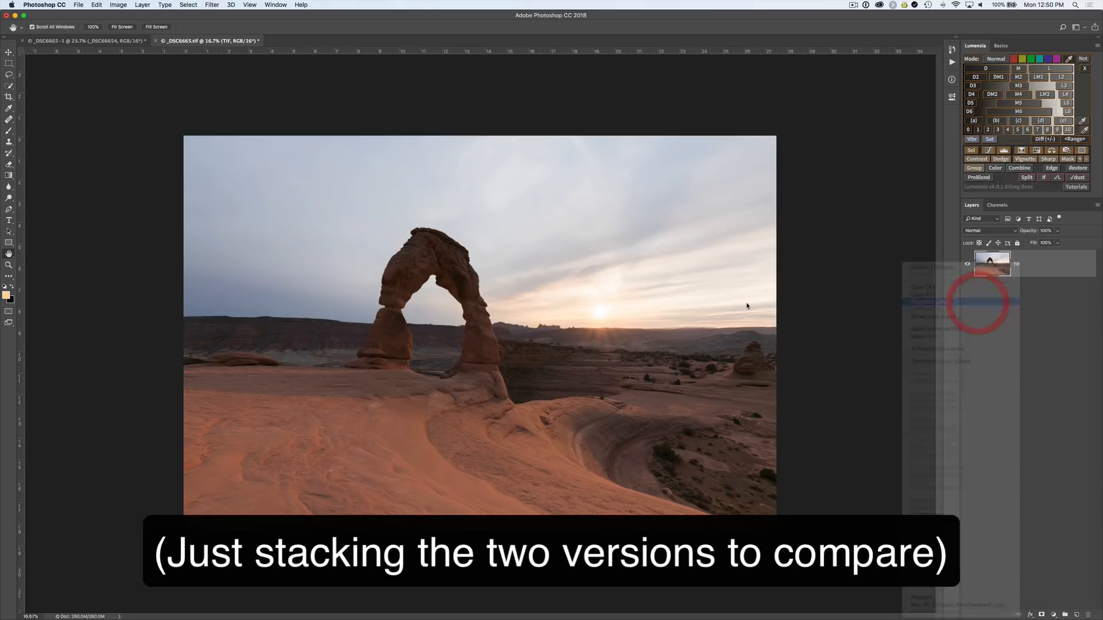
{"action": "left_click", "coordinate": [922, 302]}
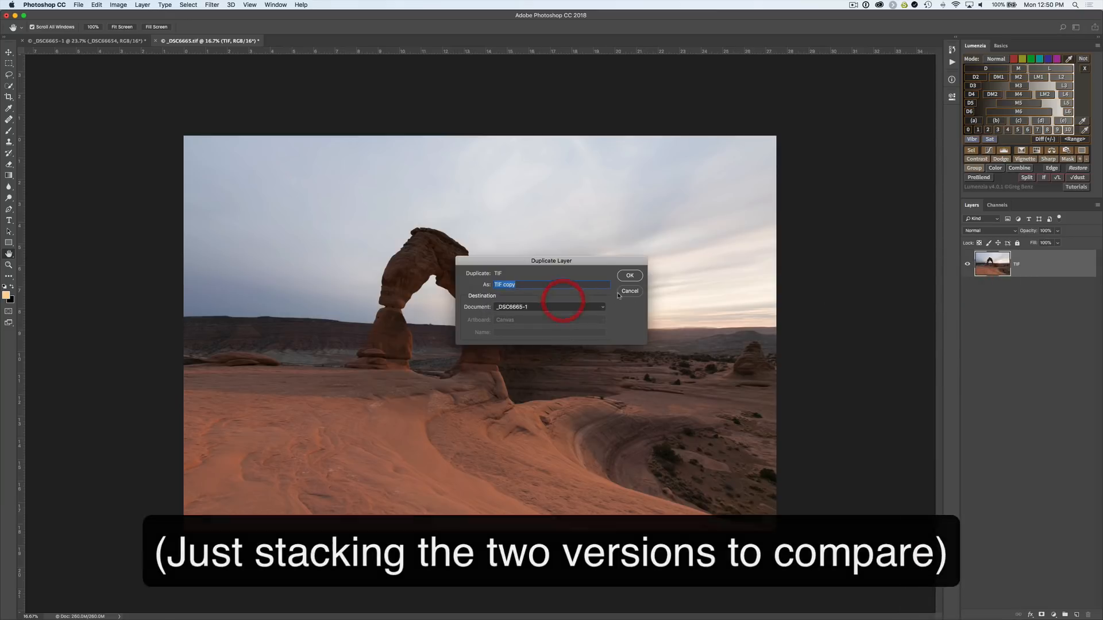
{"action": "left_click", "coordinate": [629, 276]}
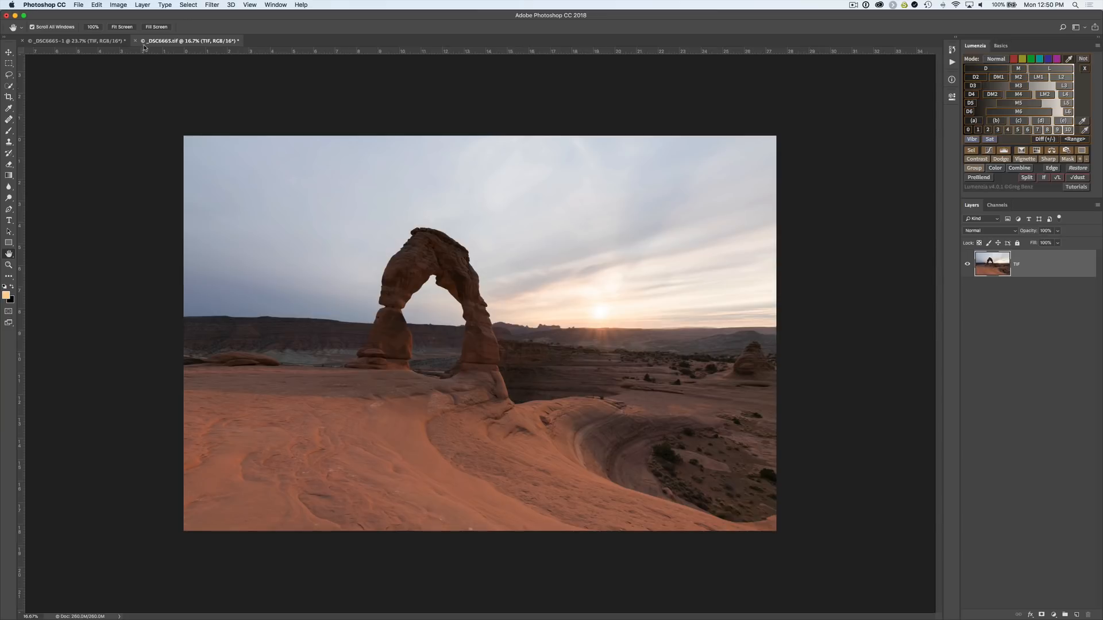
{"action": "left_click", "coordinate": [136, 40]}
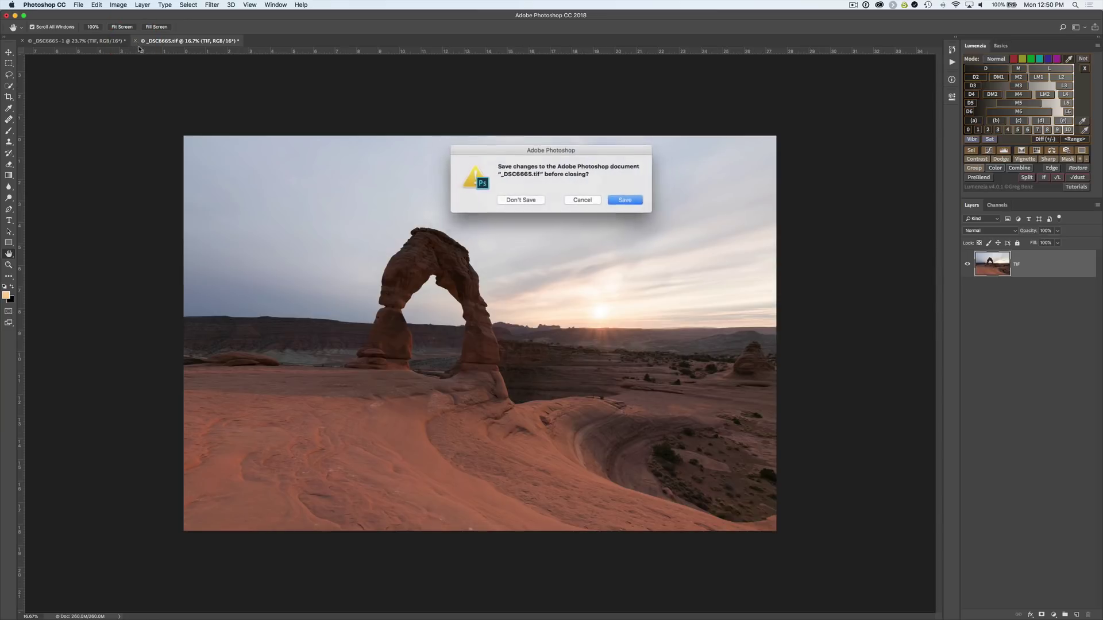
{"action": "left_click", "coordinate": [521, 200]}
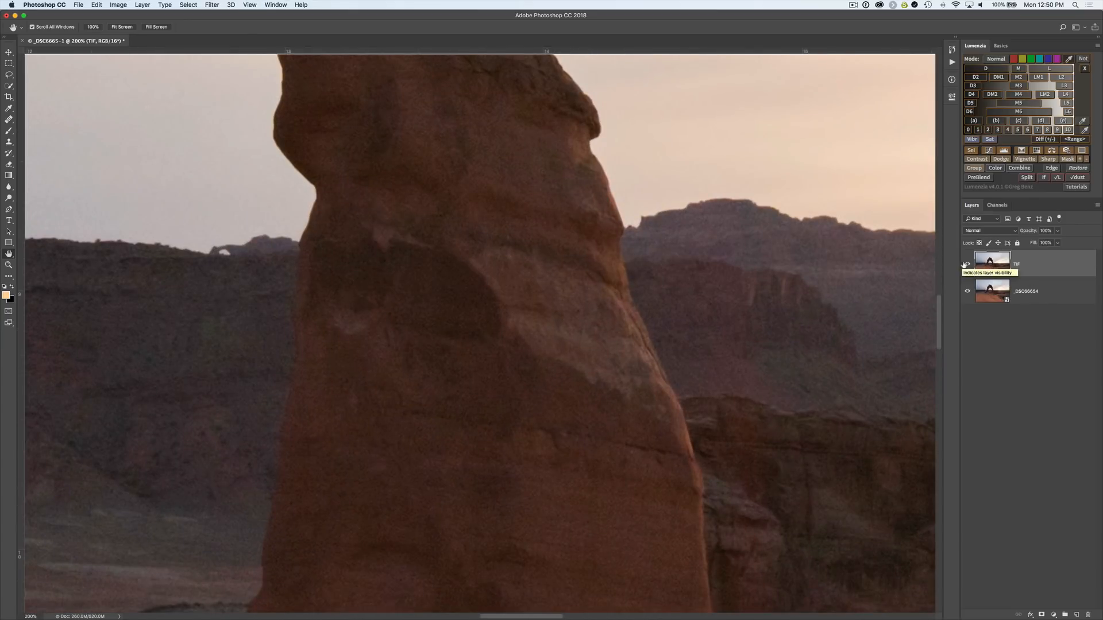
Toggle the TIF layer's visibility at 200% zoom to compare it against the smart object below.
{"action": "left_click", "coordinate": [967, 264]}
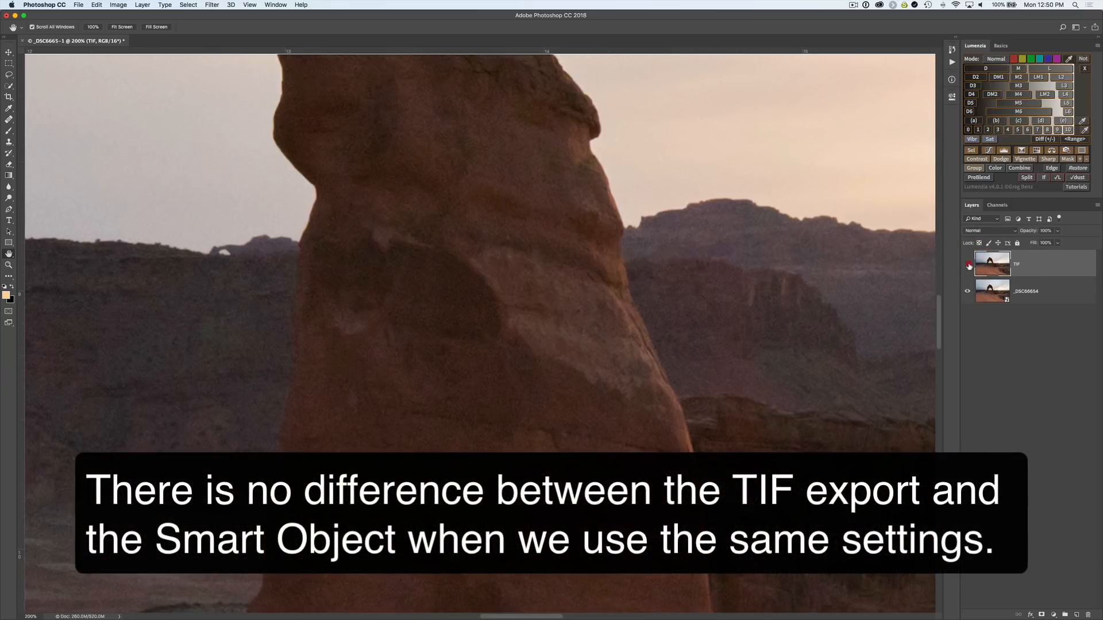
{"action": "left_click", "coordinate": [968, 264]}
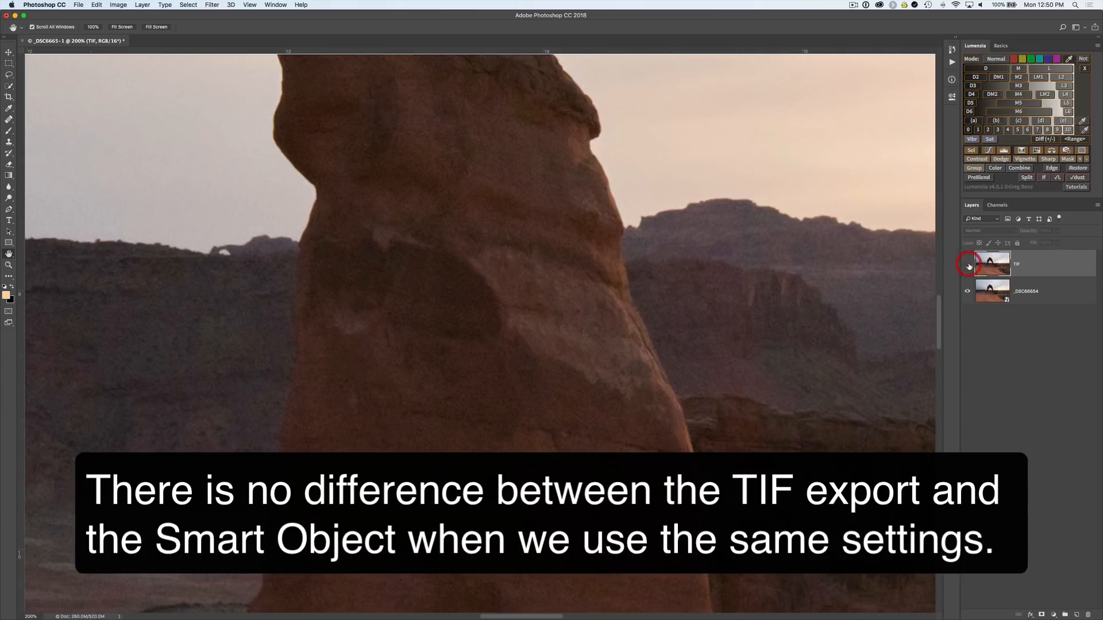
{"action": "left_click", "coordinate": [967, 264]}
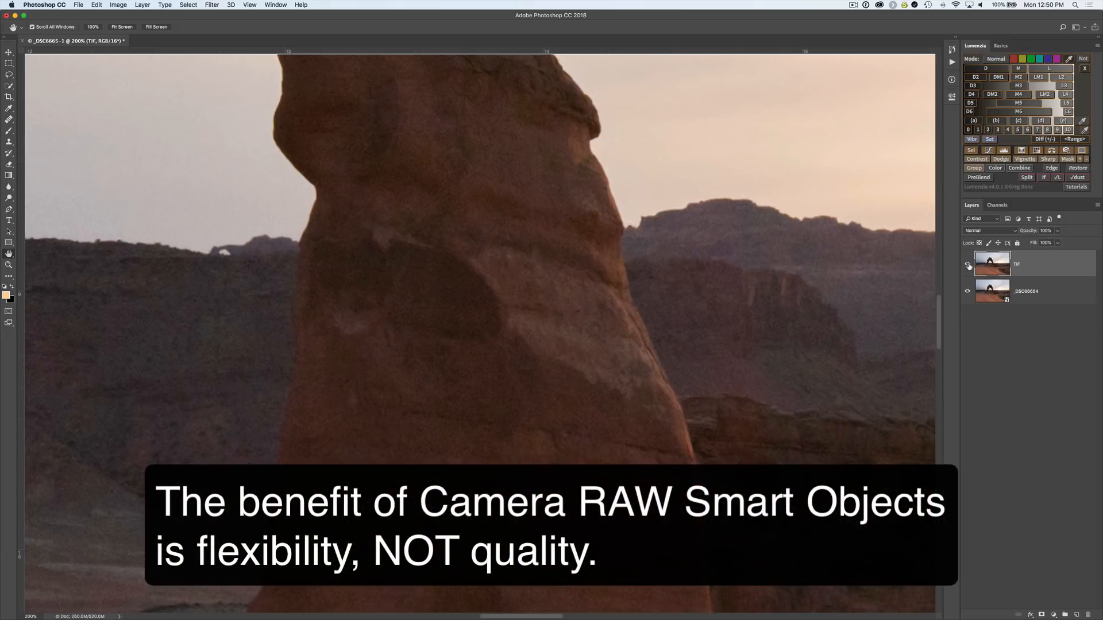
{"action": "left_click", "coordinate": [968, 264]}
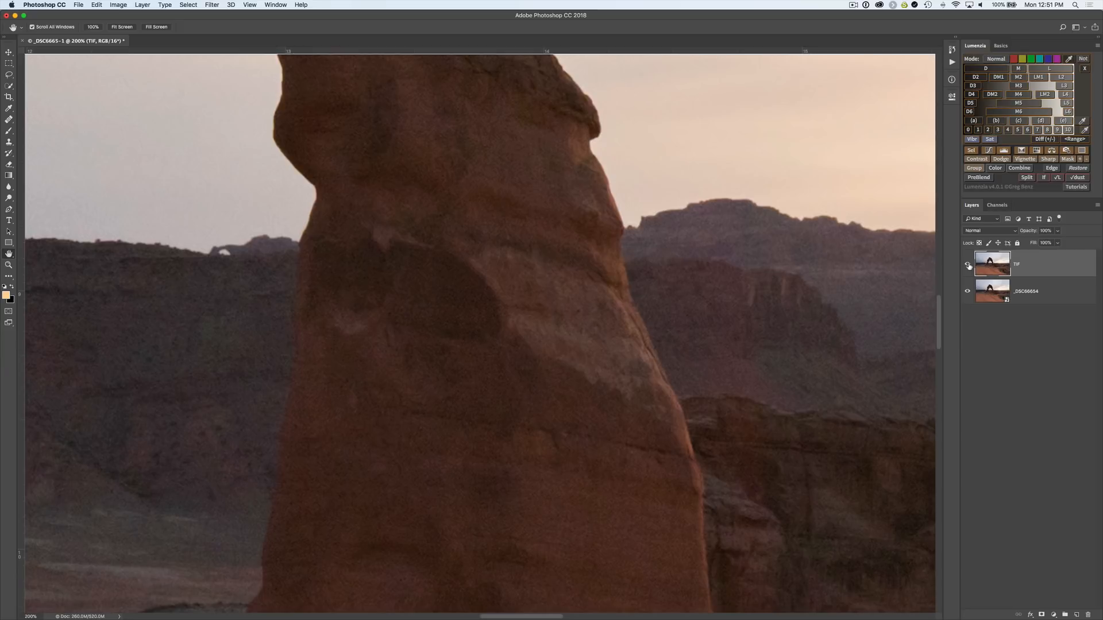
{"action": "left_click", "coordinate": [967, 264]}
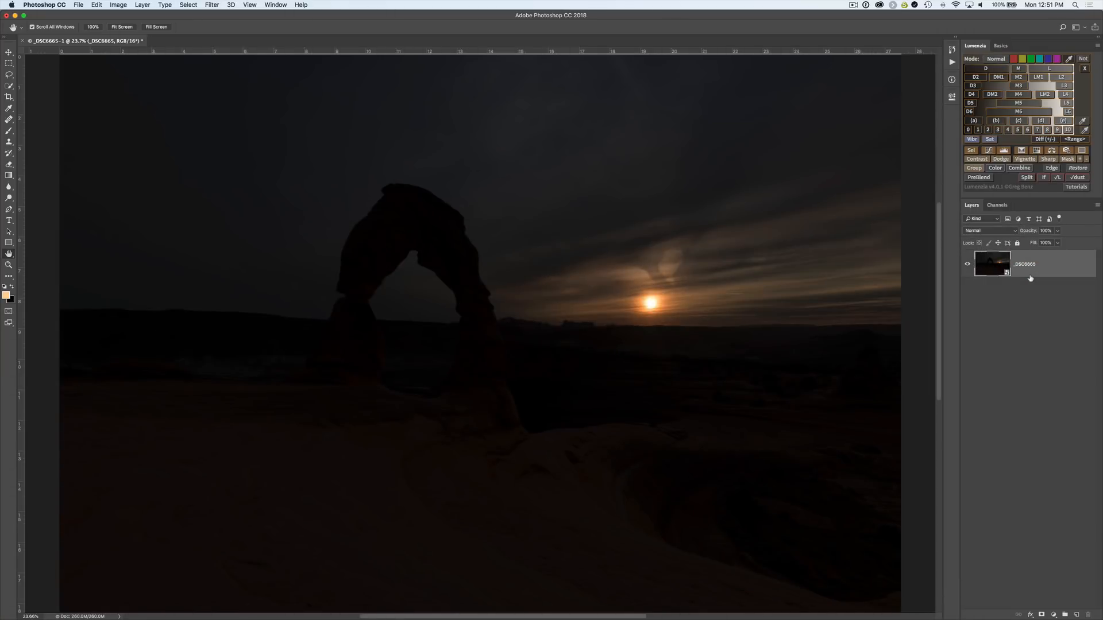
Make two copies of the raw smart object, then raise the original's raw exposure so all three brighten.
{"action": "key", "text": "cmd+j"}
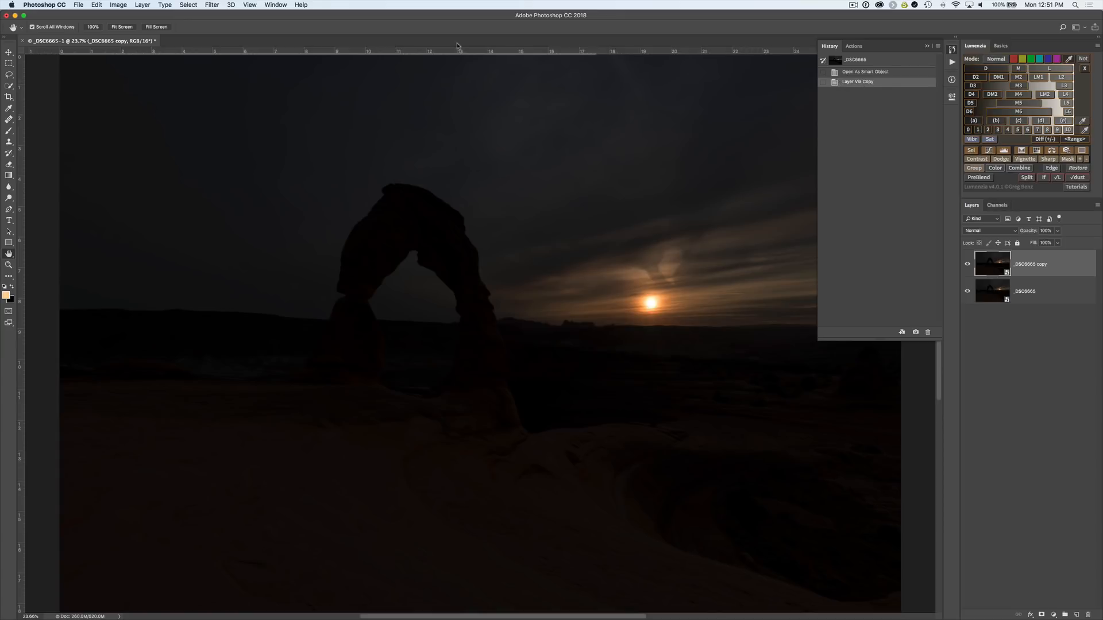
{"action": "left_click", "coordinate": [140, 5]}
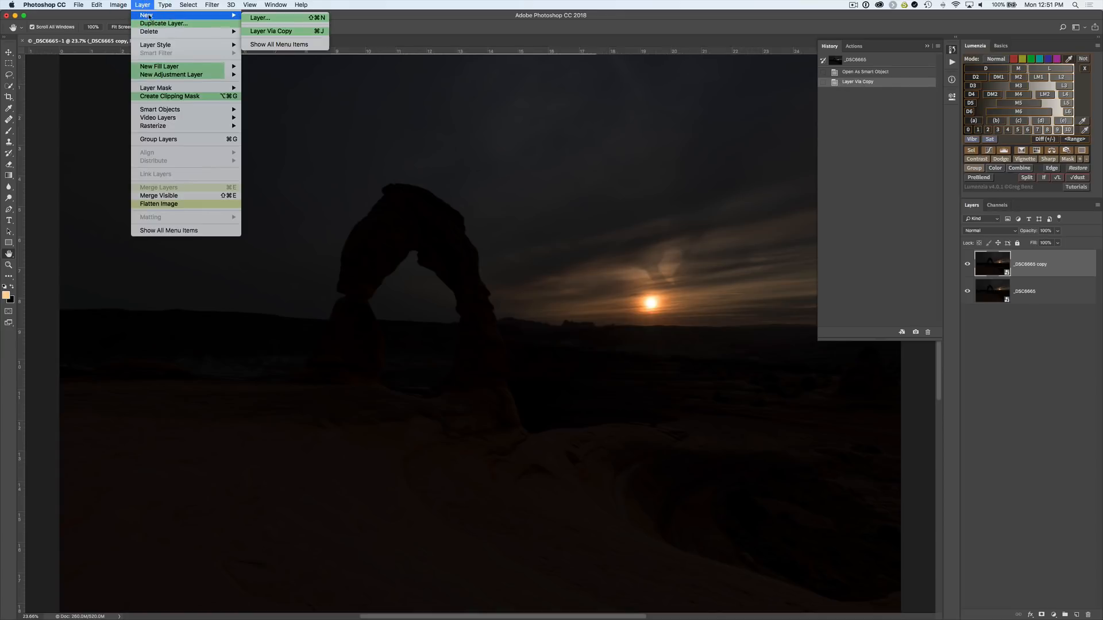
{"action": "mouse_move", "coordinate": [287, 31]}
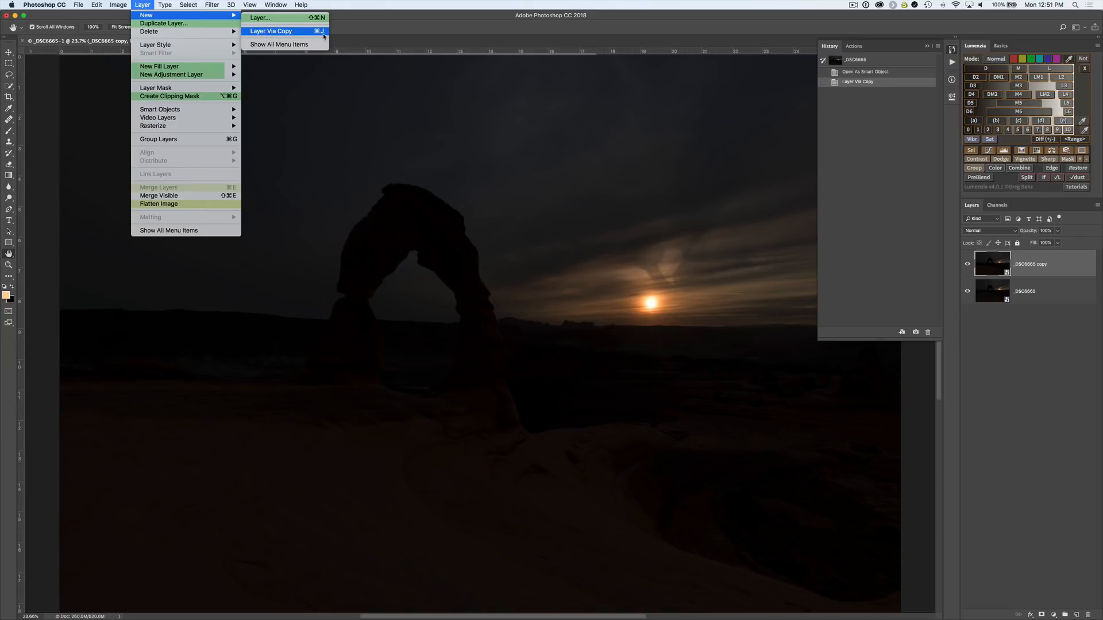
{"action": "left_click", "coordinate": [287, 31]}
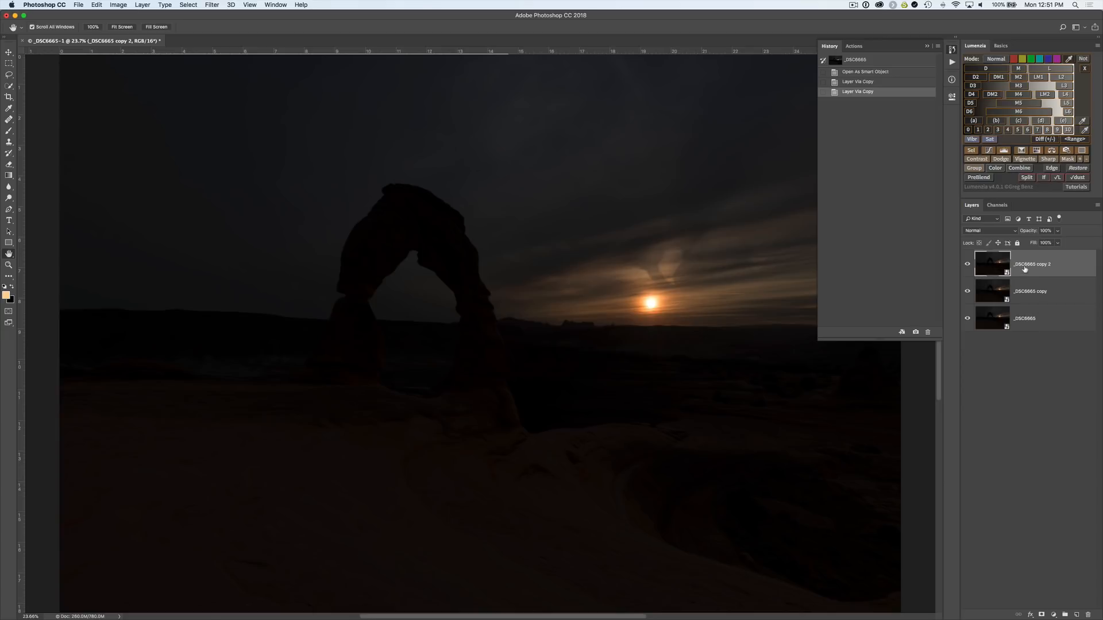
{"action": "mouse_move", "coordinate": [1024, 269]}
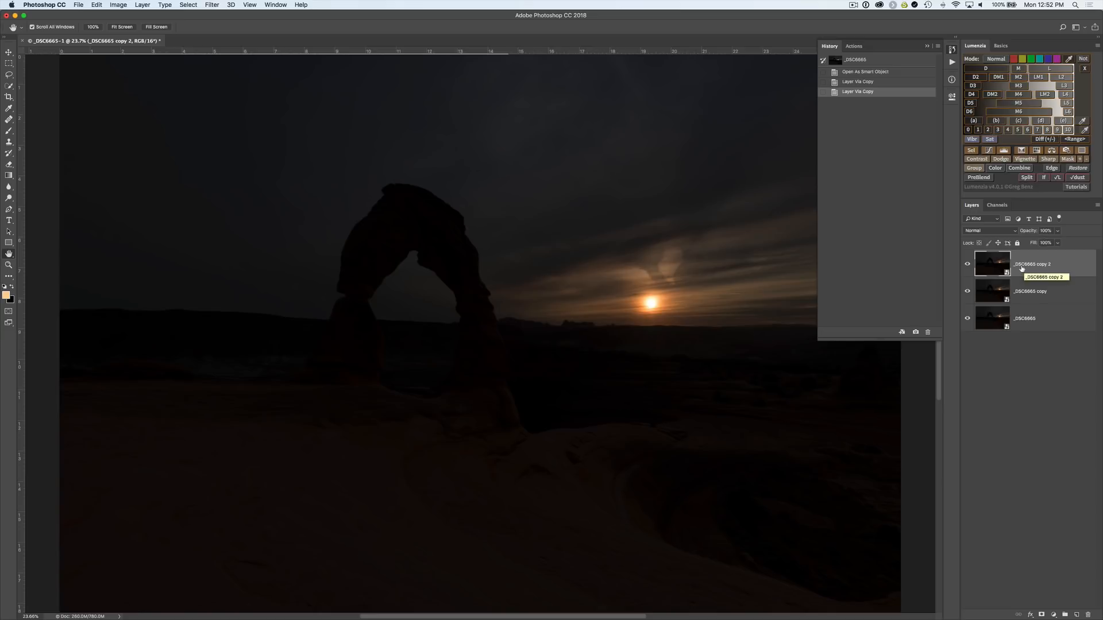
{"action": "mouse_move", "coordinate": [991, 292]}
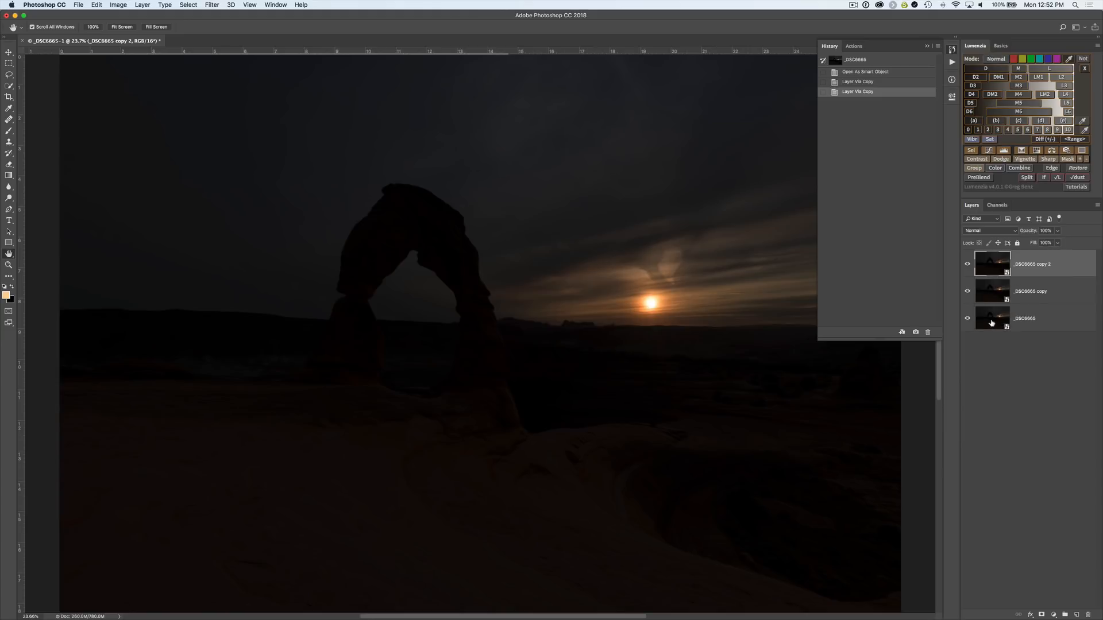
{"action": "mouse_move", "coordinate": [1004, 279]}
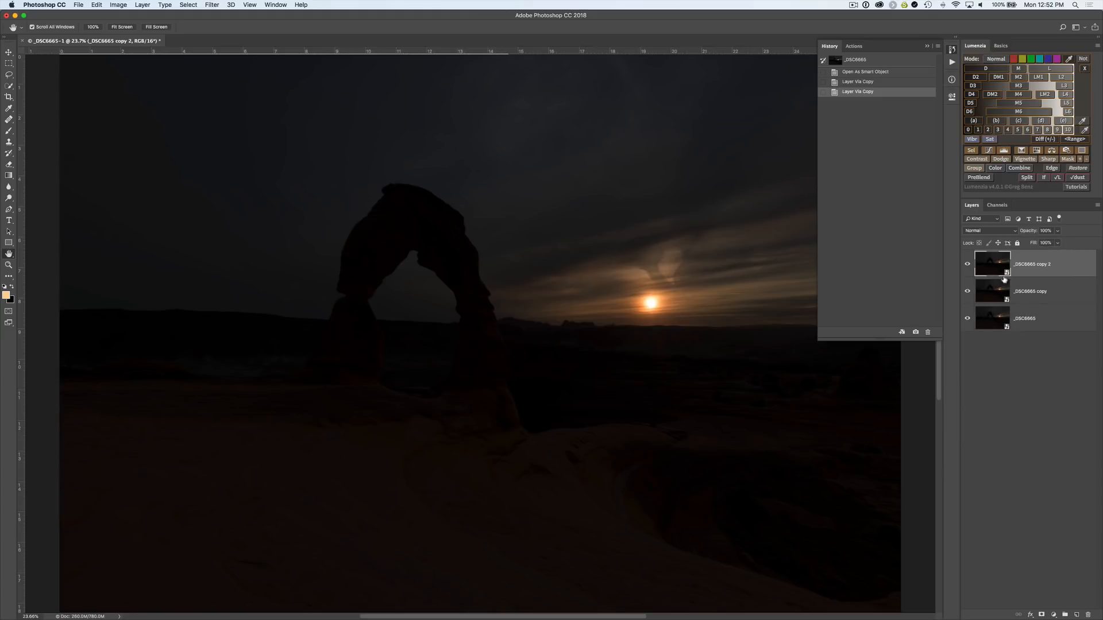
{"action": "left_click", "coordinate": [1029, 318]}
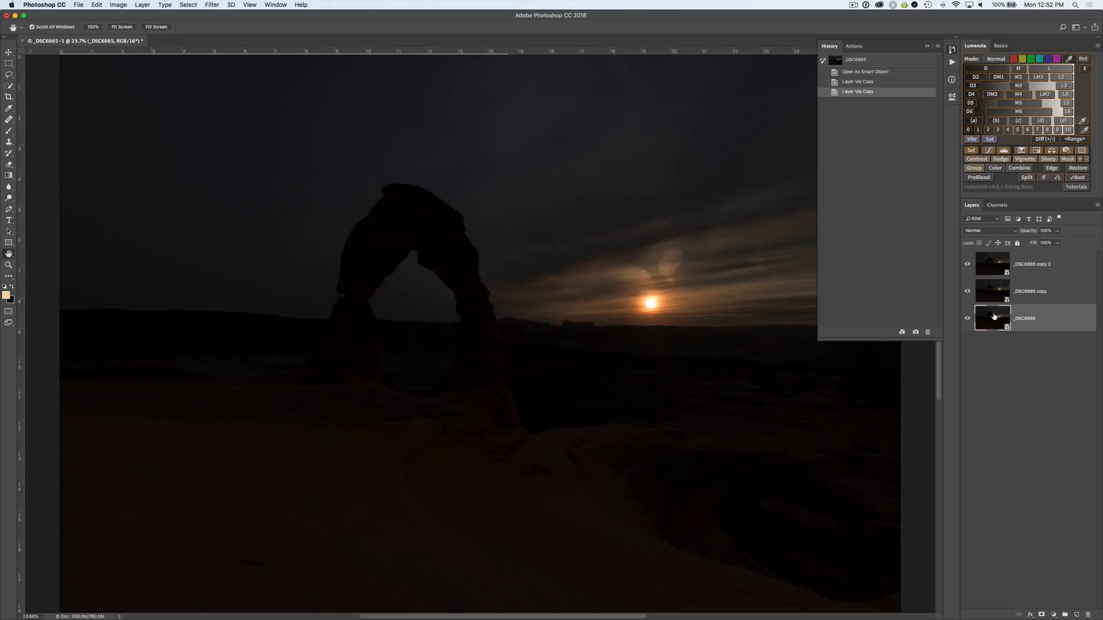
{"action": "mouse_move", "coordinate": [995, 316]}
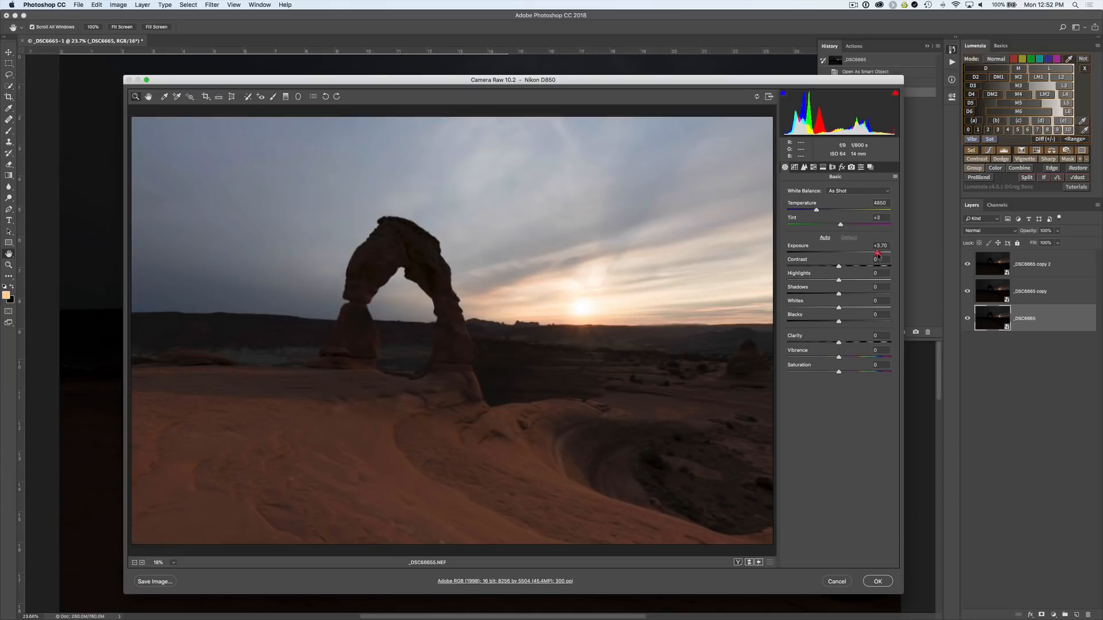
{"action": "left_click", "coordinate": [877, 581]}
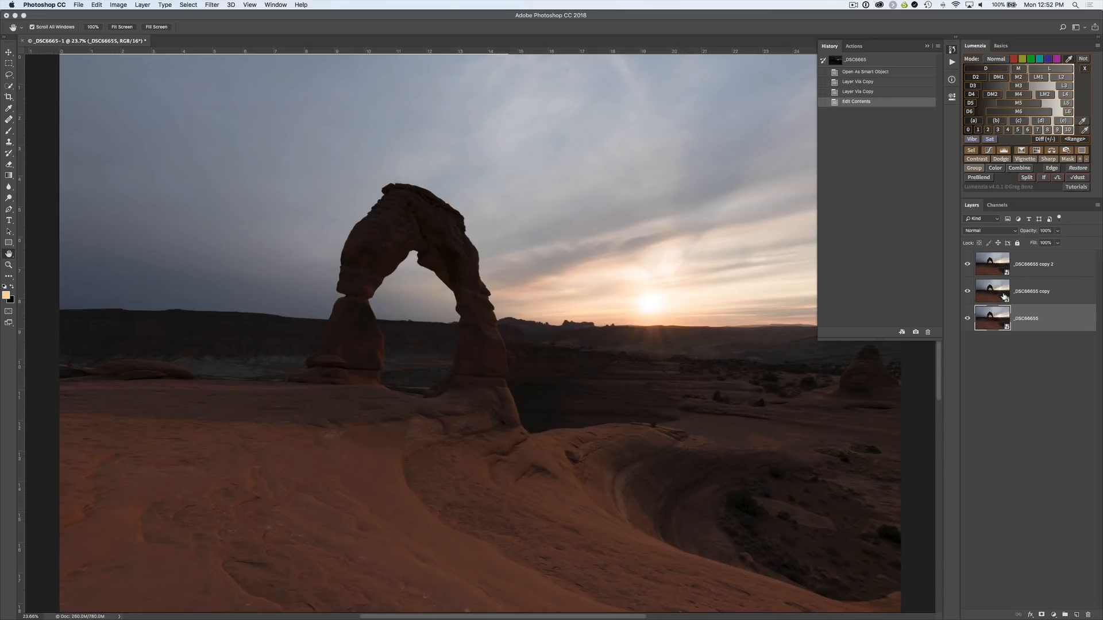
{"action": "mouse_move", "coordinate": [1003, 311]}
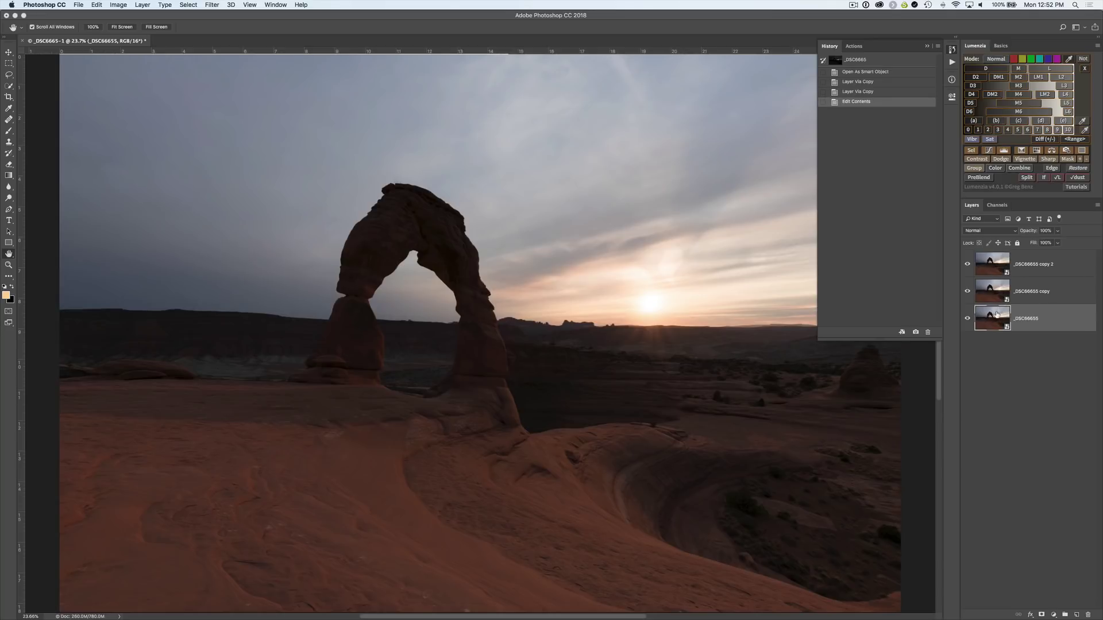
{"action": "mouse_move", "coordinate": [993, 317]}
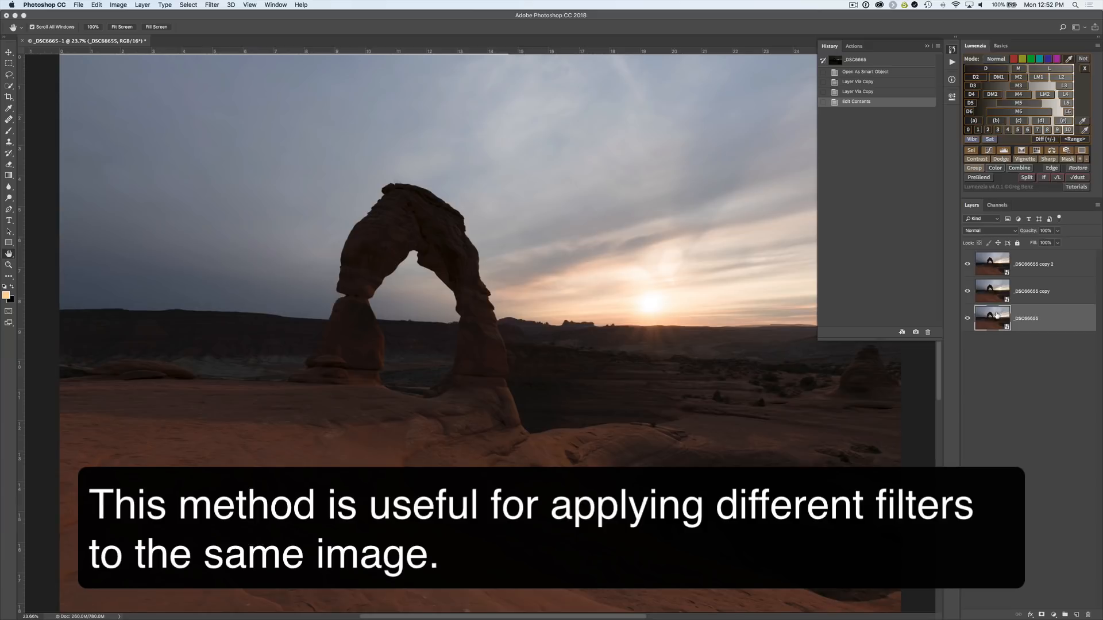
Add an Add Noise smart filter to the _DSC6665 copy layer.
{"action": "left_click", "coordinate": [1031, 292]}
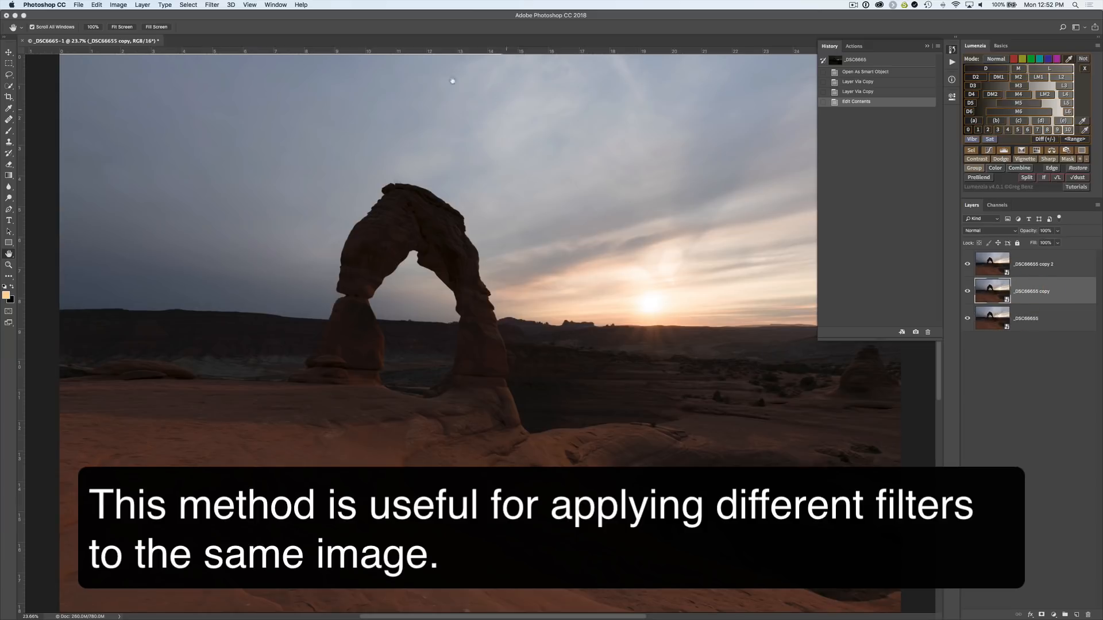
{"action": "left_click", "coordinate": [212, 5]}
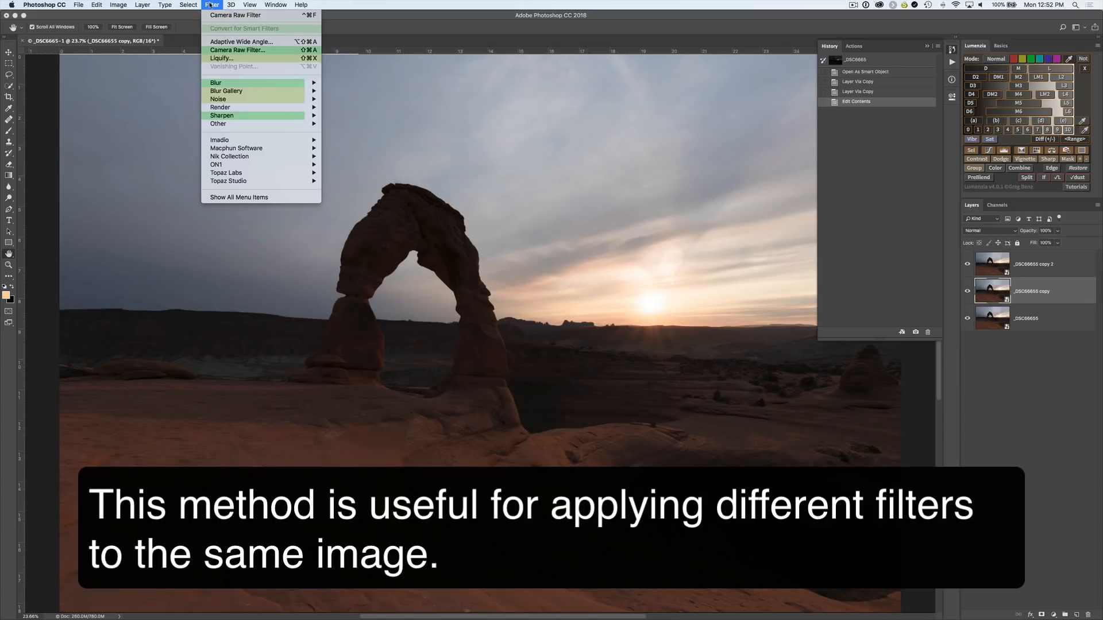
{"action": "mouse_move", "coordinate": [218, 99]}
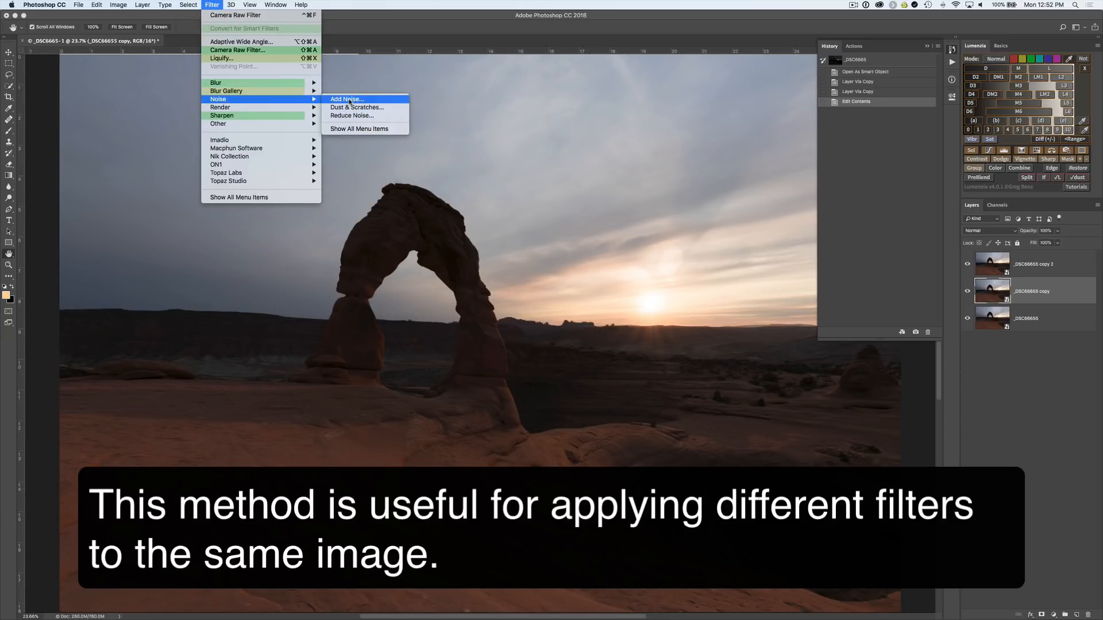
{"action": "left_click", "coordinate": [346, 99]}
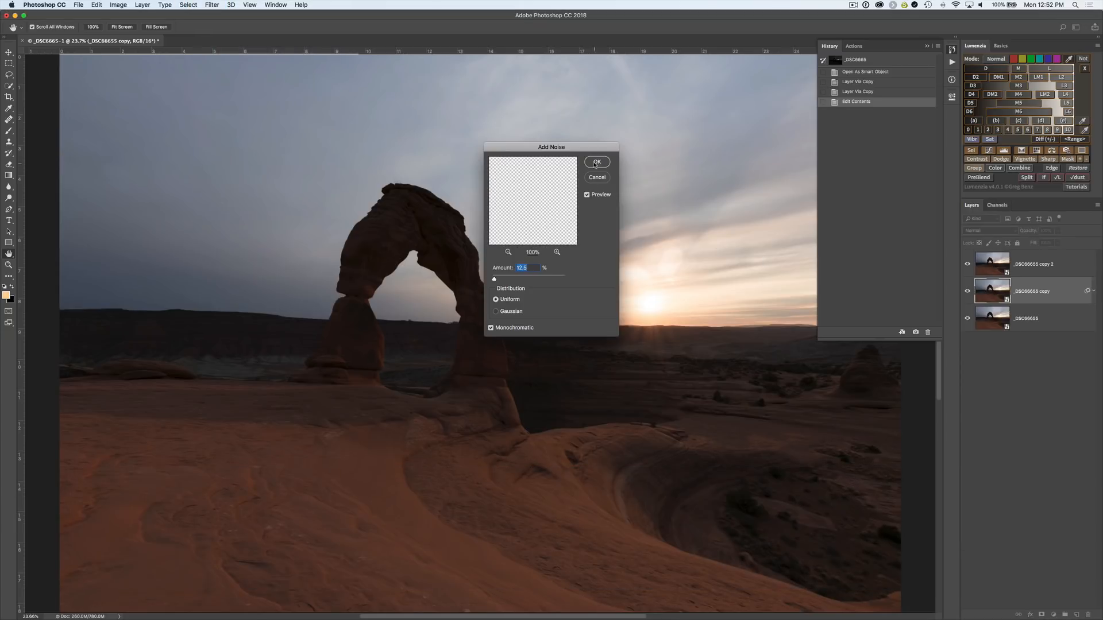
{"action": "left_click", "coordinate": [597, 160]}
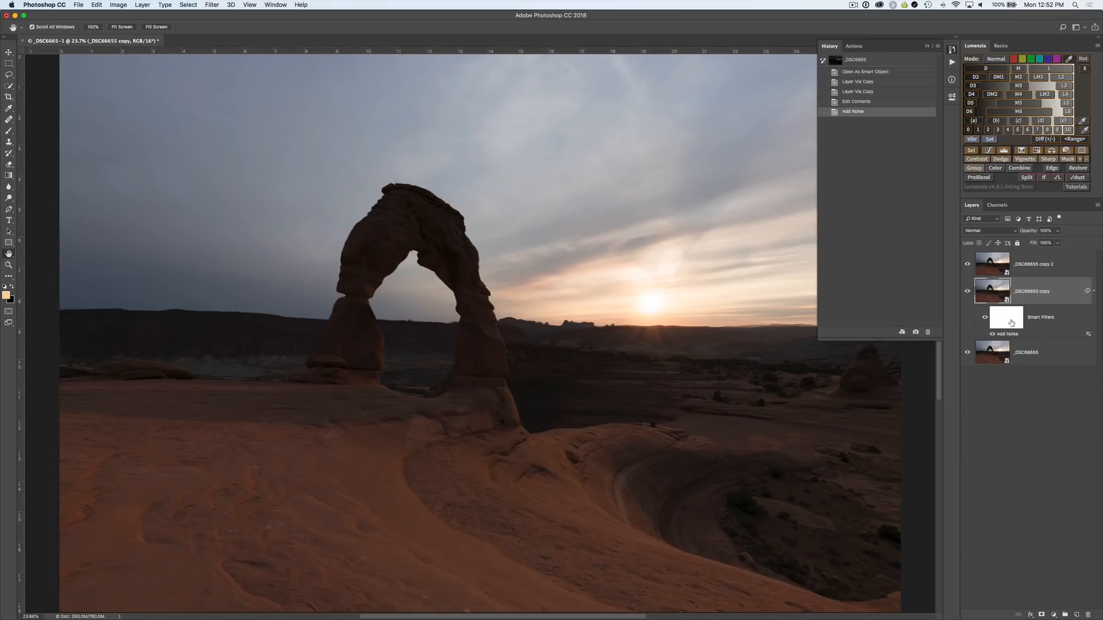
{"action": "mouse_move", "coordinate": [1018, 266]}
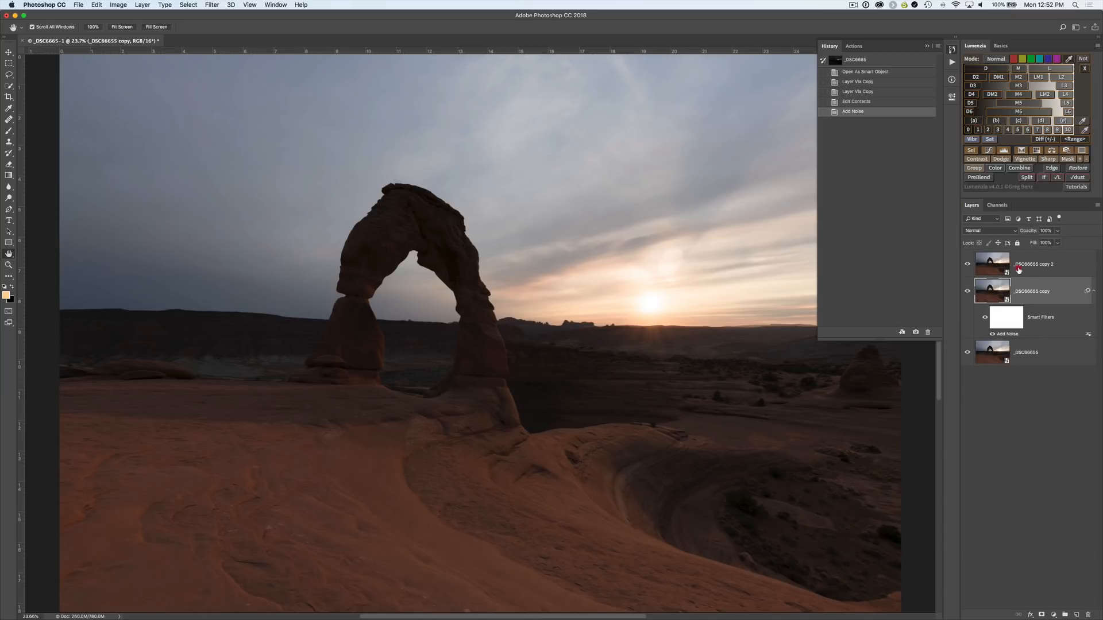
{"action": "left_click", "coordinate": [1034, 264]}
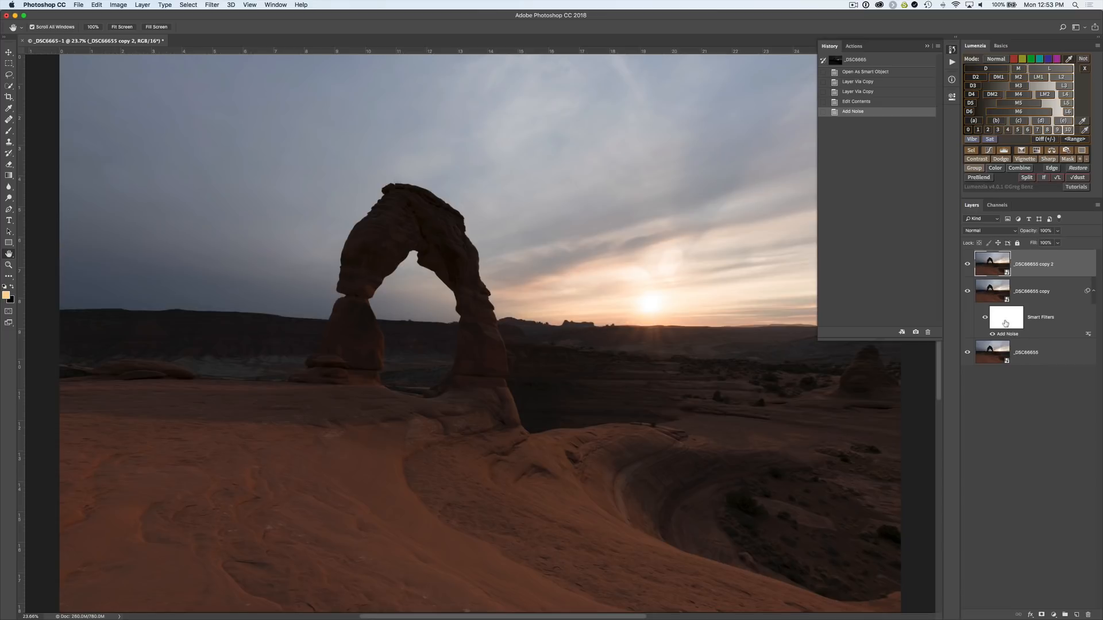
{"action": "mouse_move", "coordinate": [1005, 319]}
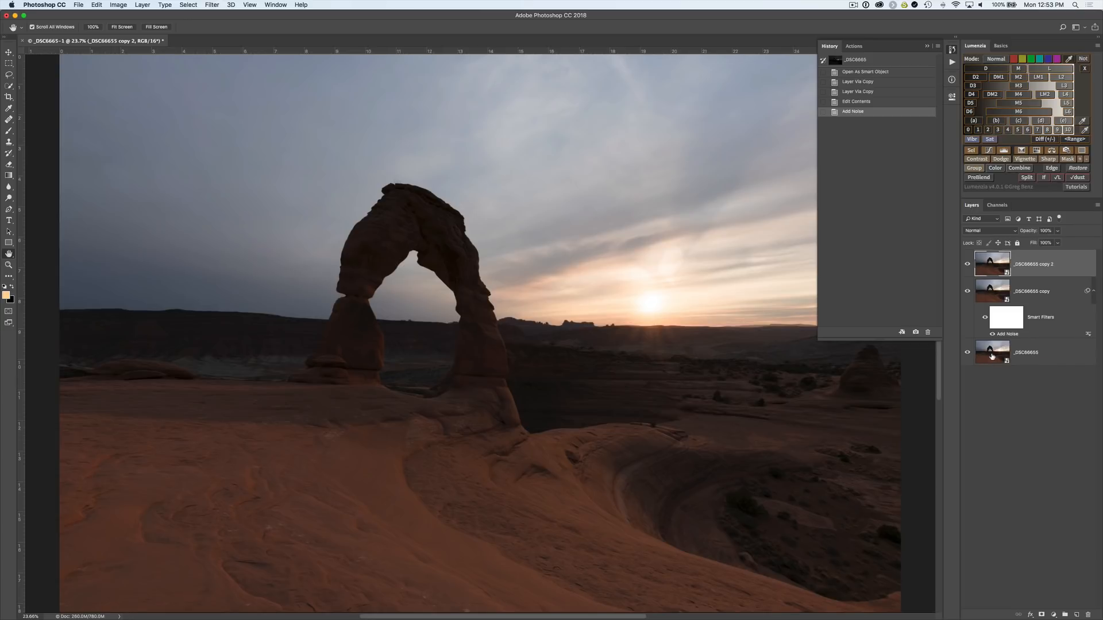
Step back in History to the Edit Contents state, removing the Add Noise filter.
{"action": "left_click", "coordinate": [871, 92]}
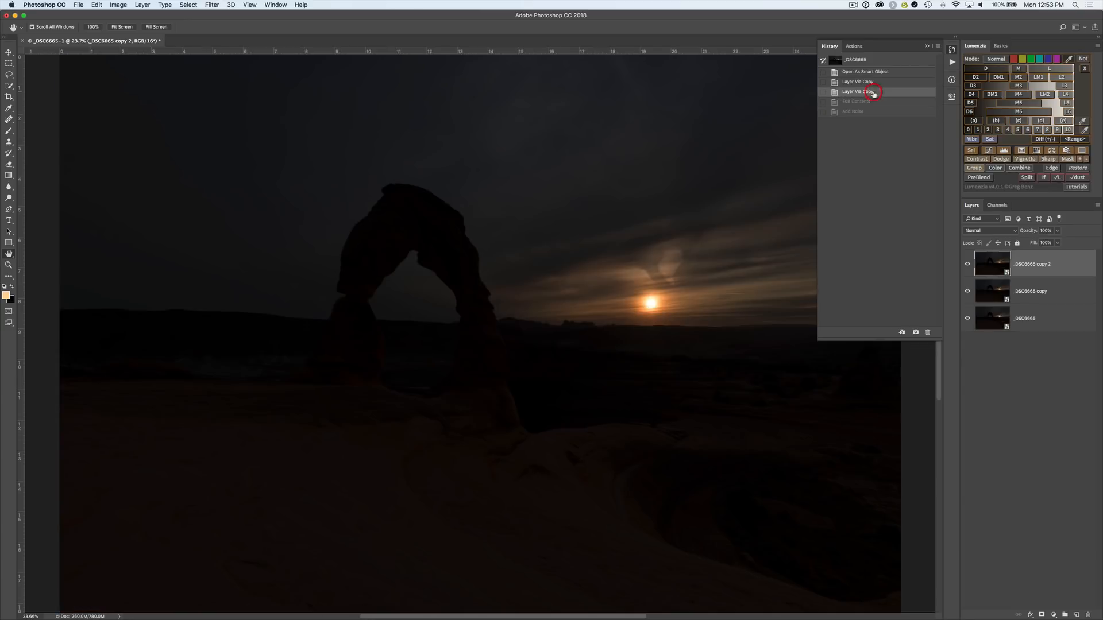
{"action": "left_click", "coordinate": [856, 101]}
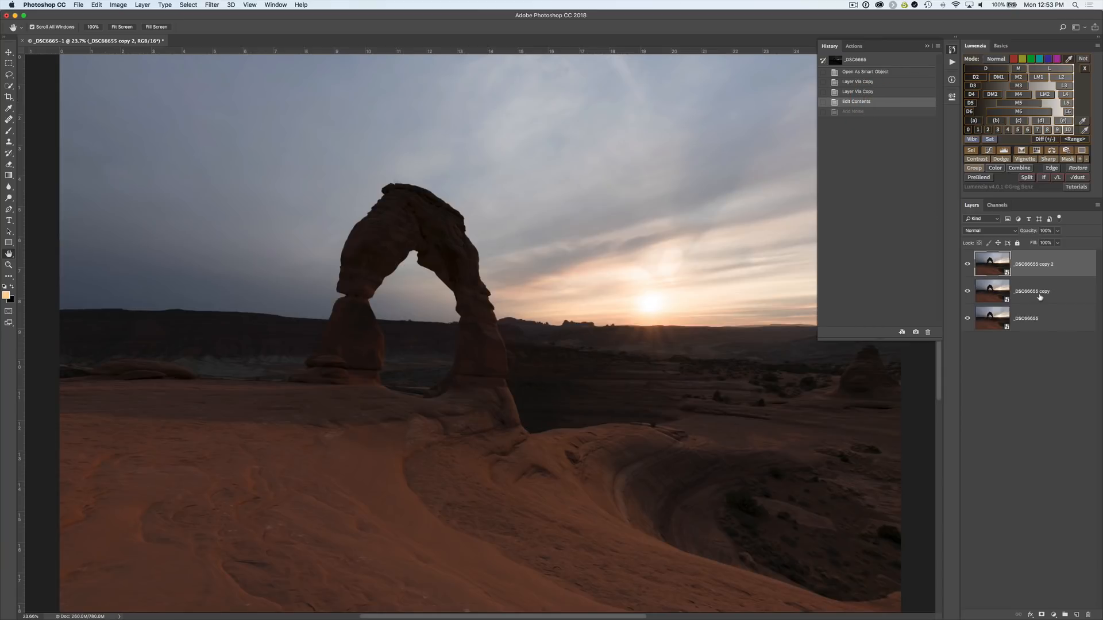
{"action": "mouse_move", "coordinate": [1038, 296]}
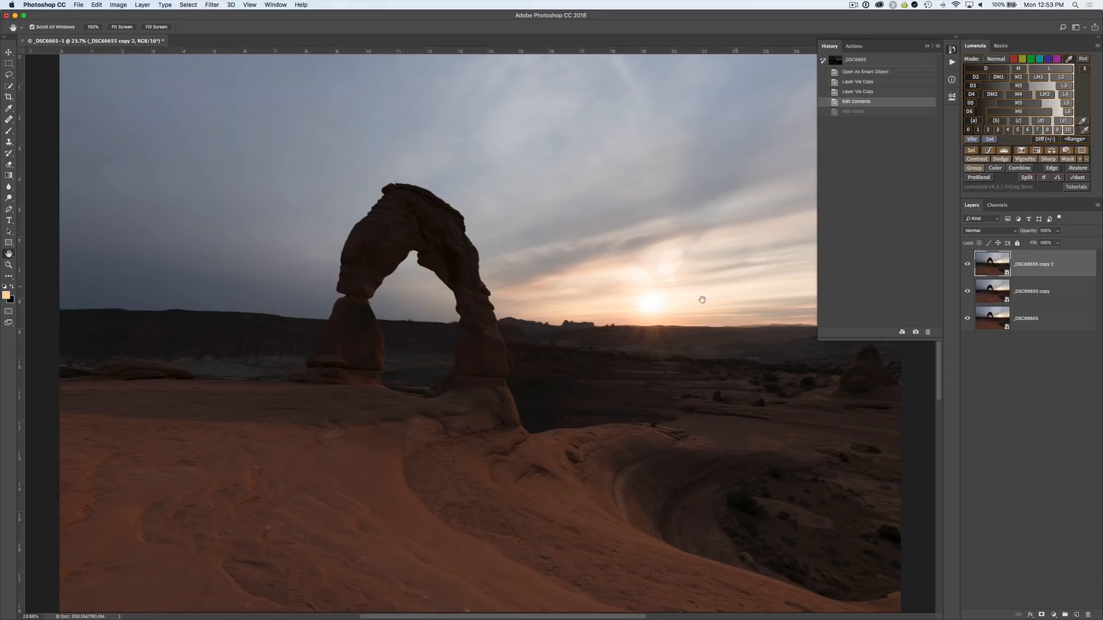
{"action": "mouse_move", "coordinate": [598, 369]}
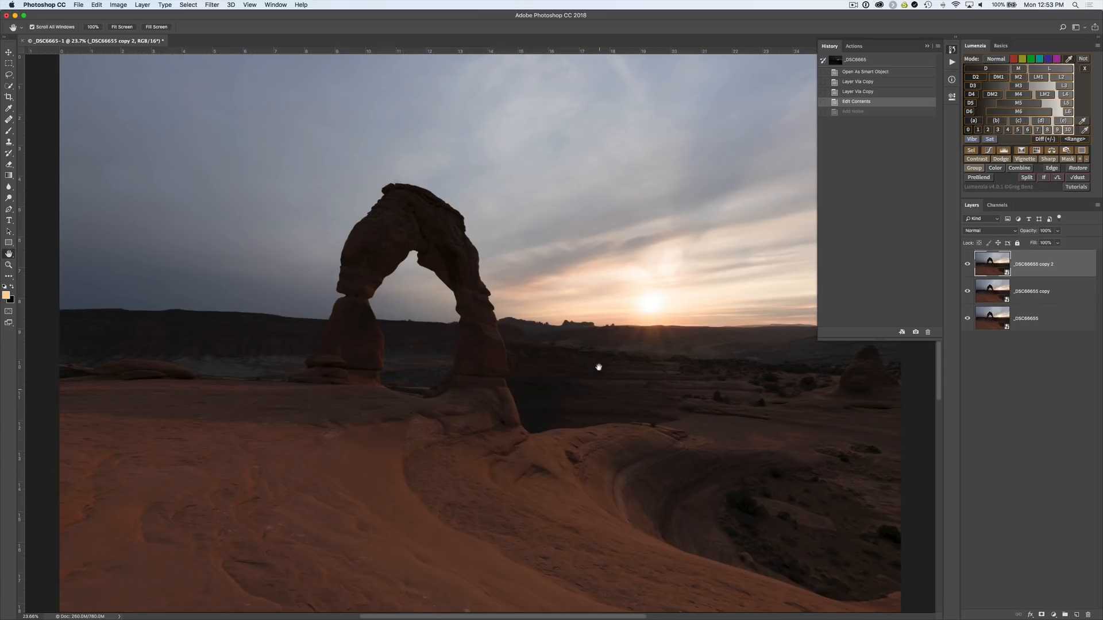
{"action": "mouse_move", "coordinate": [1027, 278]}
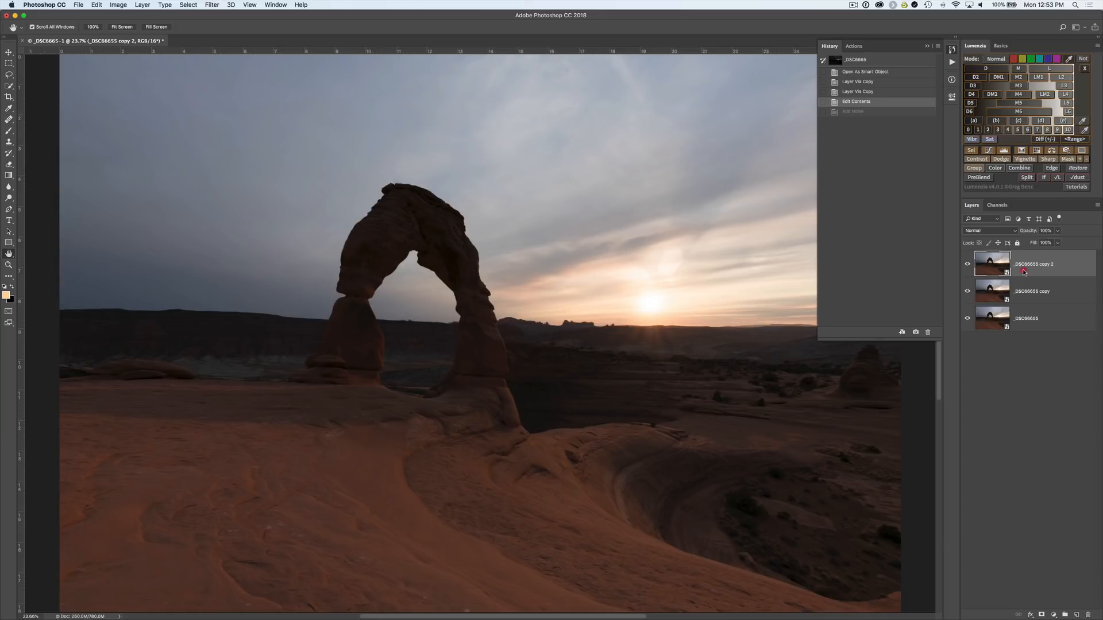
Create an independent New via copy smart object and lower its raw exposure to about +0.15.
{"action": "right_click", "coordinate": [1023, 269]}
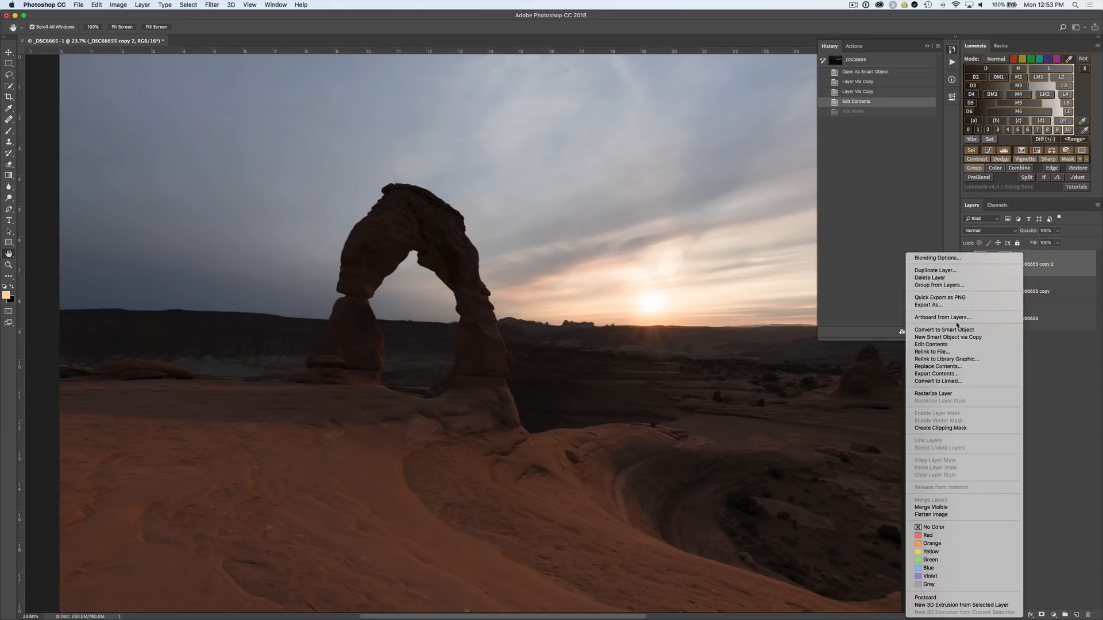
{"action": "mouse_move", "coordinate": [949, 338]}
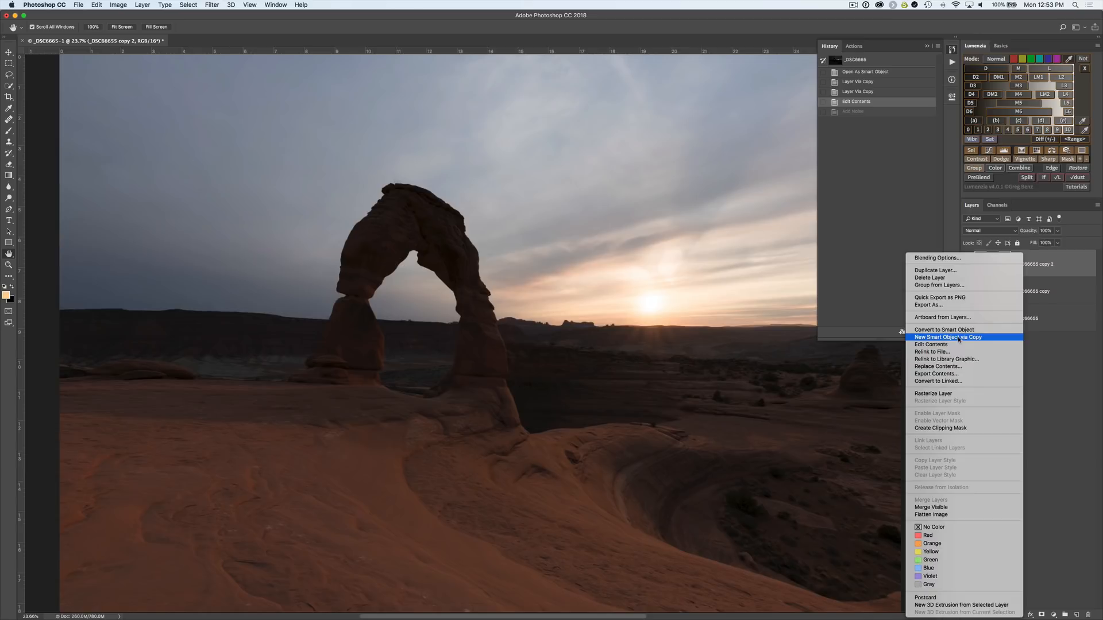
{"action": "left_click", "coordinate": [948, 338]}
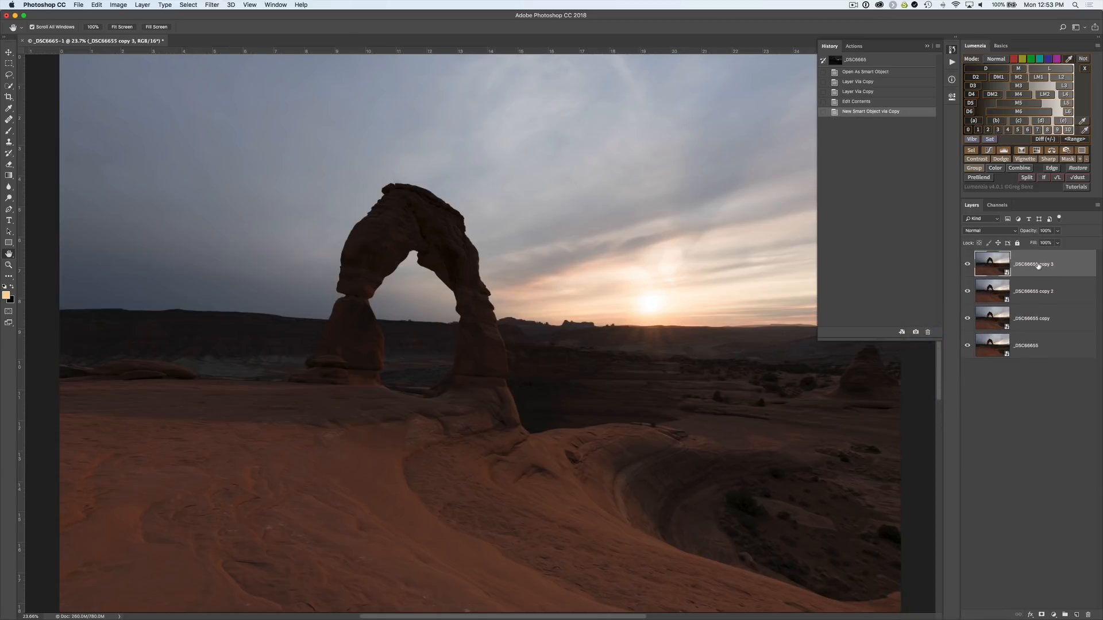
{"action": "double_click", "coordinate": [1032, 264]}
{"action": "type", "text": "New via copy"}
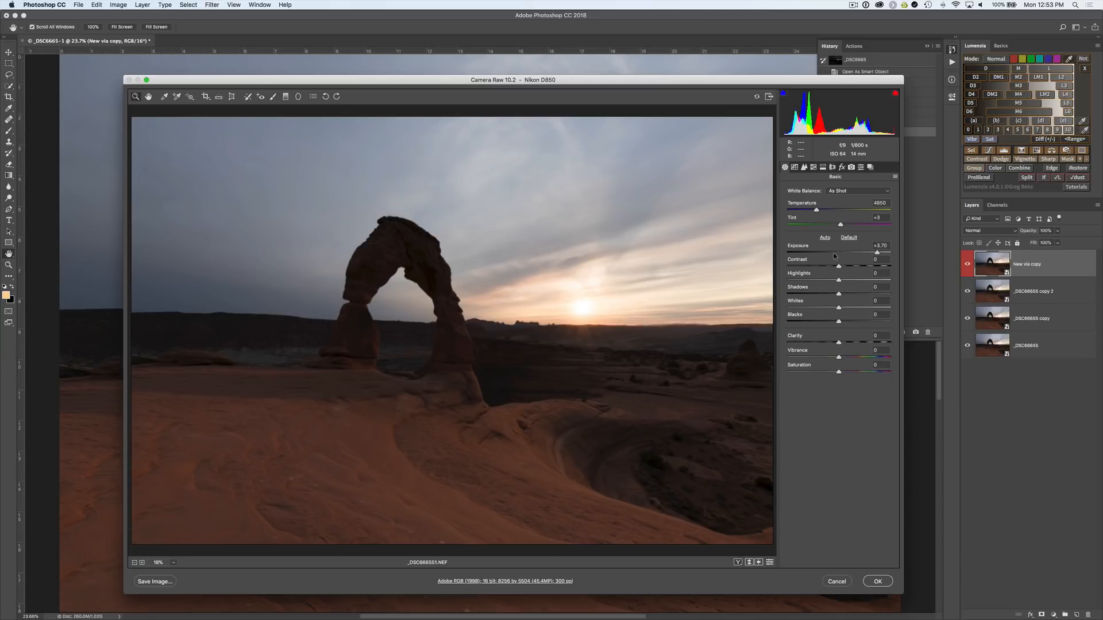
{"action": "left_click_drag", "start_coordinate": [876, 252], "coordinate": [815, 252]}
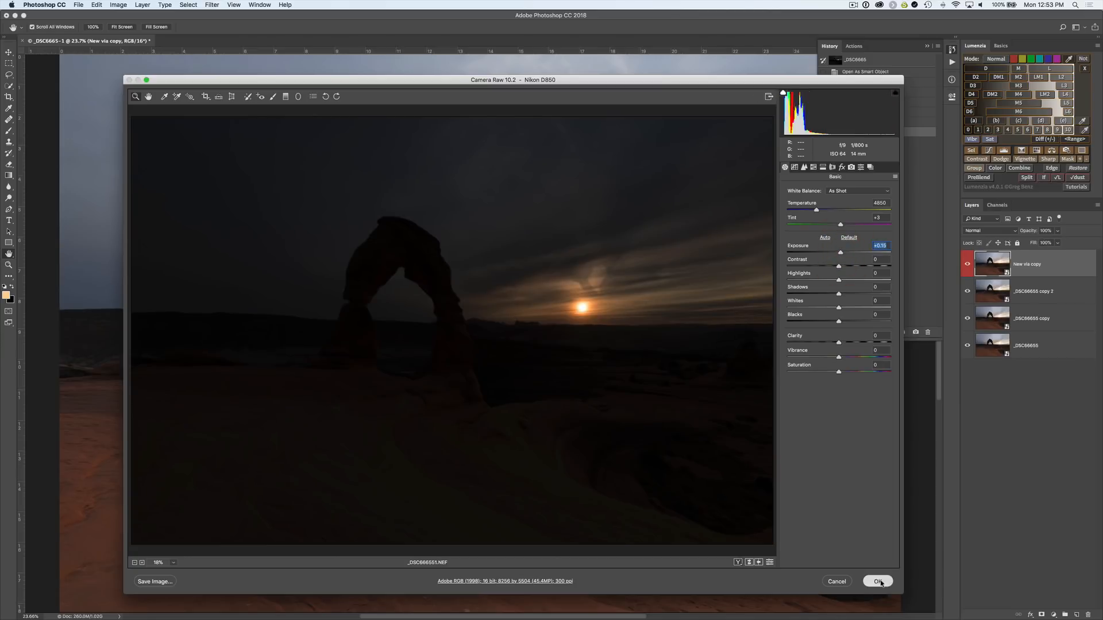
{"action": "left_click", "coordinate": [878, 581]}
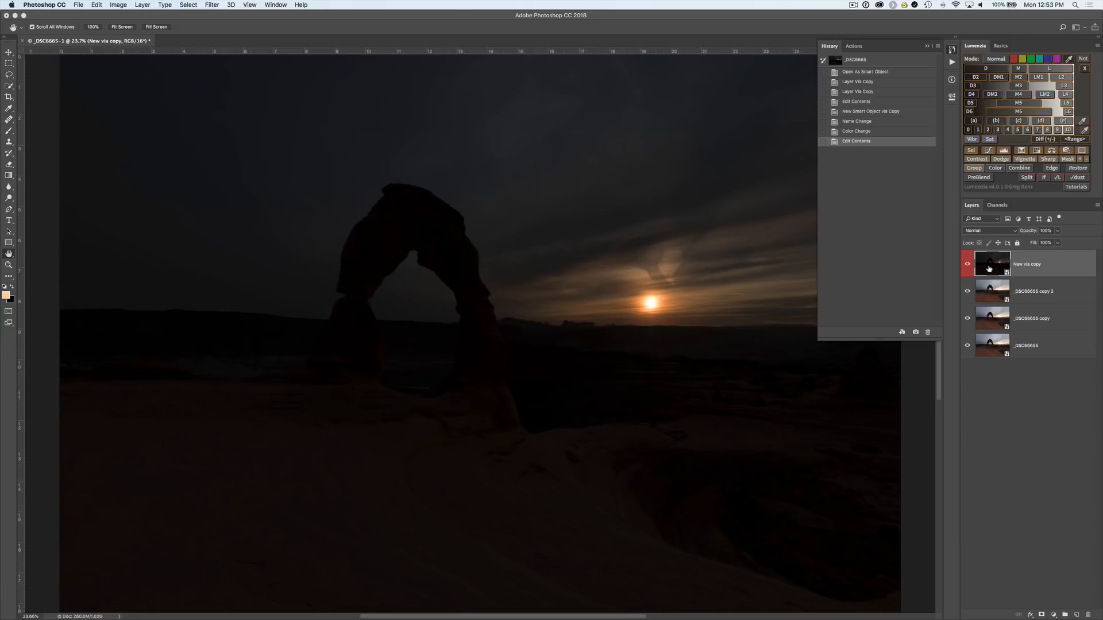
{"action": "mouse_move", "coordinate": [991, 348]}
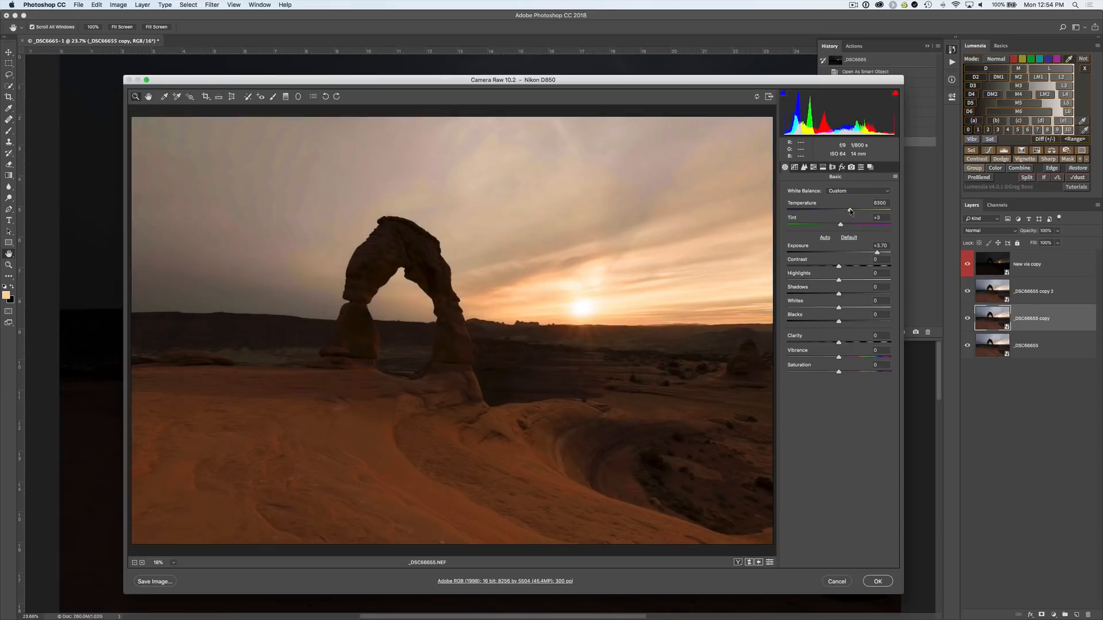
Confirm the warmer 6300 temperature for the _DSC6665 copy's raw settings.
{"action": "left_click", "coordinate": [878, 582]}
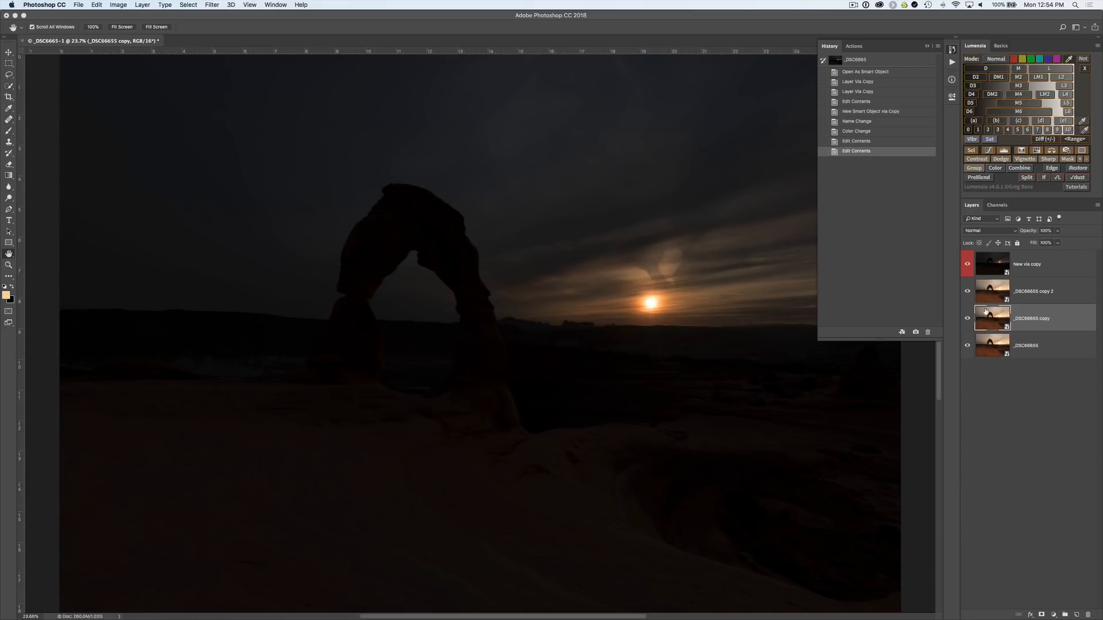
{"action": "mouse_move", "coordinate": [1026, 305]}
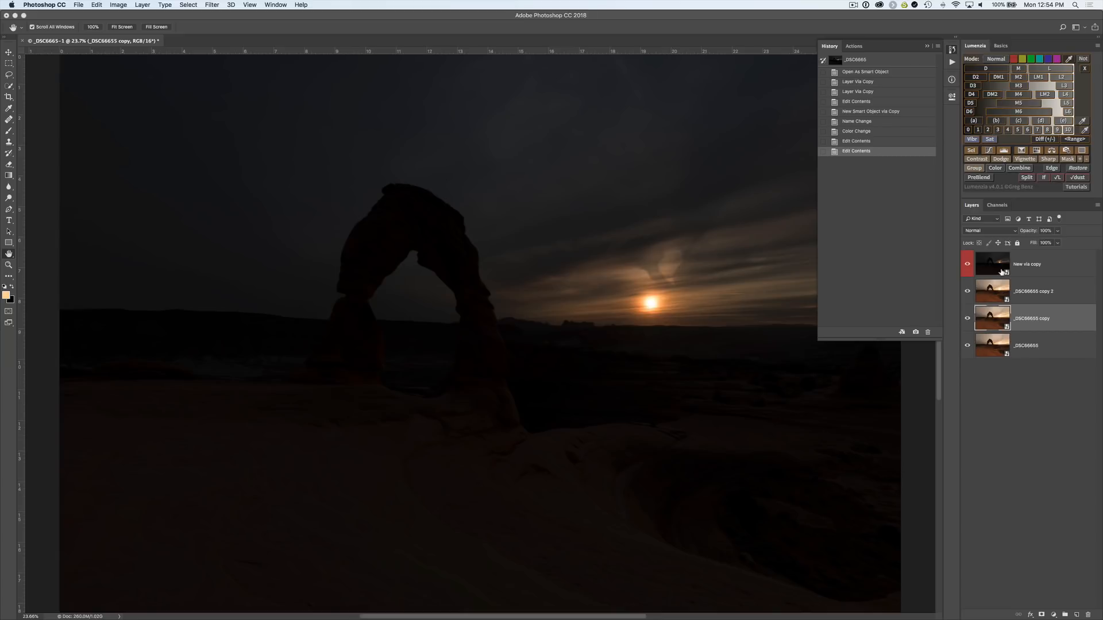
{"action": "mouse_move", "coordinate": [1001, 281]}
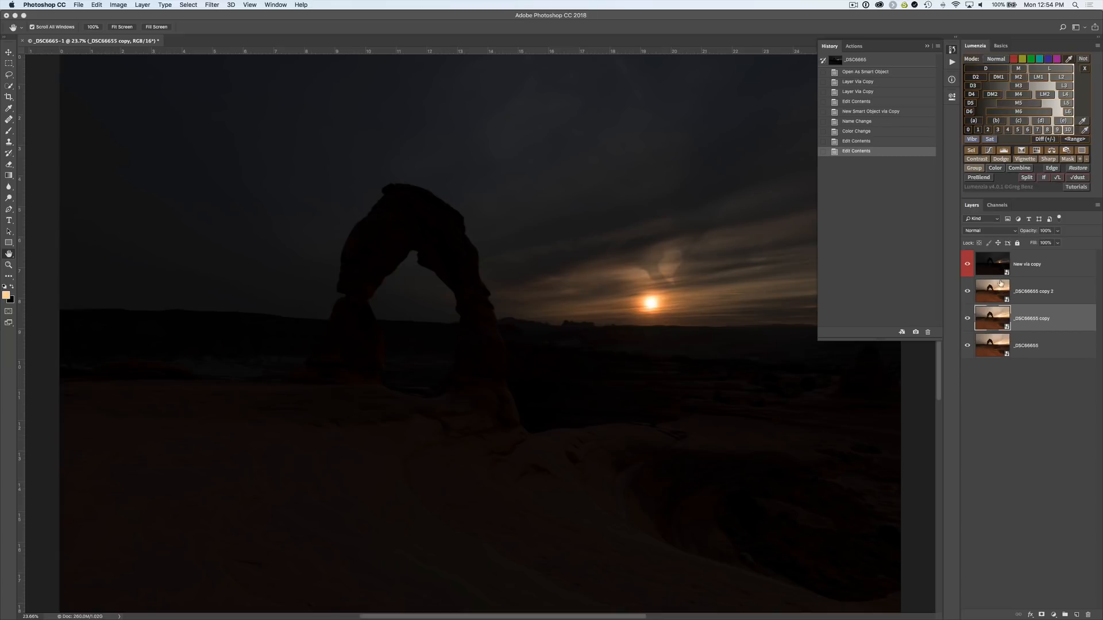
{"action": "mouse_move", "coordinate": [999, 282]}
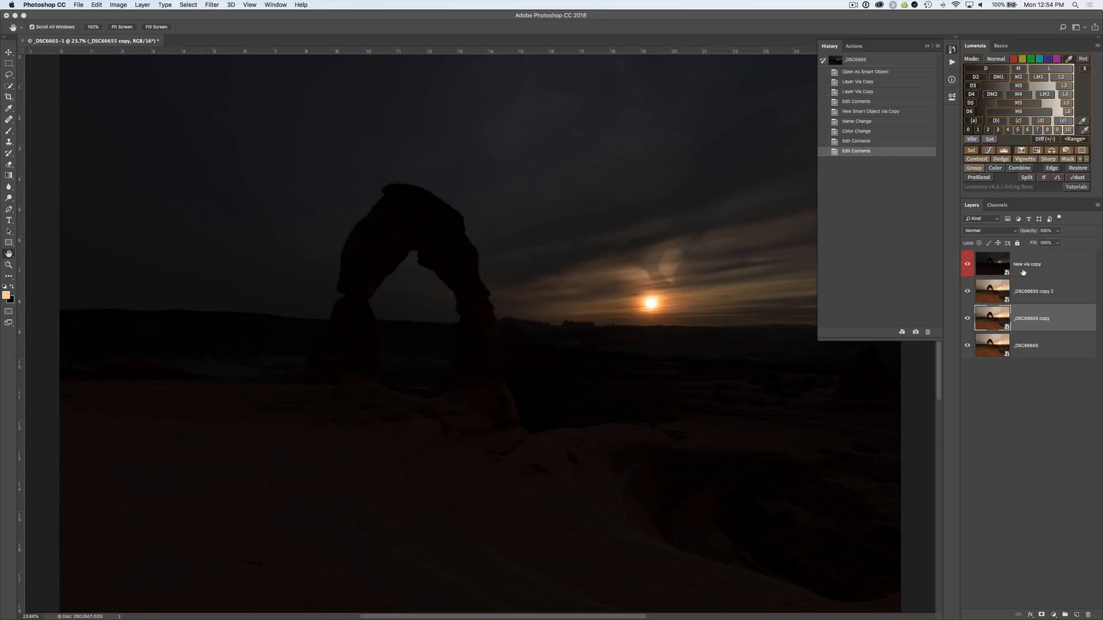
{"action": "mouse_move", "coordinate": [992, 318]}
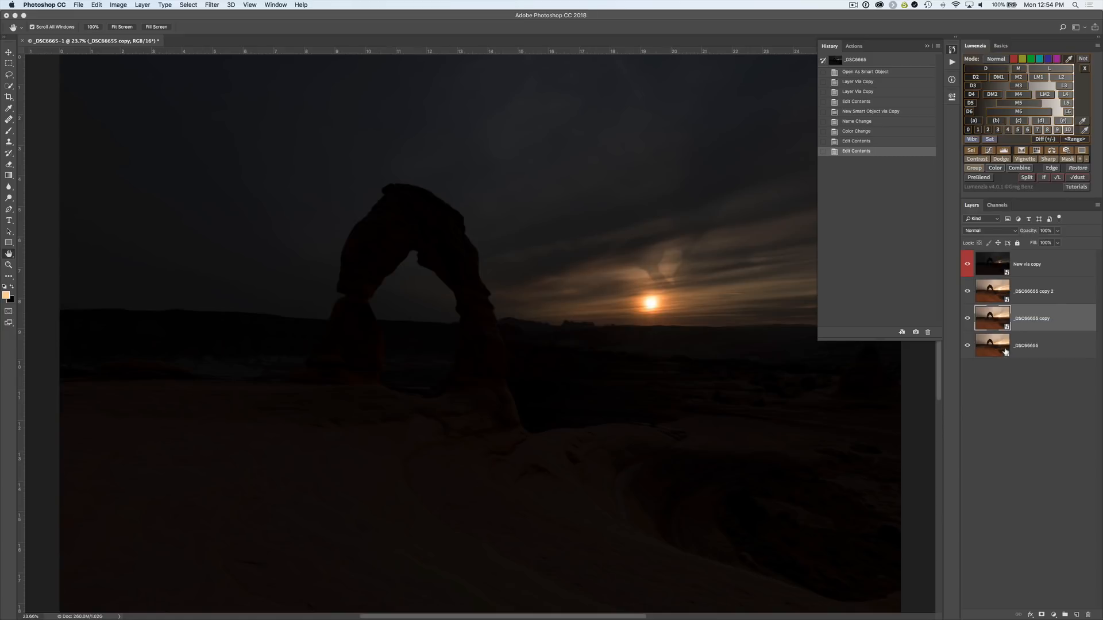
{"action": "mouse_move", "coordinate": [1005, 349]}
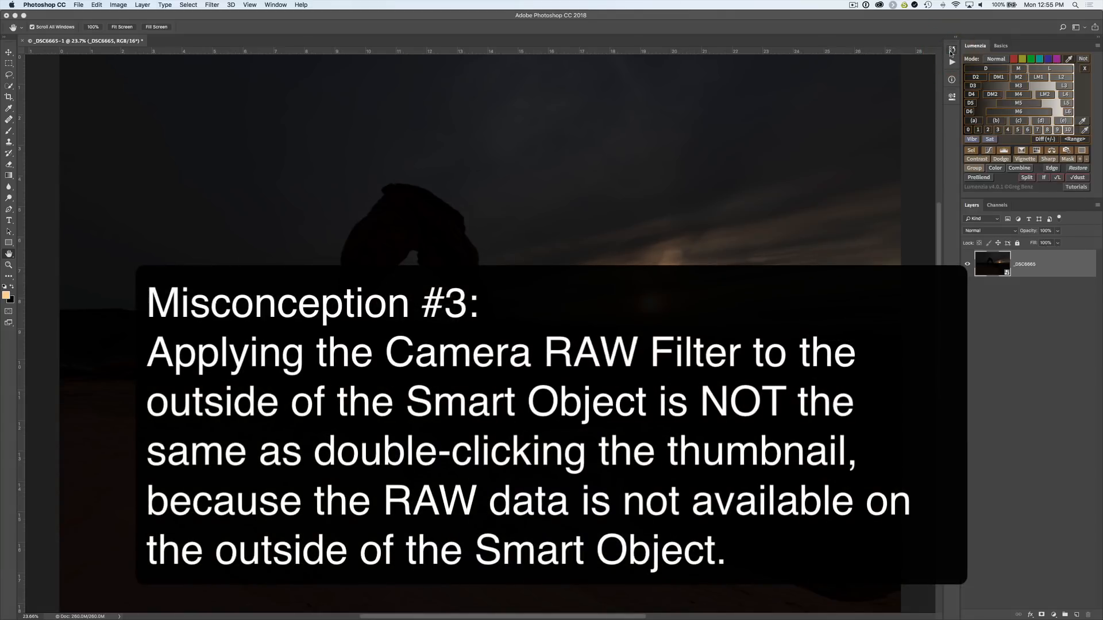
Revert to the single _DSC6665 smart object and dismiss the Filter menu without applying anything.
{"action": "left_click", "coordinate": [210, 5]}
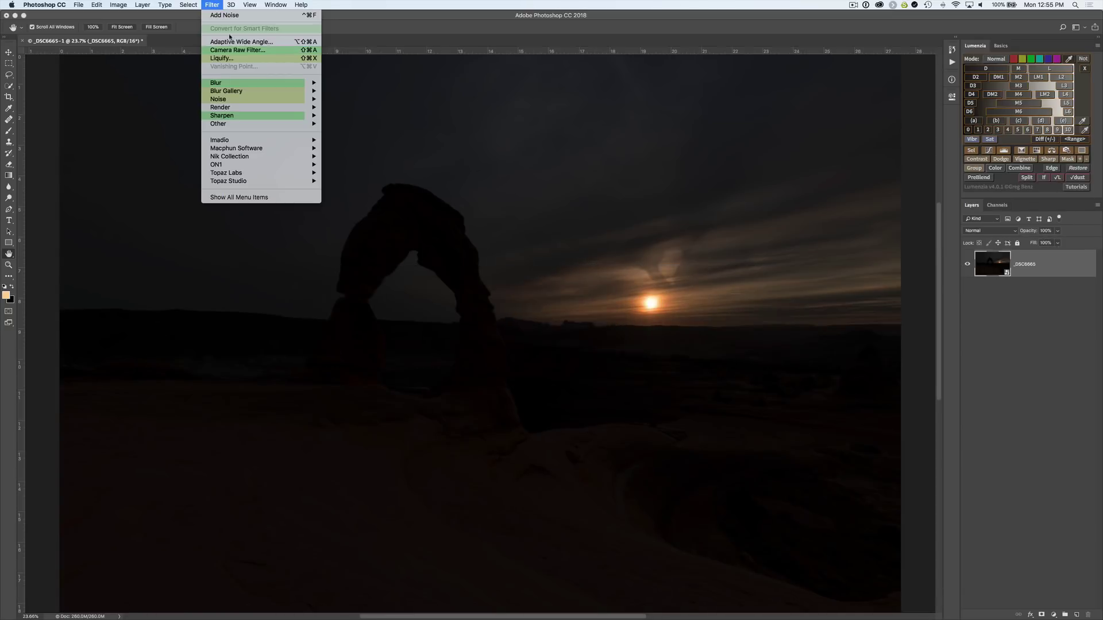
{"action": "key", "text": "Escape"}
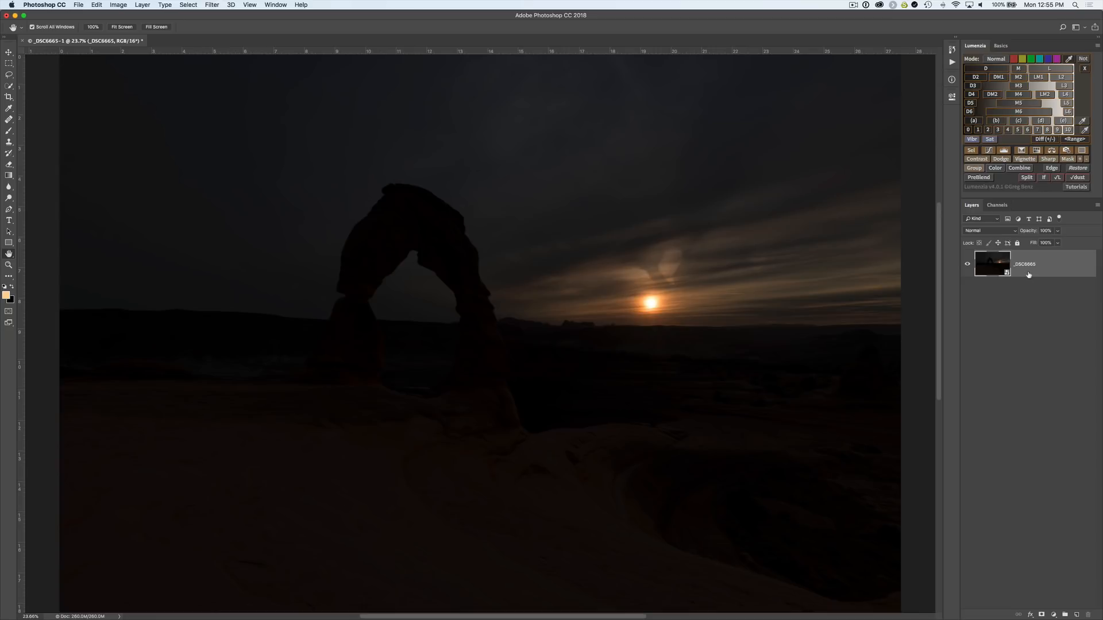
Create an independent _DSC6665 copy via New Smart Object via Copy from the layer's context menu.
{"action": "right_click", "coordinate": [1028, 274]}
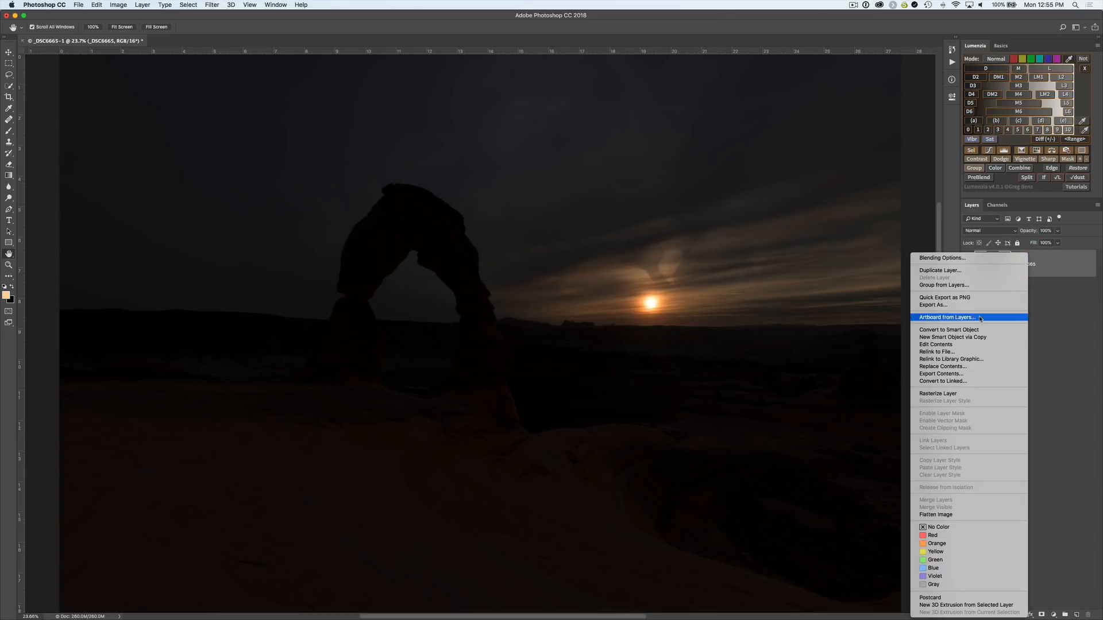
{"action": "left_click", "coordinate": [940, 270]}
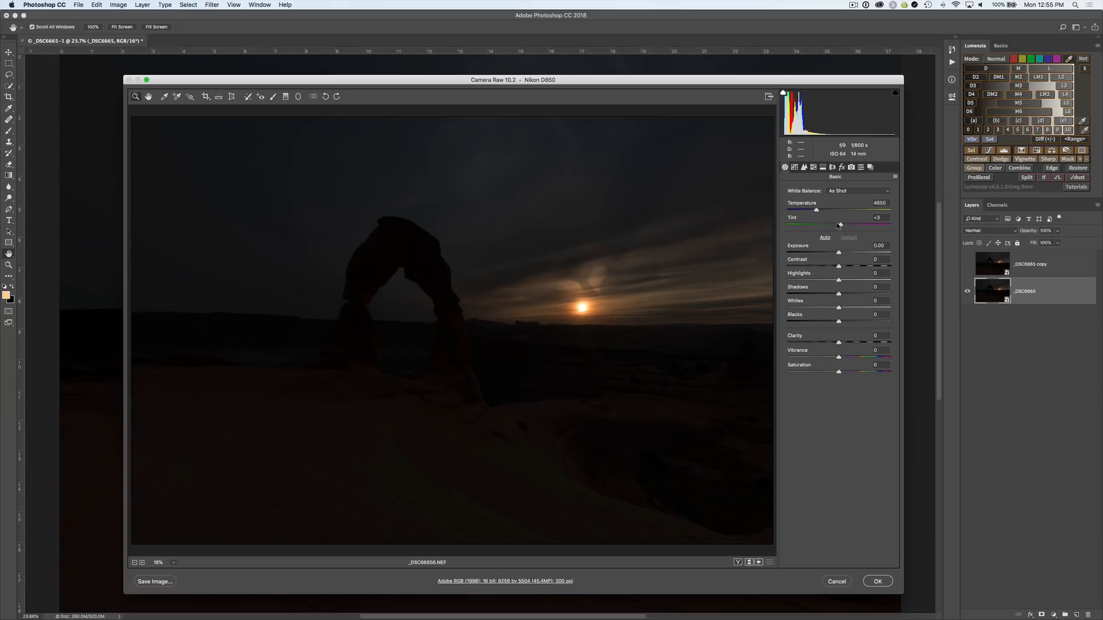
Test extreme cool and warm Temperature values in Camera Raw, then reset white balance to As Shot.
{"action": "left_click_drag", "start_coordinate": [816, 210], "coordinate": [786, 210]}
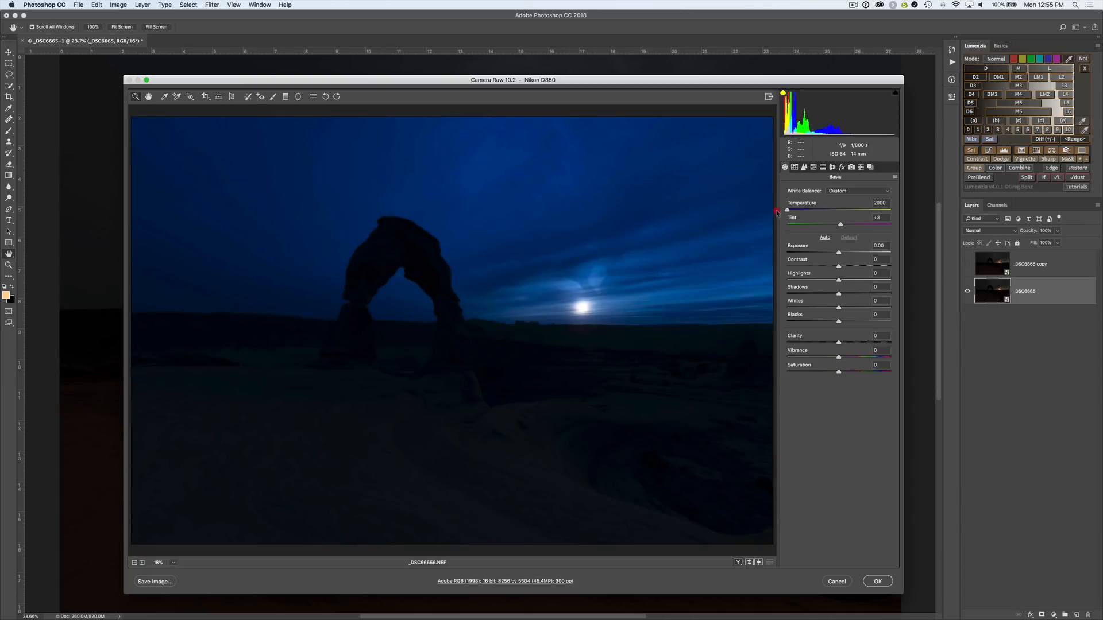
{"action": "left_click_drag", "start_coordinate": [787, 212], "coordinate": [888, 212]}
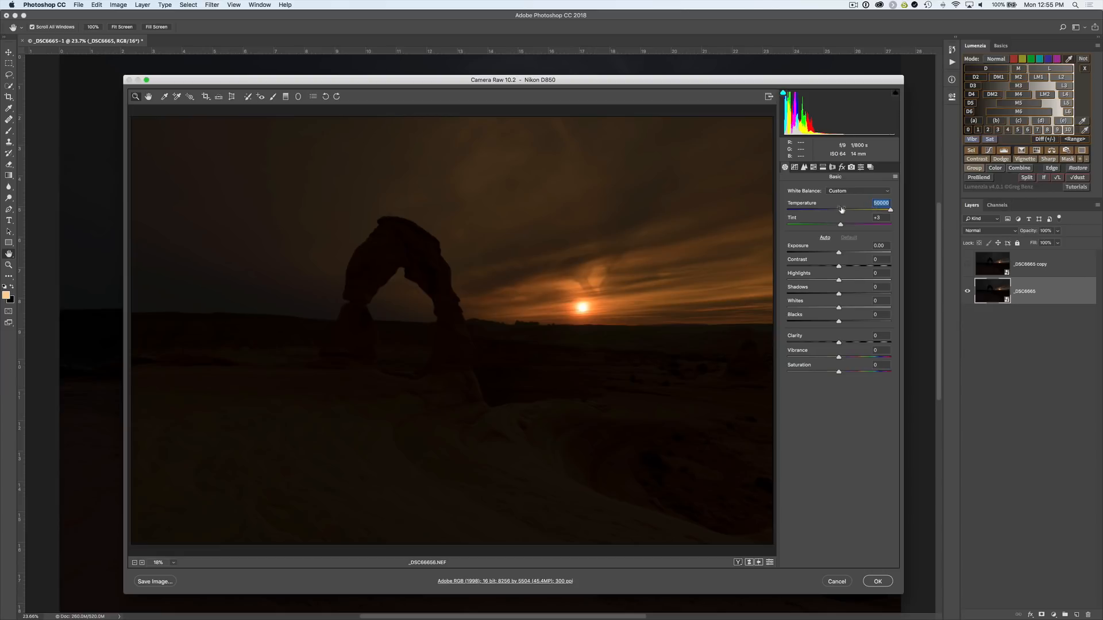
{"action": "left_click_drag", "start_coordinate": [889, 209], "coordinate": [823, 209]}
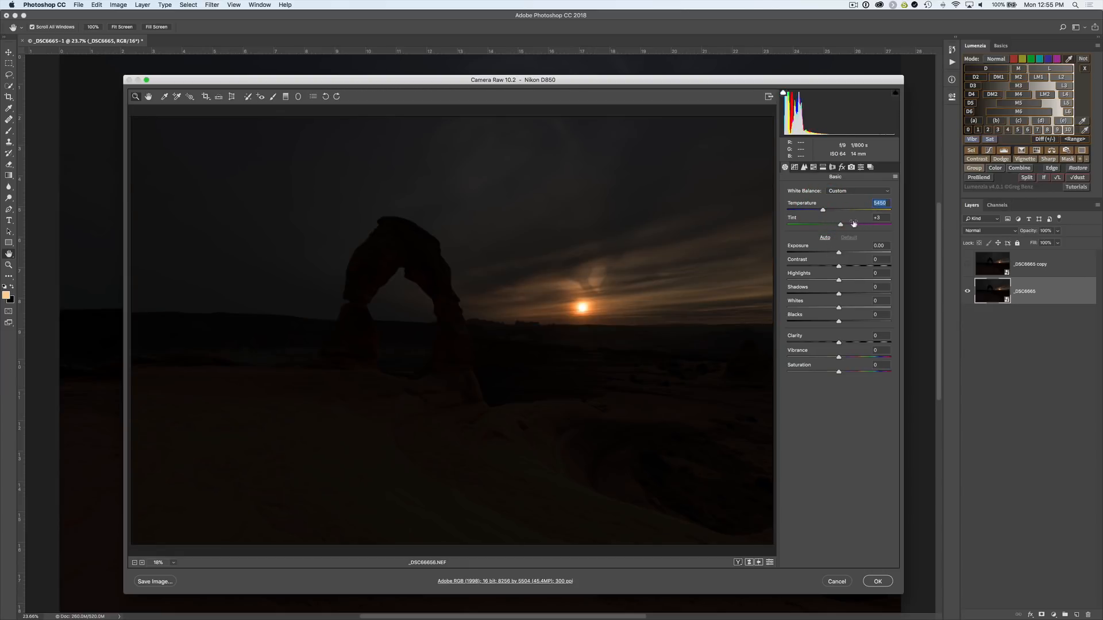
{"action": "left_click", "coordinate": [877, 581]}
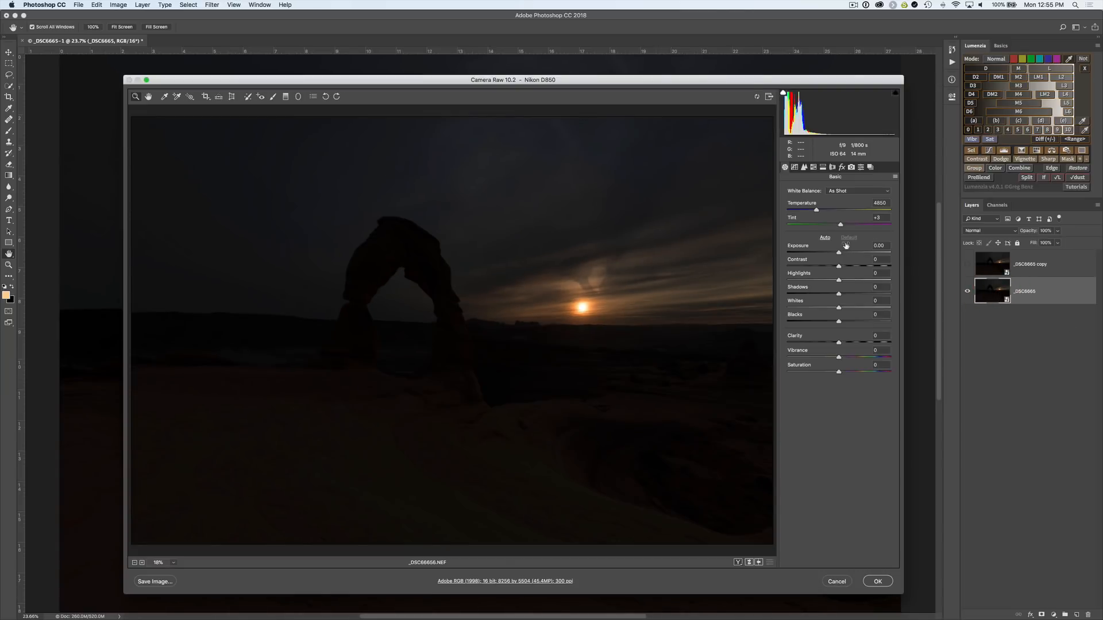
Raise Exposure to +5.00, set Detail Luminance noise reduction to 20, and apply to the original layer.
{"action": "left_click_drag", "start_coordinate": [839, 250], "coordinate": [886, 249]}
{"action": "type", "text": "-6"}
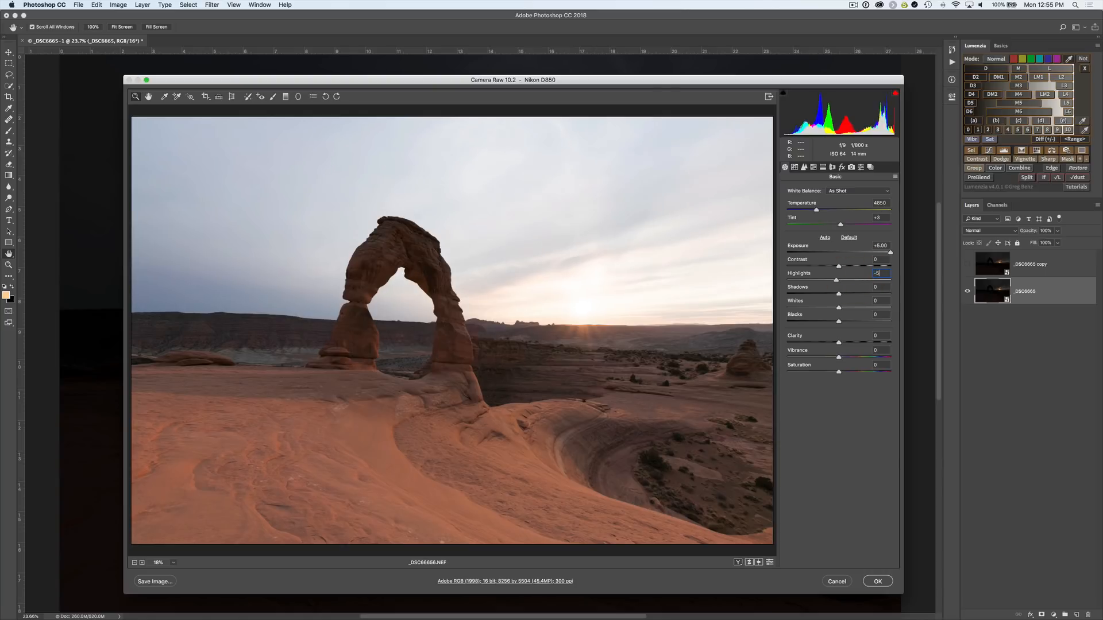
{"action": "left_click", "coordinate": [804, 168]}
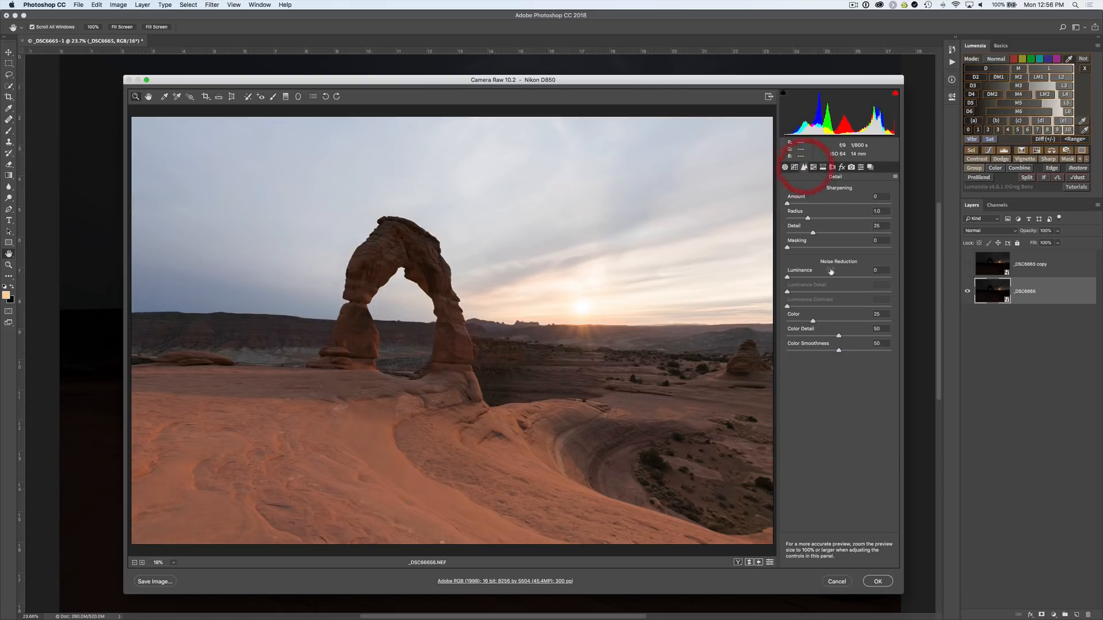
{"action": "left_click", "coordinate": [879, 270]}
{"action": "type", "text": "20"}
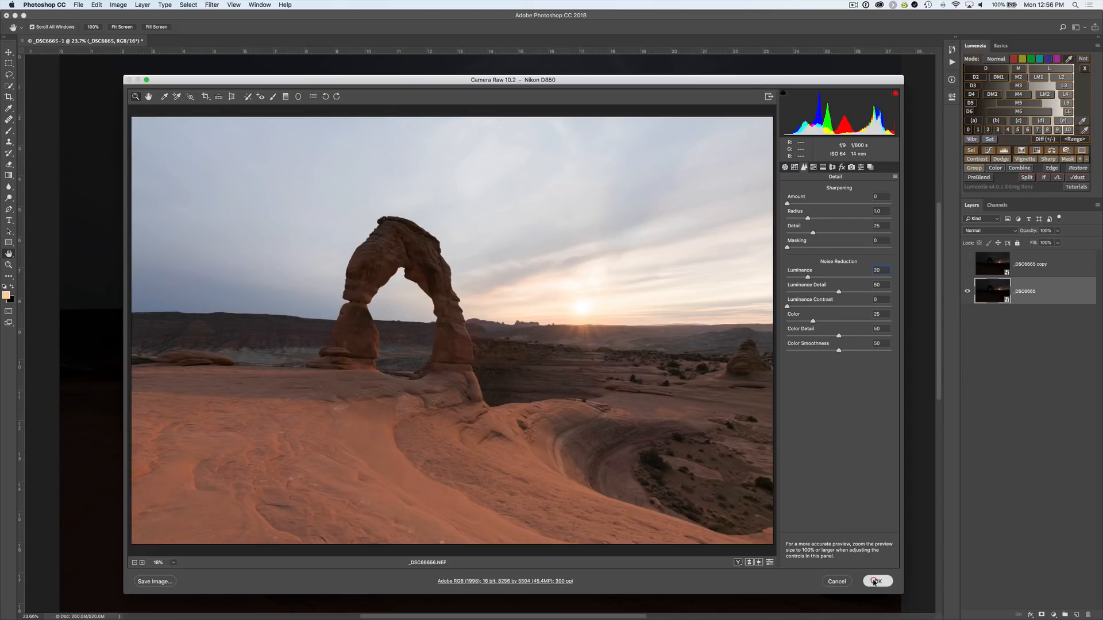
{"action": "left_click", "coordinate": [878, 581]}
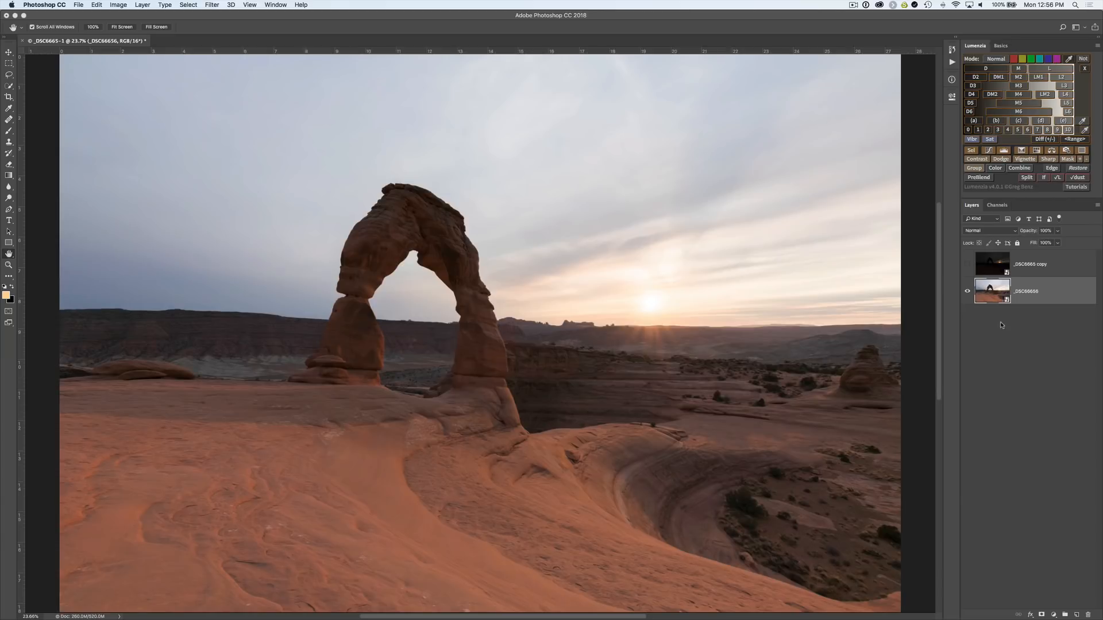
Make the dark _DSC6665 copy layer visible again above the brightened original.
{"action": "left_click", "coordinate": [967, 265]}
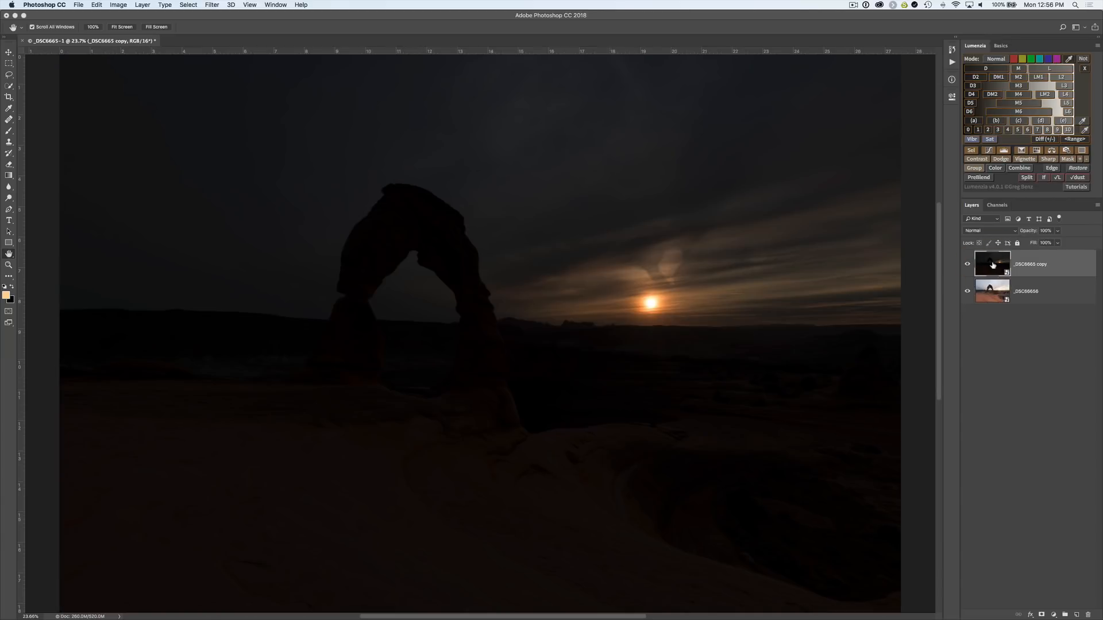
{"action": "mouse_move", "coordinate": [827, 232]}
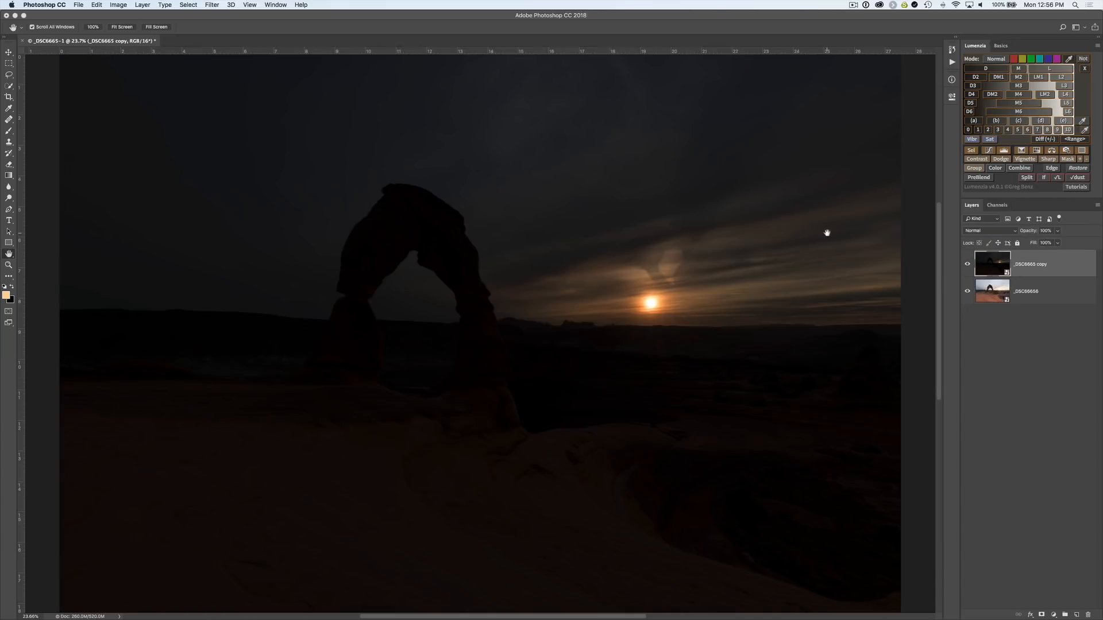
{"action": "mouse_move", "coordinate": [216, 21]}
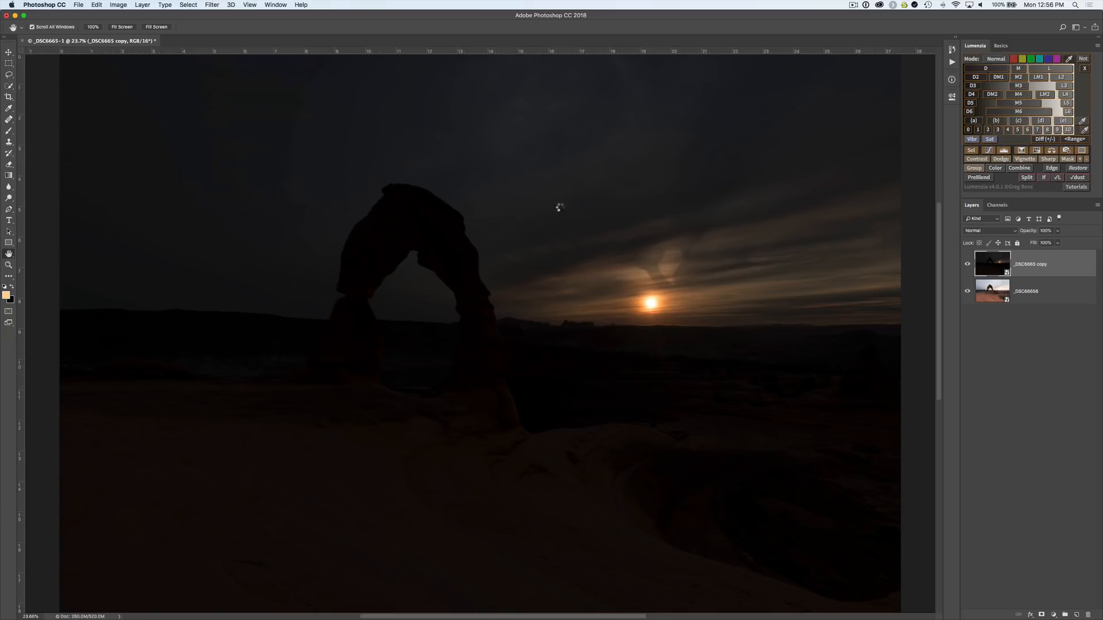
{"action": "mouse_move", "coordinate": [563, 206]}
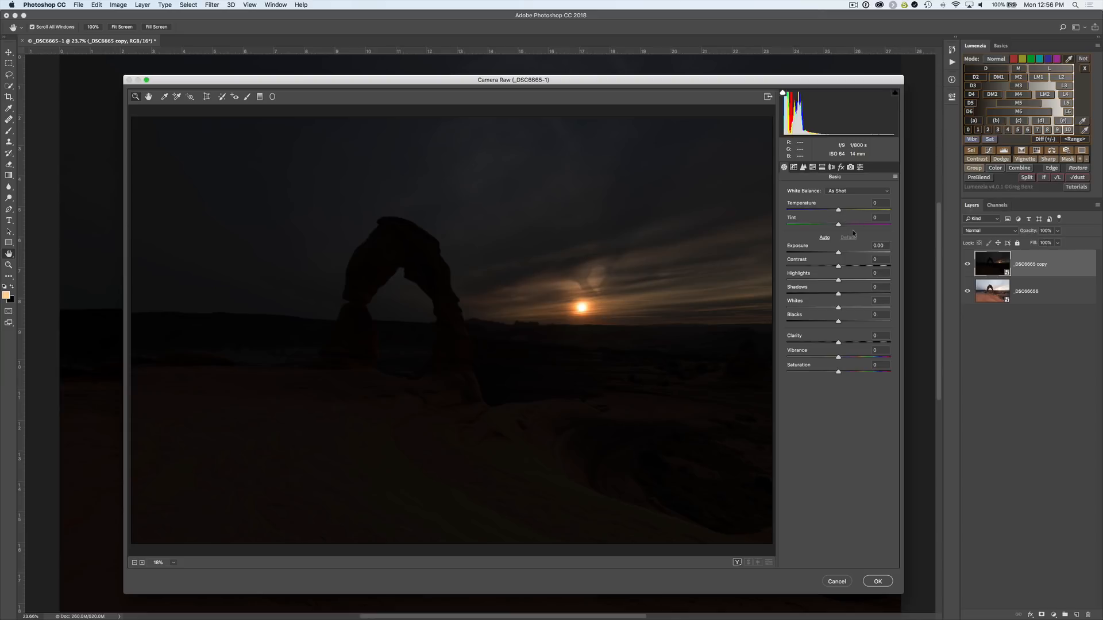
Test extreme cool and warm Temperature on the filtered copy, then return it to neutral.
{"action": "left_click_drag", "start_coordinate": [838, 209], "coordinate": [804, 209]}
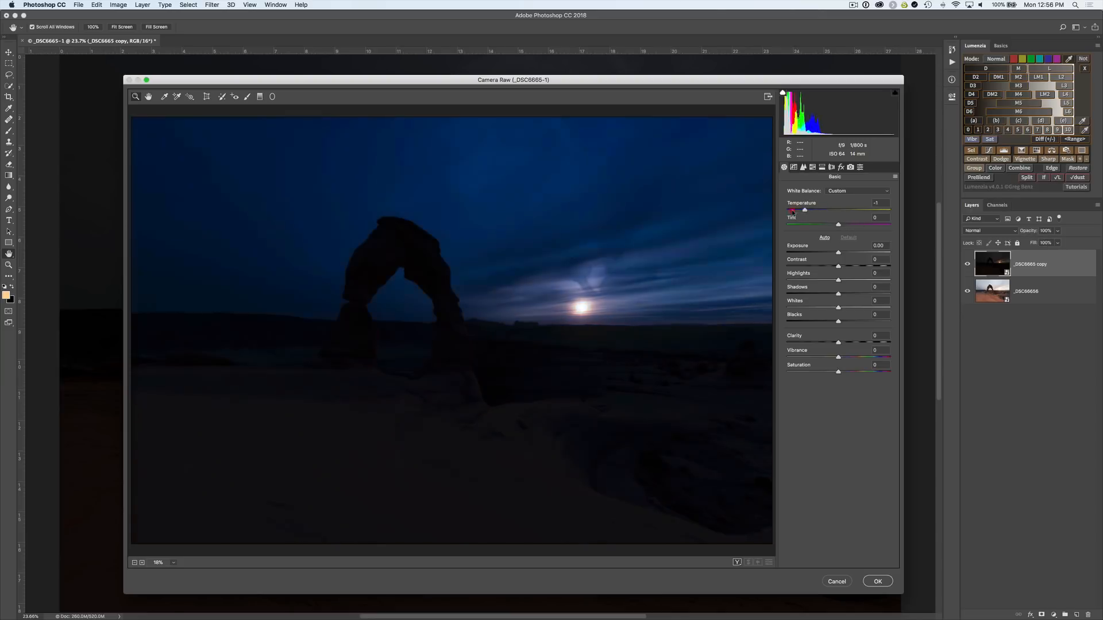
{"action": "left_click_drag", "start_coordinate": [803, 210], "coordinate": [893, 211]}
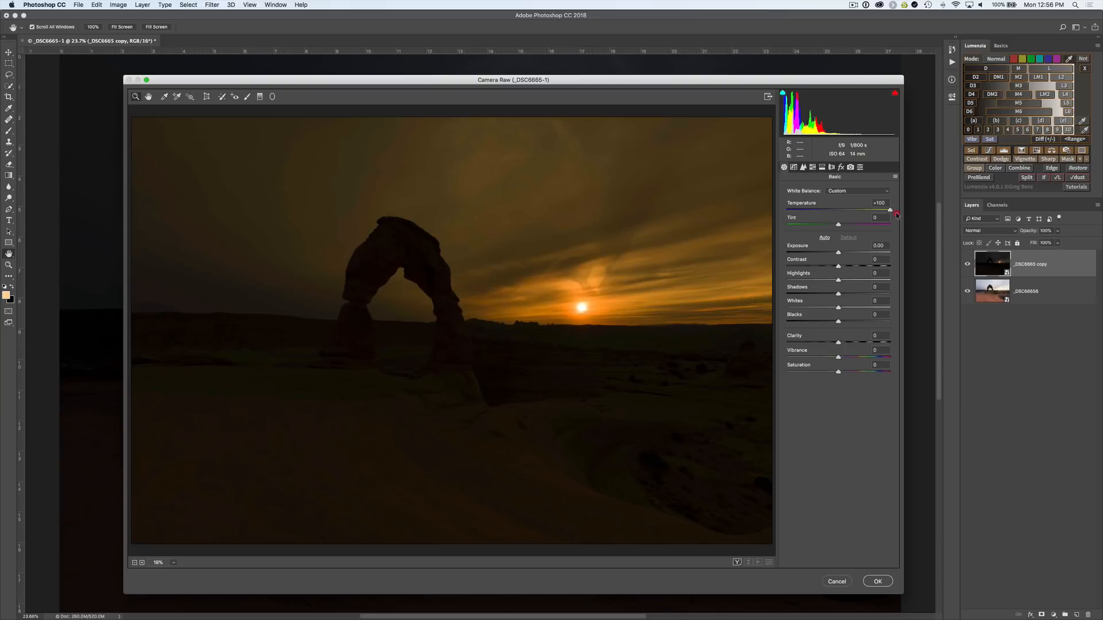
{"action": "left_click_drag", "start_coordinate": [890, 210], "coordinate": [833, 211]}
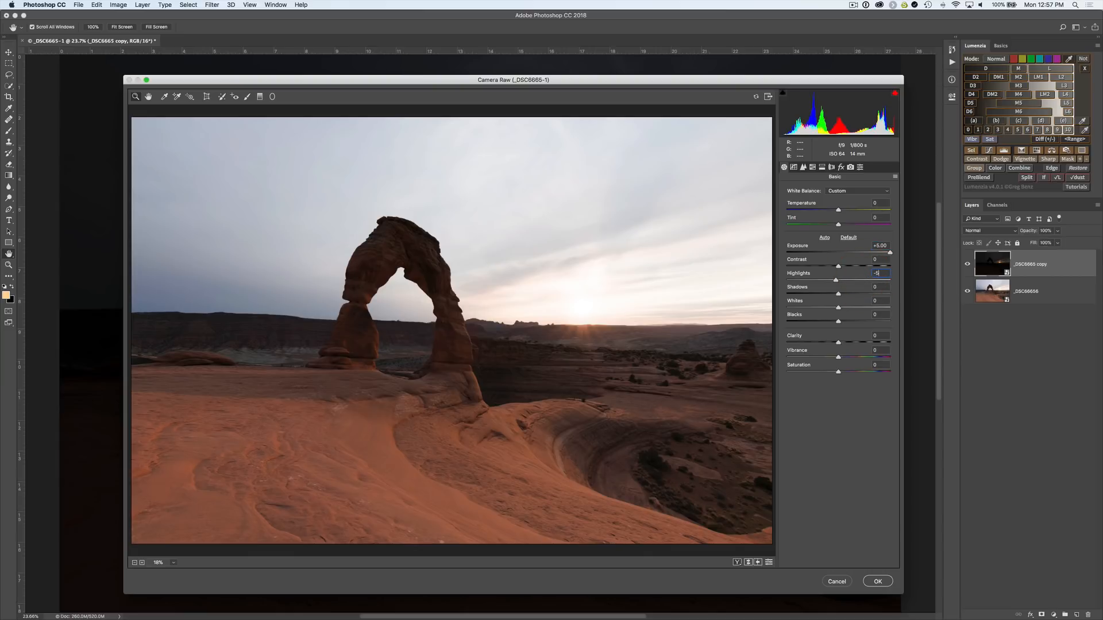
Set Detail Luminance noise reduction to 20 and apply the Camera Raw Filter to the copy.
{"action": "left_click", "coordinate": [803, 167]}
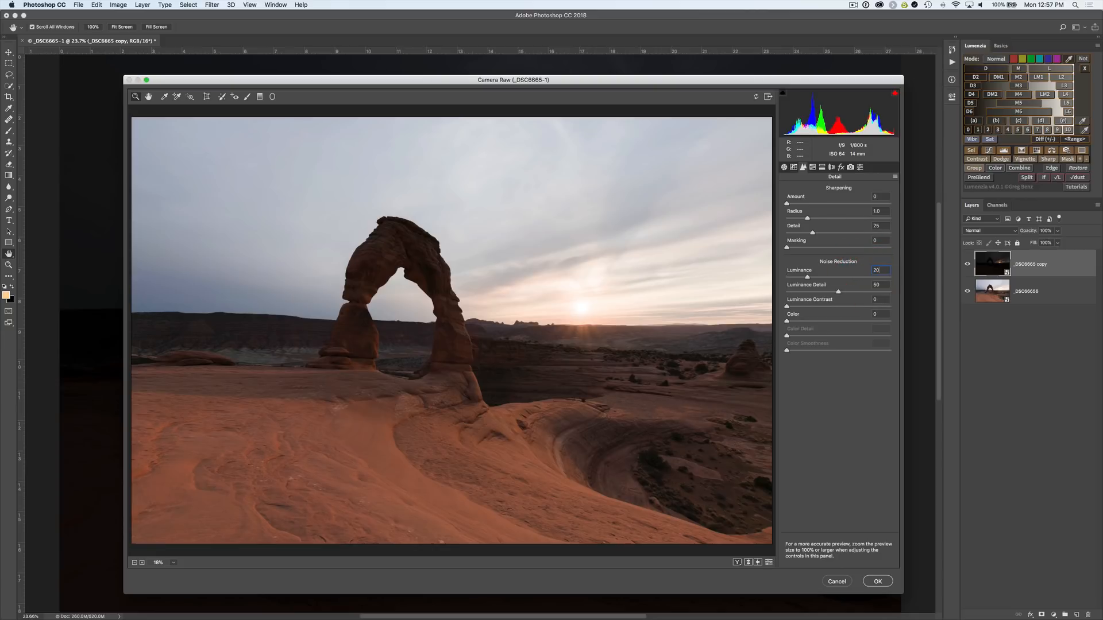
{"action": "left_click", "coordinate": [878, 581]}
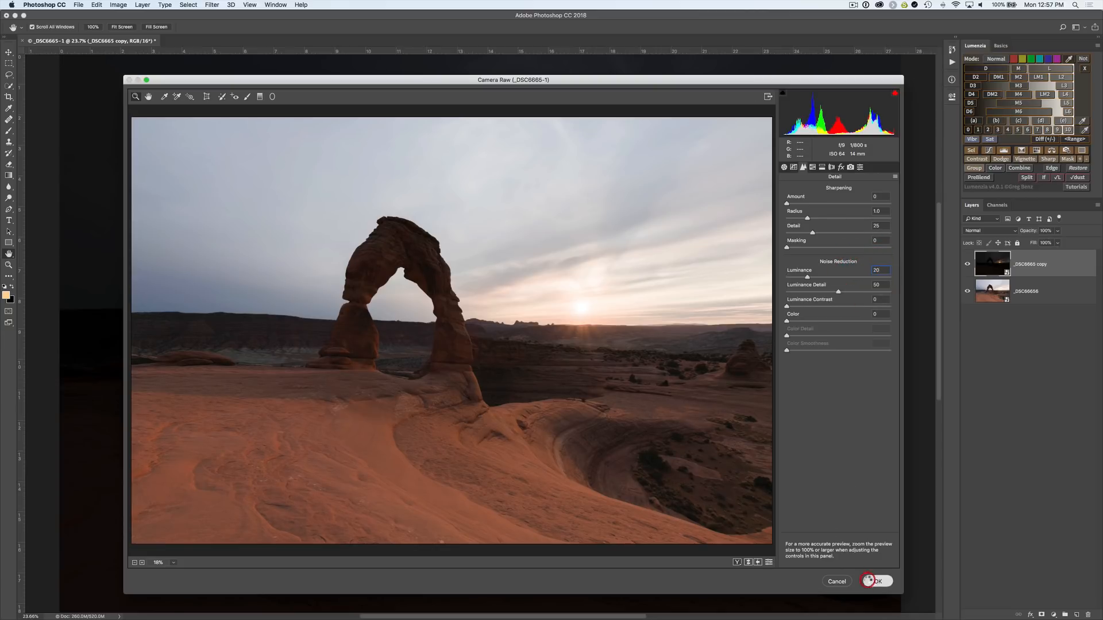
{"action": "left_click", "coordinate": [869, 581]}
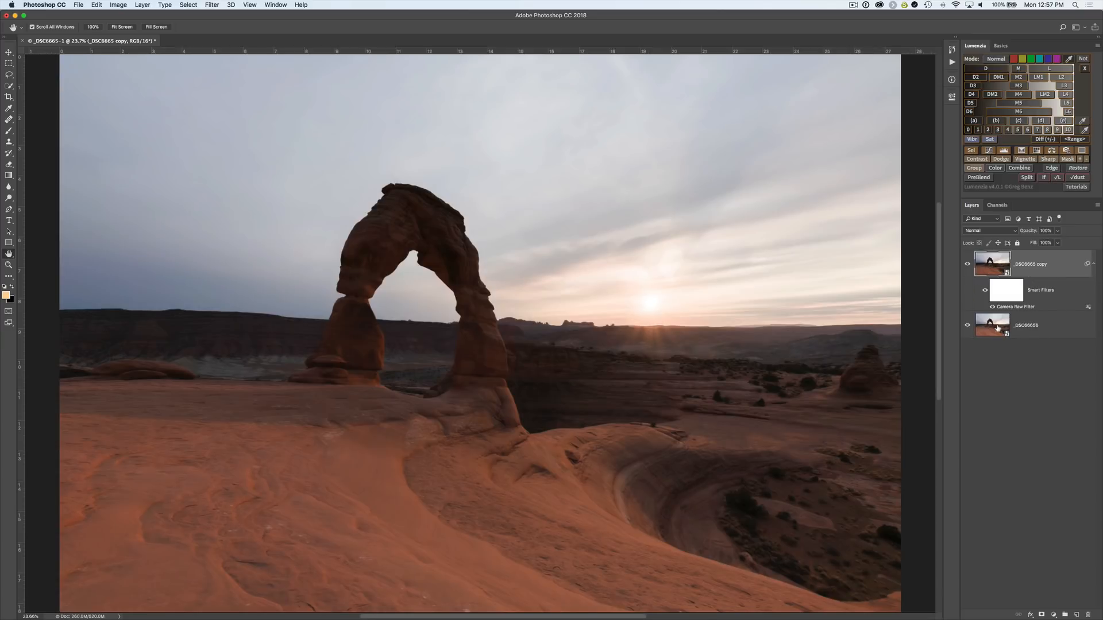
{"action": "left_click", "coordinate": [1026, 325]}
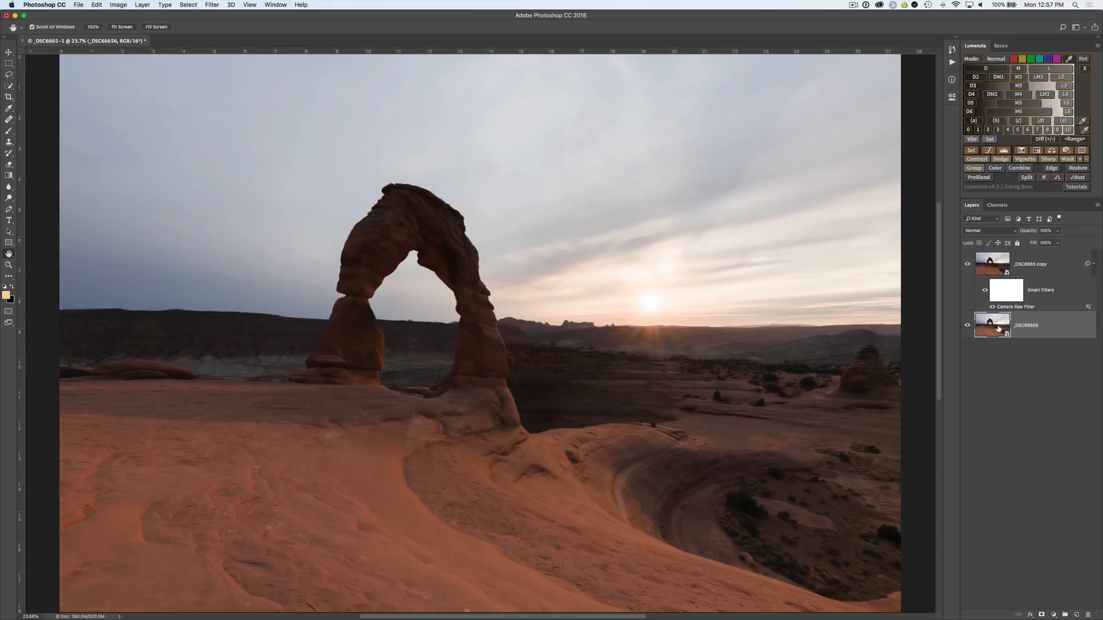
{"action": "mouse_move", "coordinate": [992, 326]}
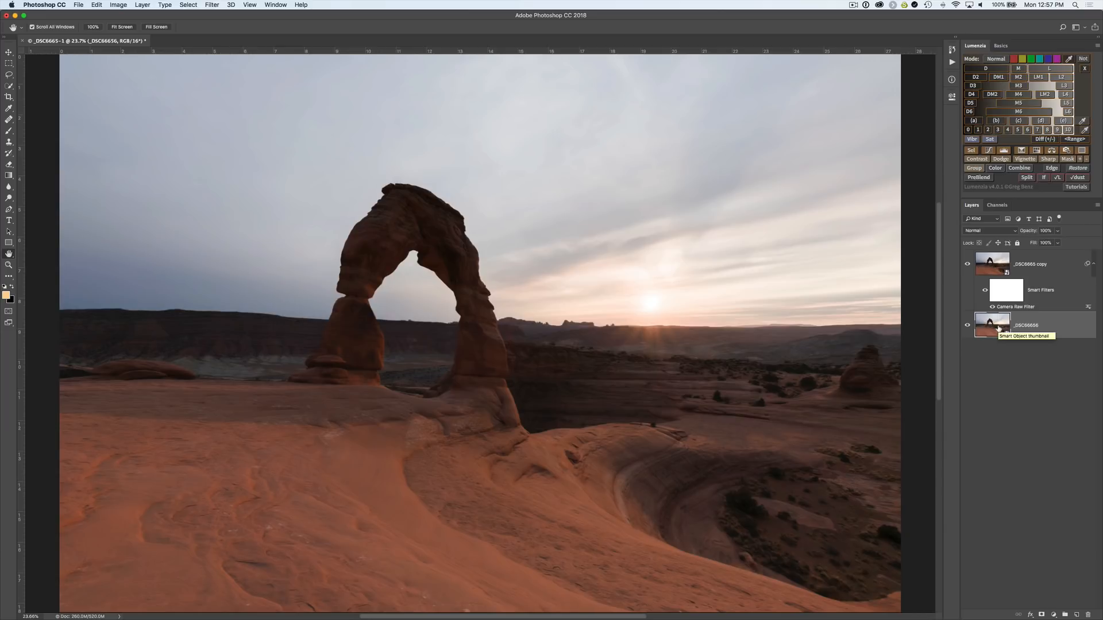
{"action": "left_click", "coordinate": [1041, 264]}
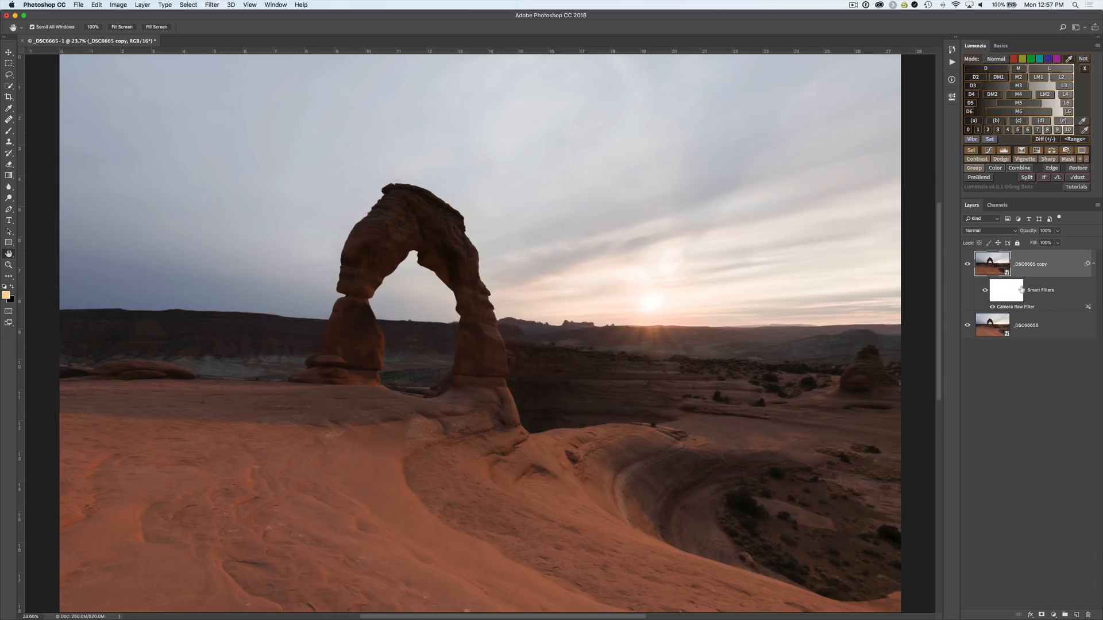
{"action": "mouse_move", "coordinate": [1014, 289]}
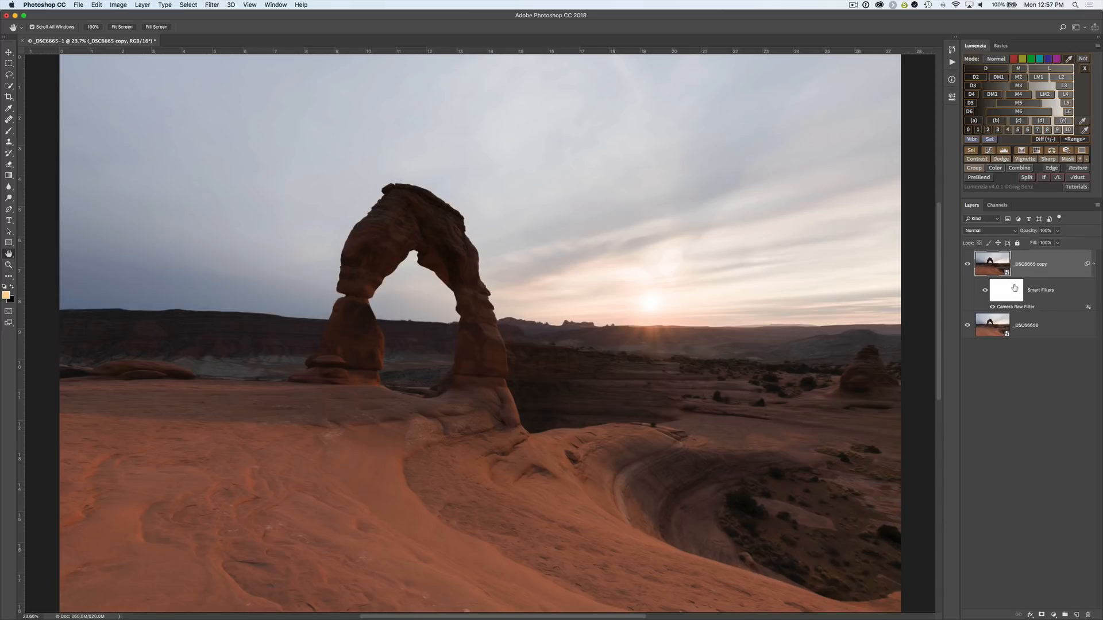
{"action": "mouse_move", "coordinate": [1013, 289]}
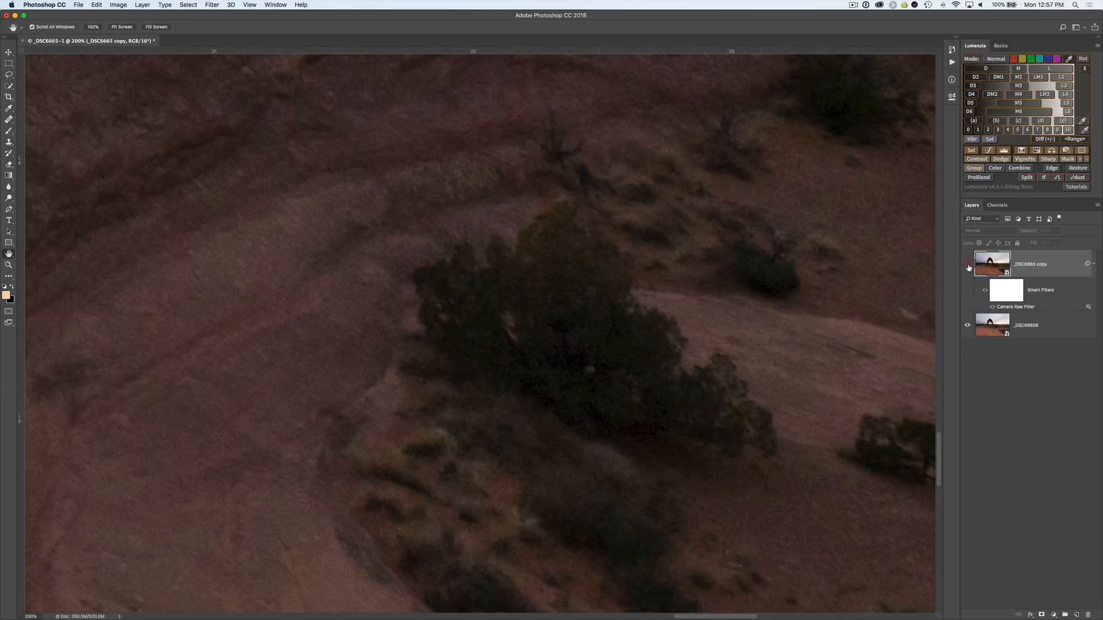
Toggle the filtered copy layer's visibility repeatedly to compare the arch base against the original.
{"action": "left_click", "coordinate": [967, 266]}
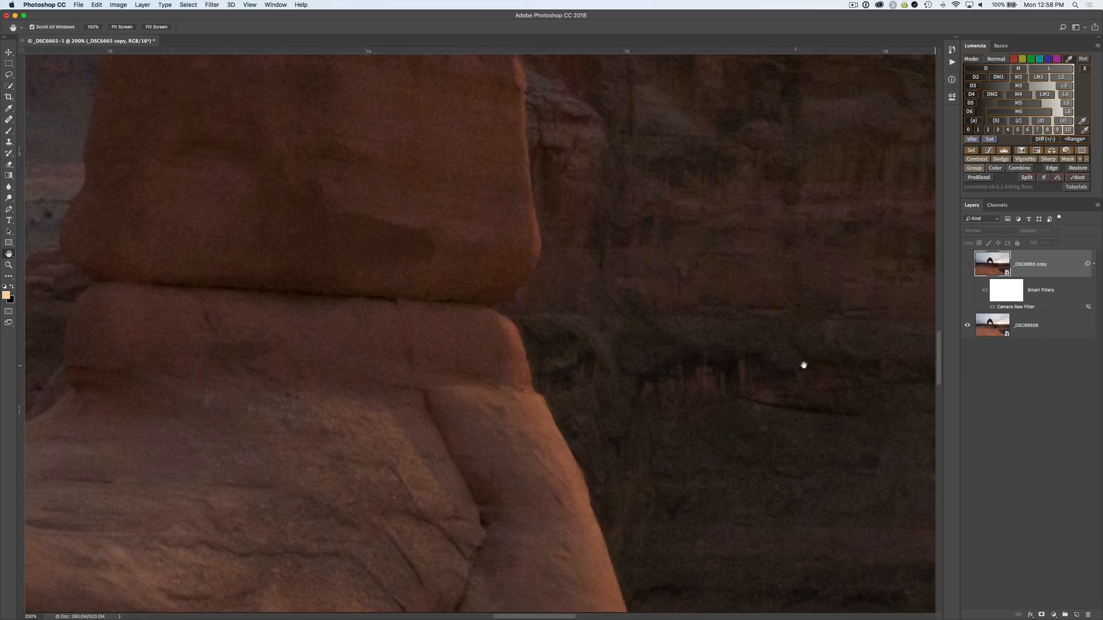
{"action": "mouse_move", "coordinate": [825, 375]}
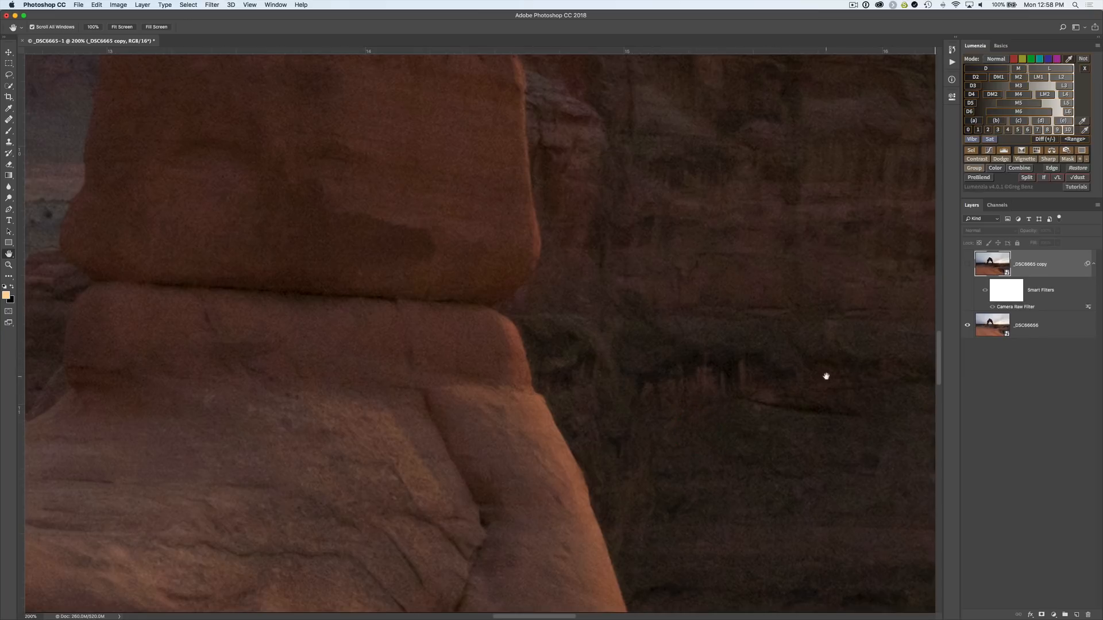
{"action": "left_click", "coordinate": [967, 264]}
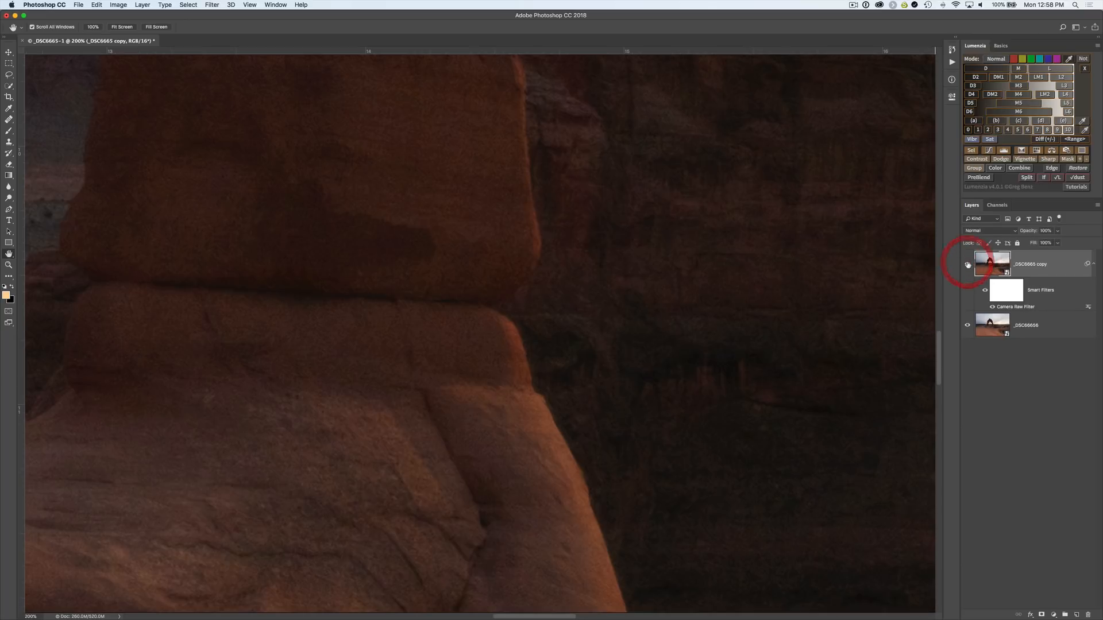
{"action": "left_click", "coordinate": [968, 264]}
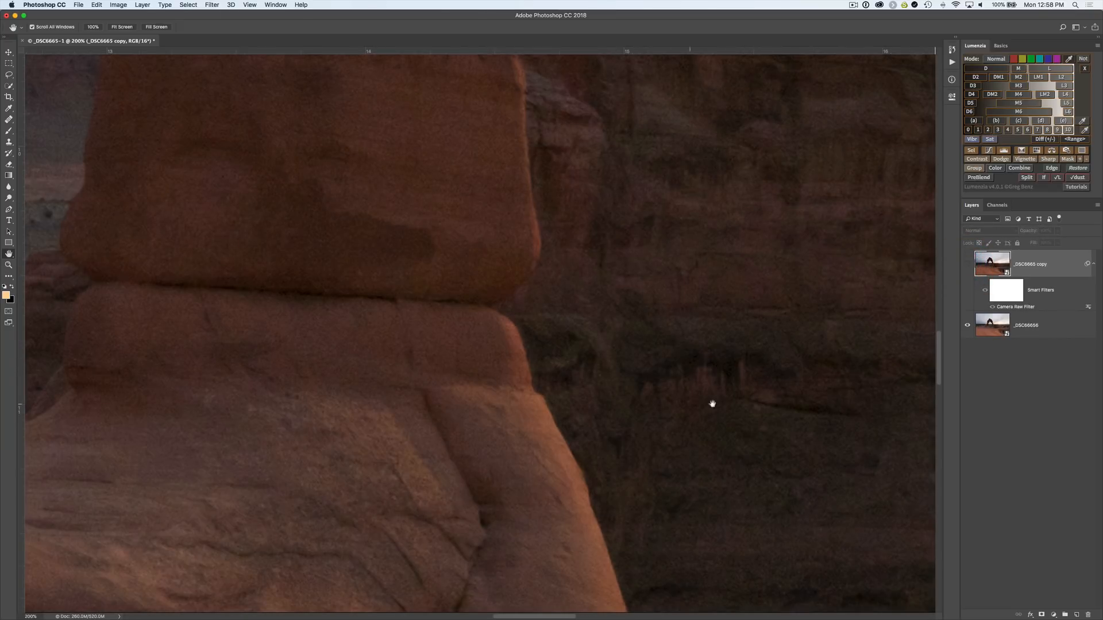
{"action": "left_click", "coordinate": [967, 264]}
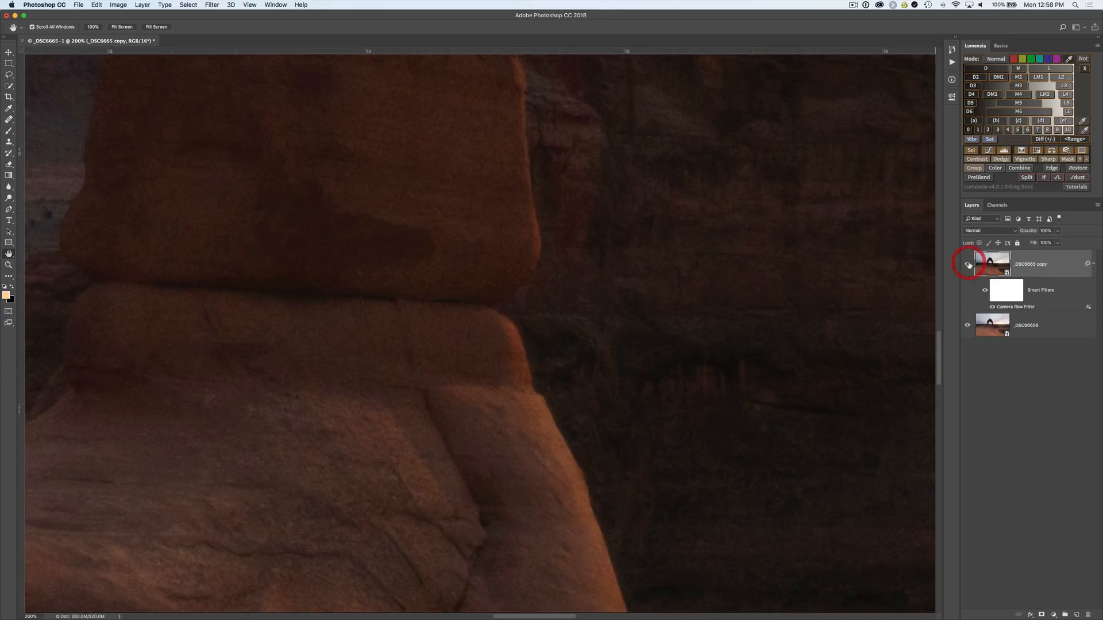
{"action": "left_click", "coordinate": [967, 264]}
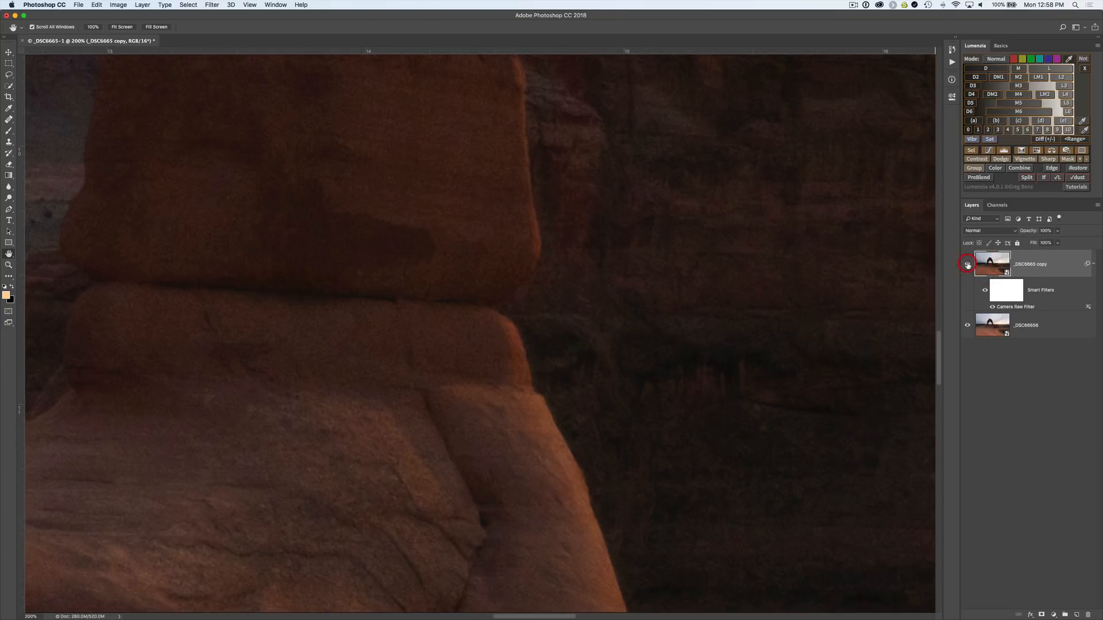
{"action": "left_click", "coordinate": [967, 264]}
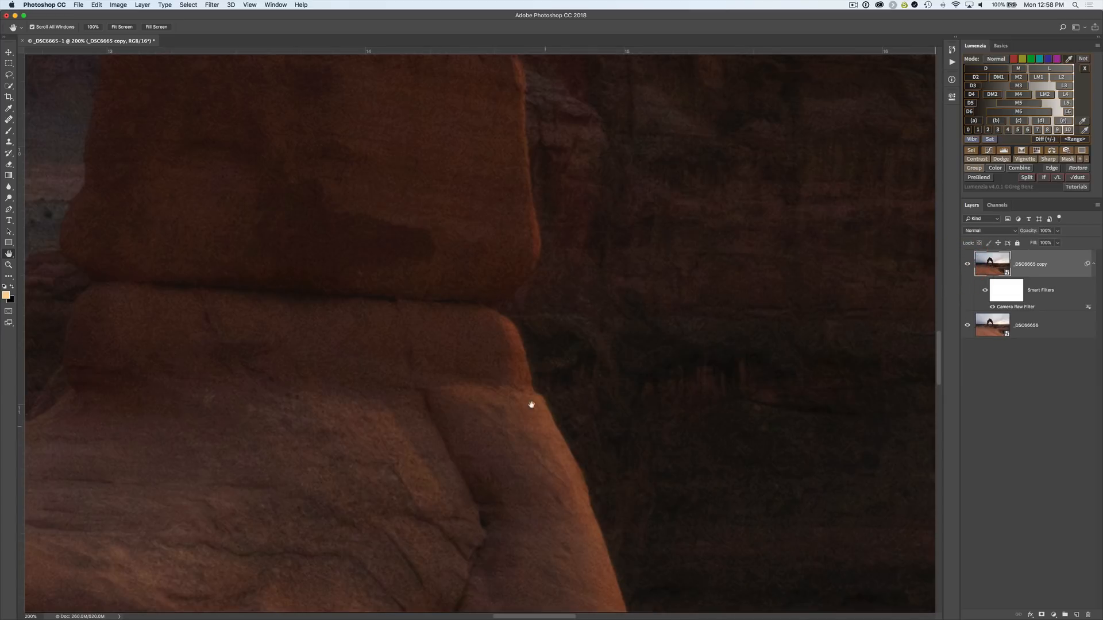
{"action": "mouse_move", "coordinate": [560, 478]}
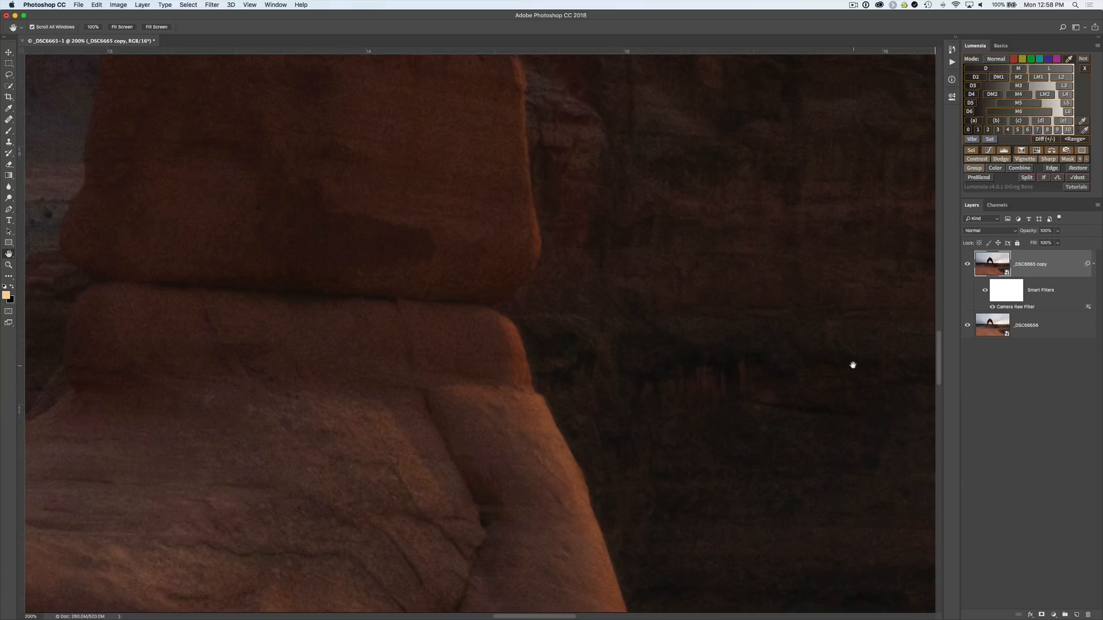
{"action": "left_click", "coordinate": [968, 264]}
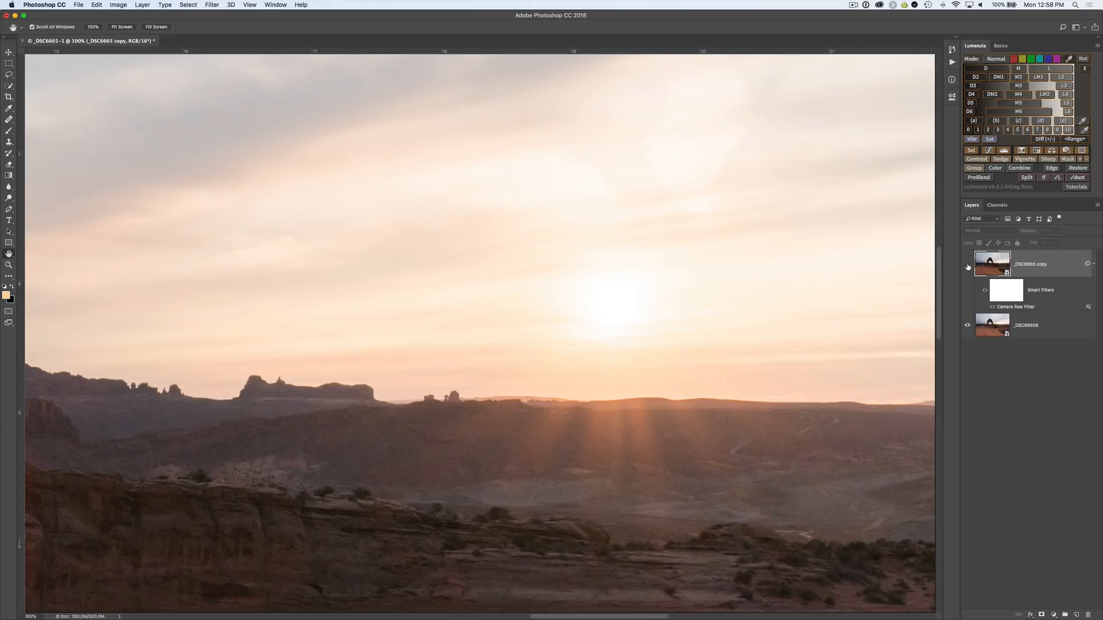
Toggle the filtered copy layer's visibility repeatedly to compare the sunset sky renderings.
{"action": "left_click", "coordinate": [968, 266]}
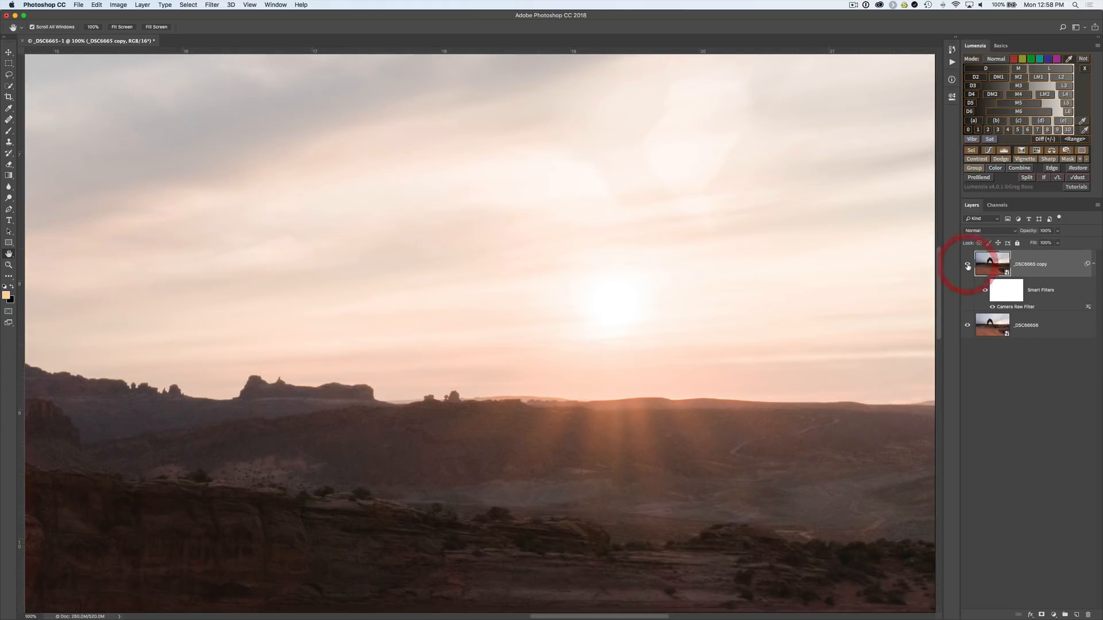
{"action": "left_click", "coordinate": [968, 264]}
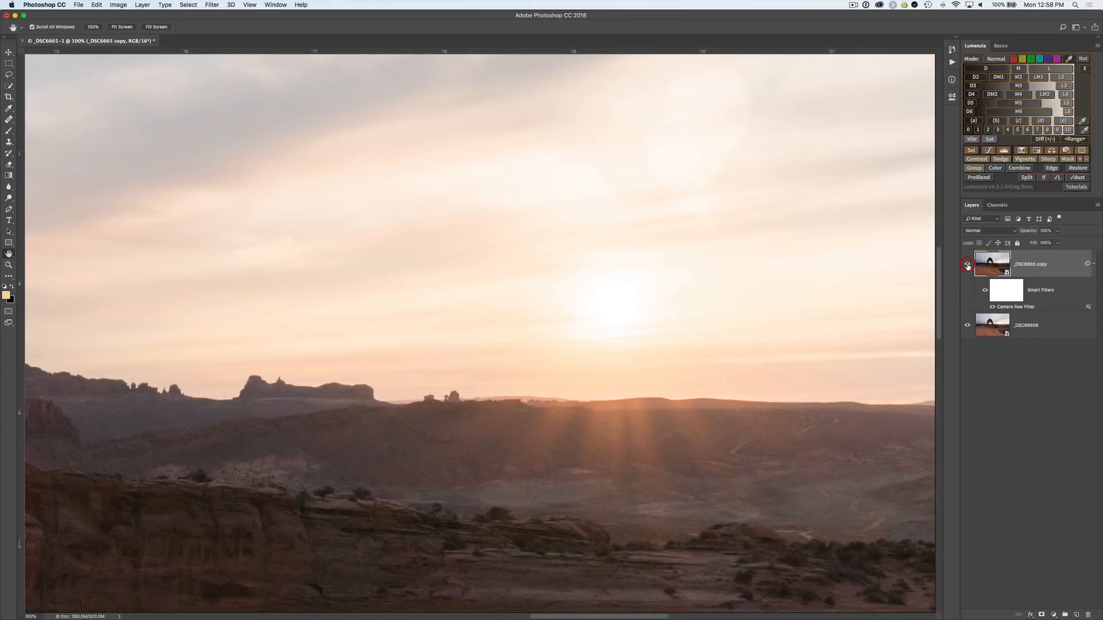
{"action": "left_click", "coordinate": [967, 264]}
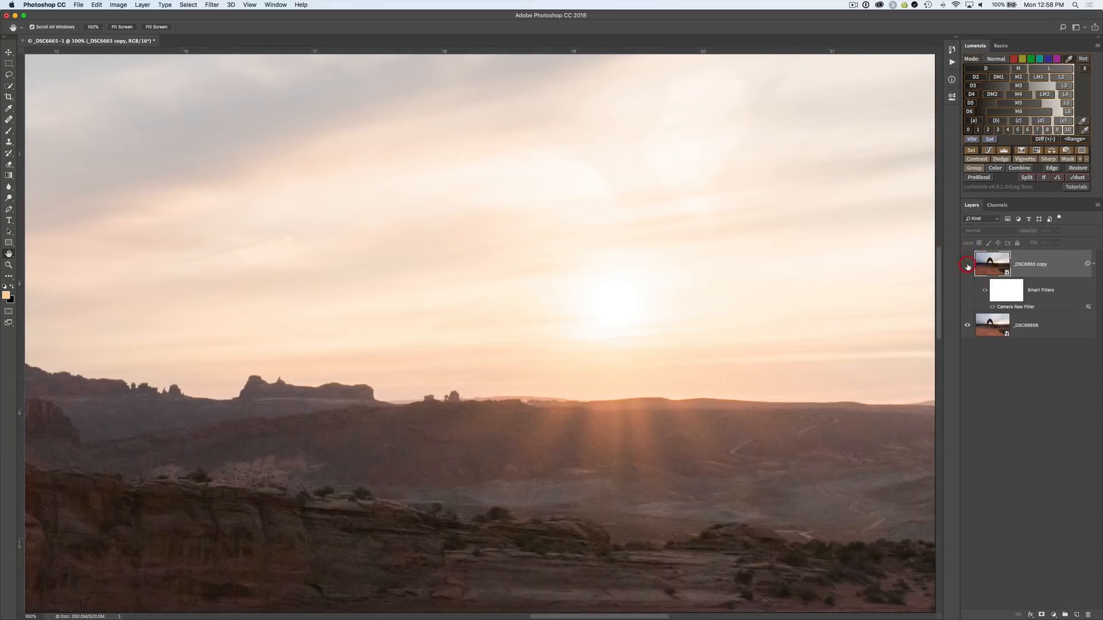
{"action": "left_click", "coordinate": [967, 264]}
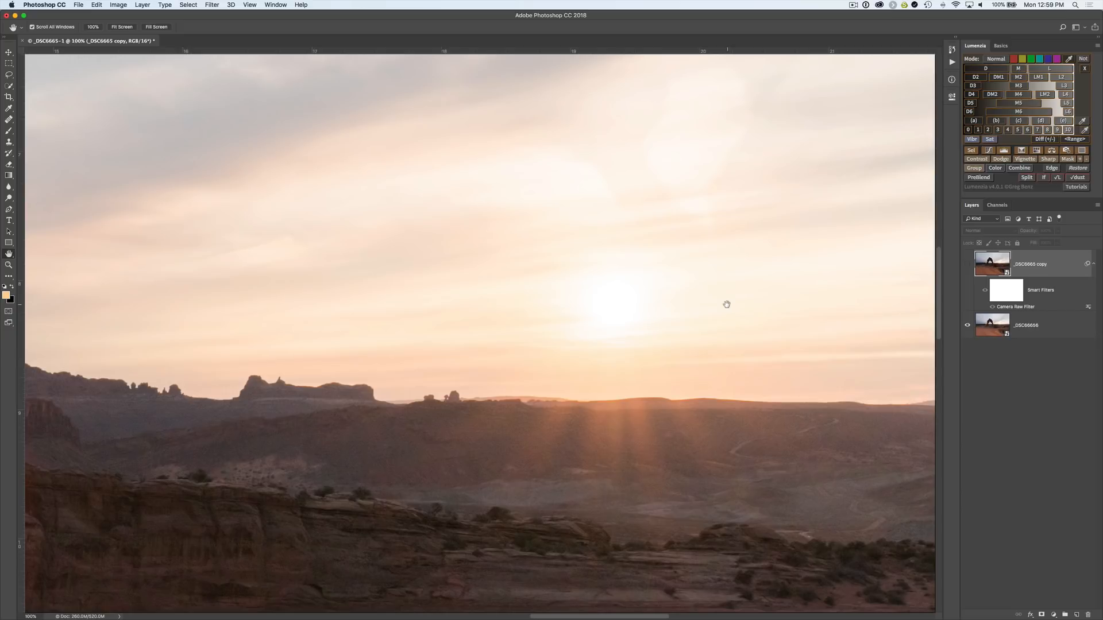
{"action": "left_click", "coordinate": [967, 264]}
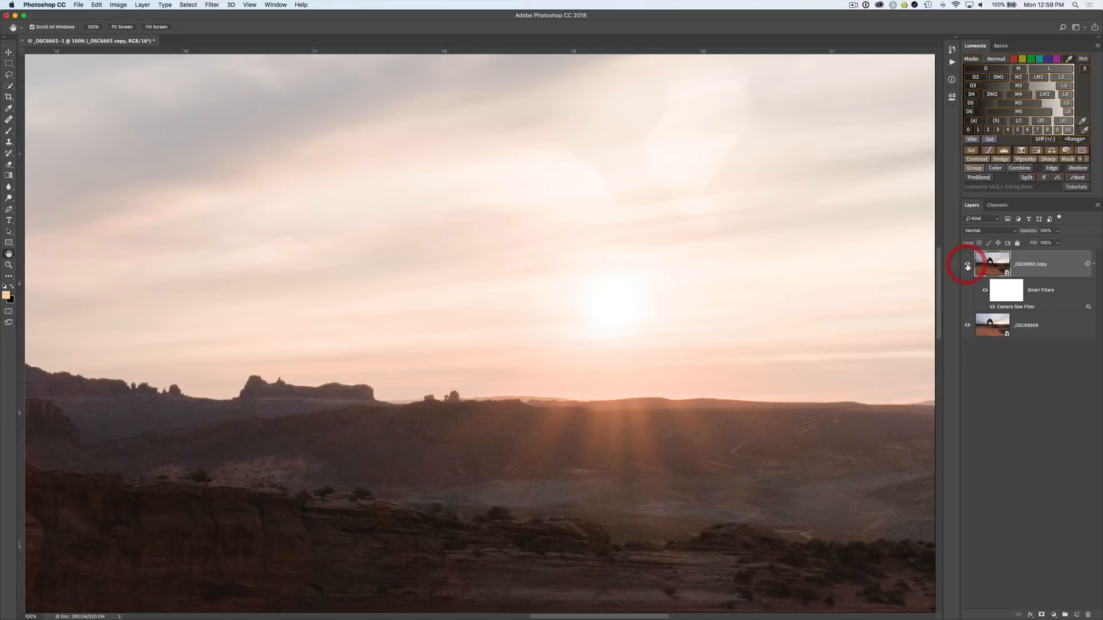
{"action": "mouse_move", "coordinate": [967, 264]}
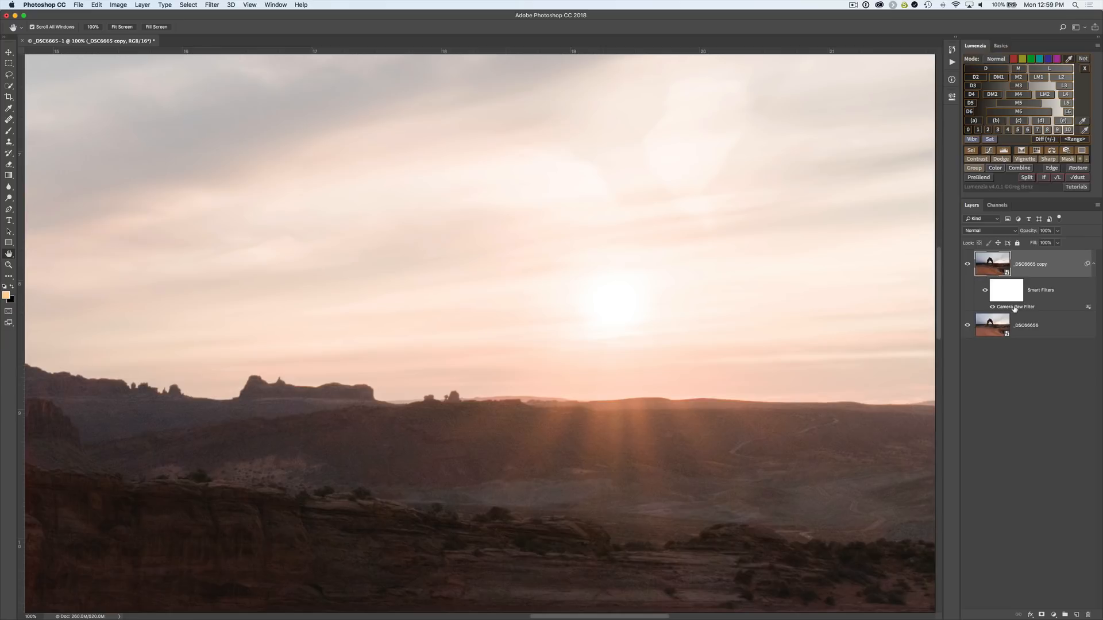
{"action": "mouse_move", "coordinate": [1014, 307]}
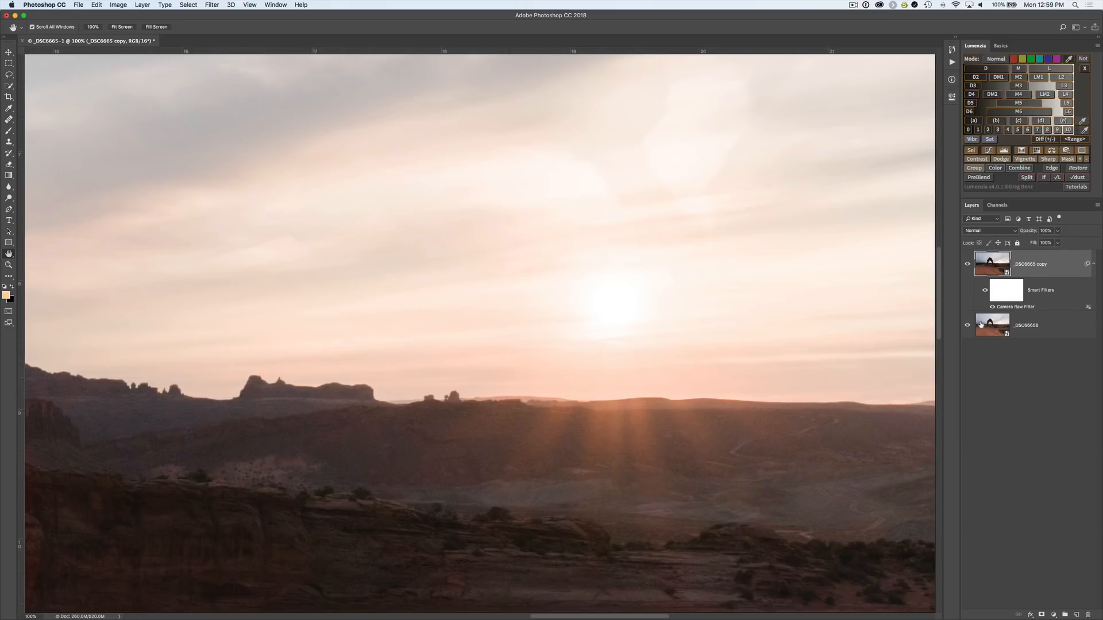
Reopen the original _DSC6665 smart object's Camera Raw settings.
{"action": "left_click", "coordinate": [1034, 325]}
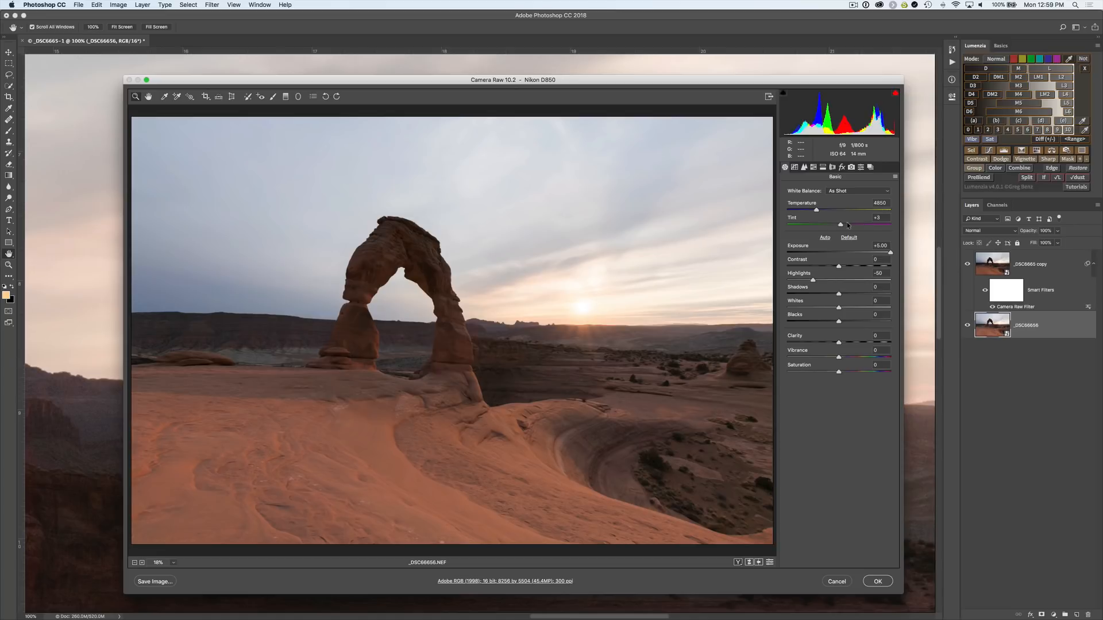
Review the raw file's Lens Corrections profile settings, then close the Camera Raw dialog.
{"action": "left_click", "coordinate": [832, 167]}
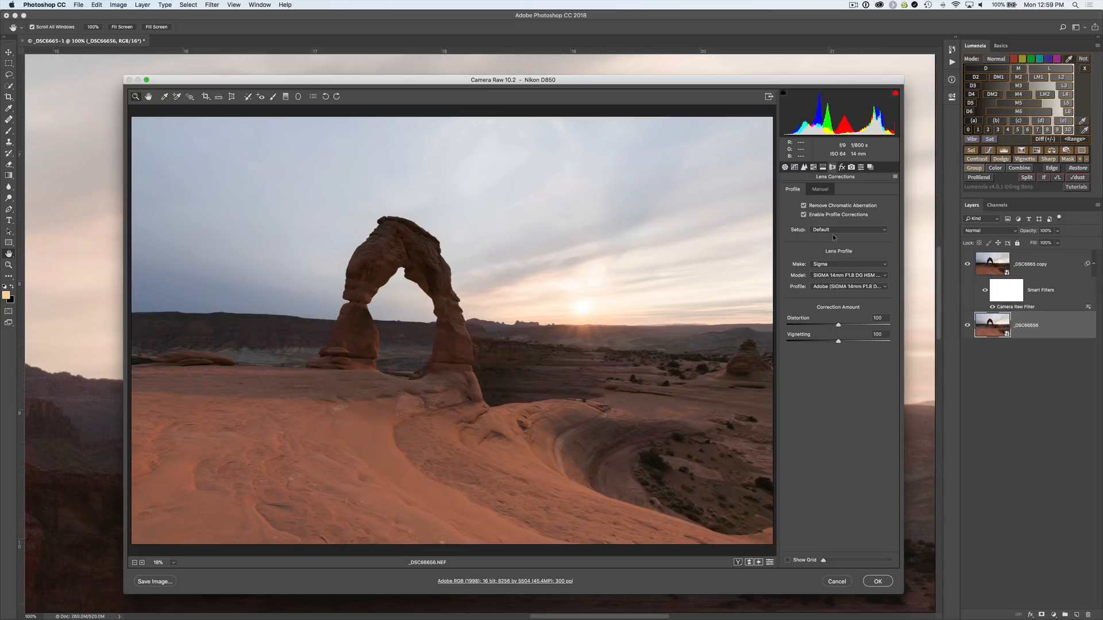
{"action": "mouse_move", "coordinate": [794, 258]}
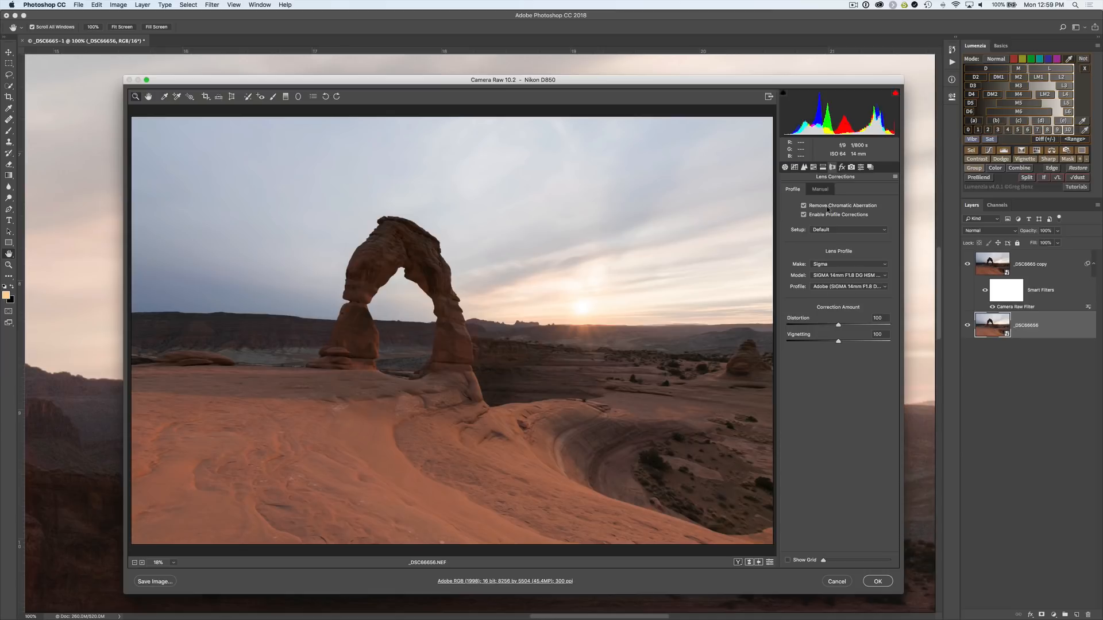
{"action": "left_click", "coordinate": [878, 581]}
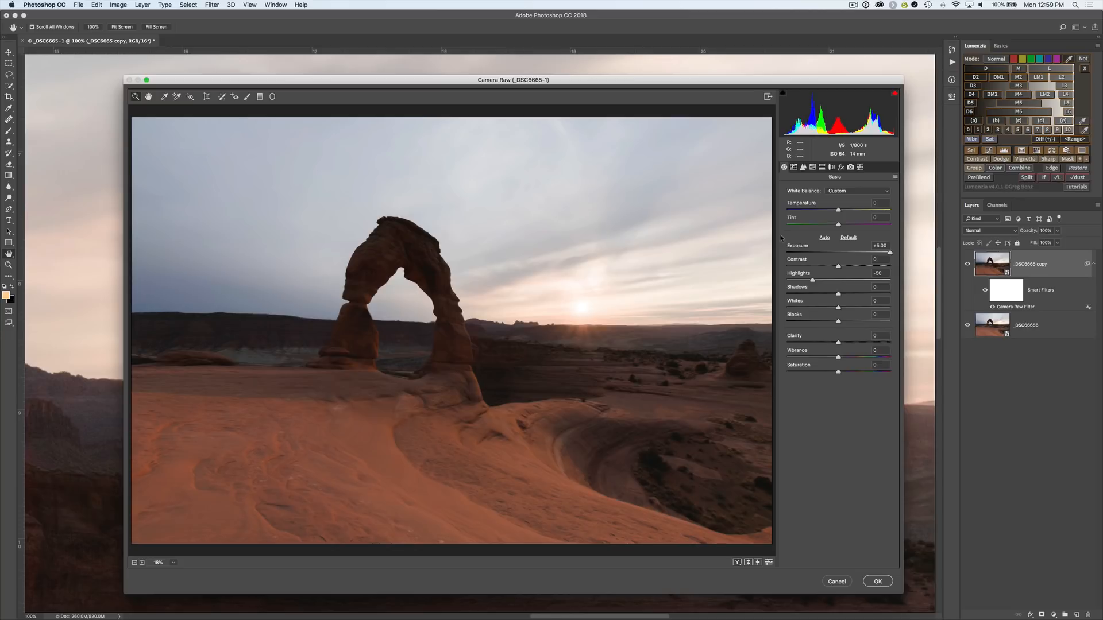
Show the Camera Raw Filter's Lens Corrections, limited to manual distortion, defringe and vignetting.
{"action": "left_click", "coordinate": [832, 167]}
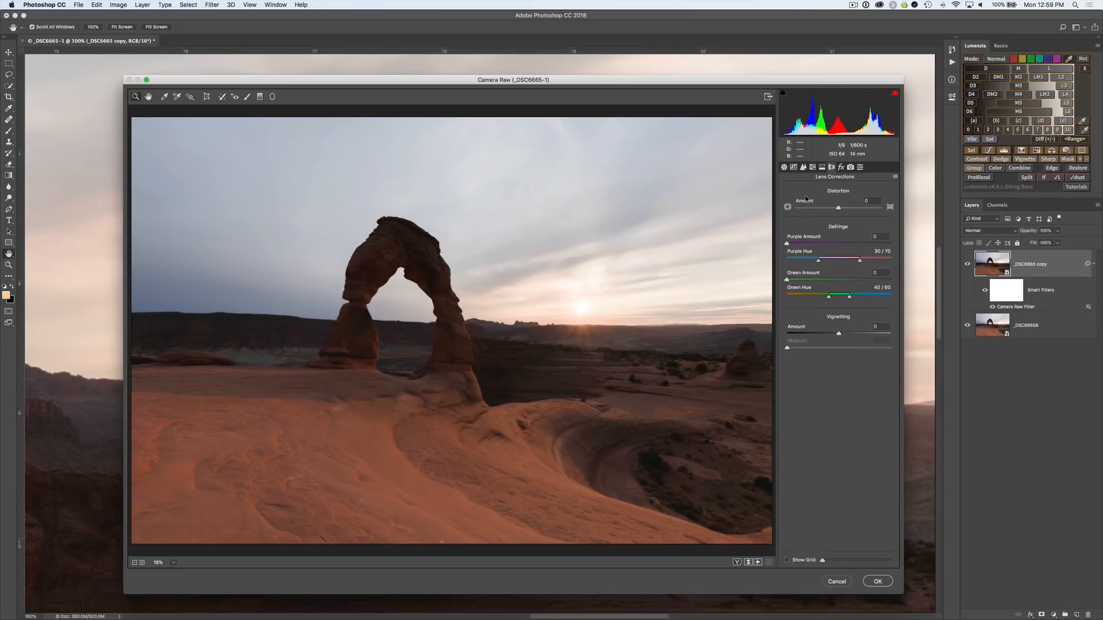
{"action": "mouse_move", "coordinate": [819, 206]}
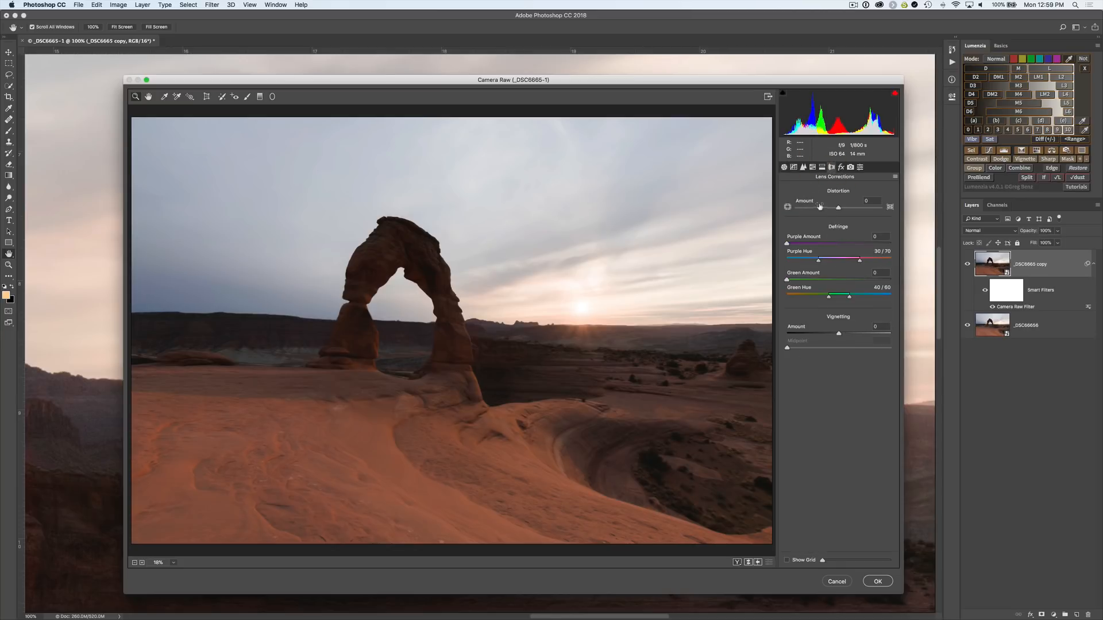